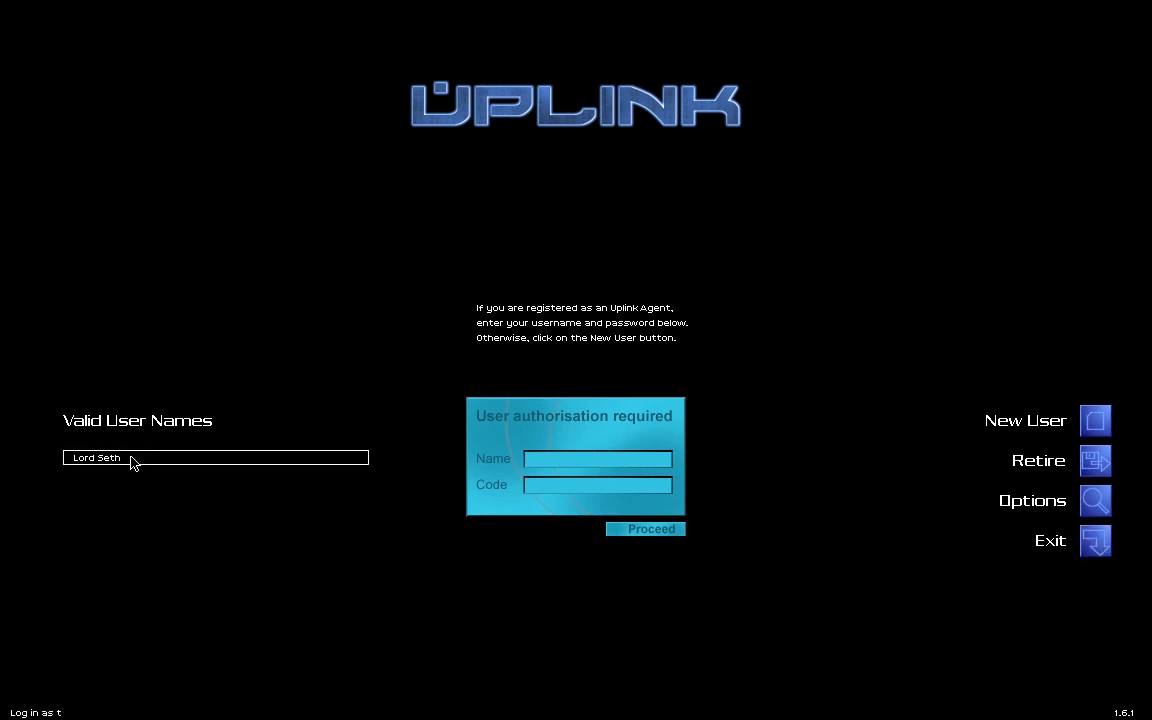
# - Log into the gateway as the saved agent Lord Seth
pyautogui.click(96, 457)
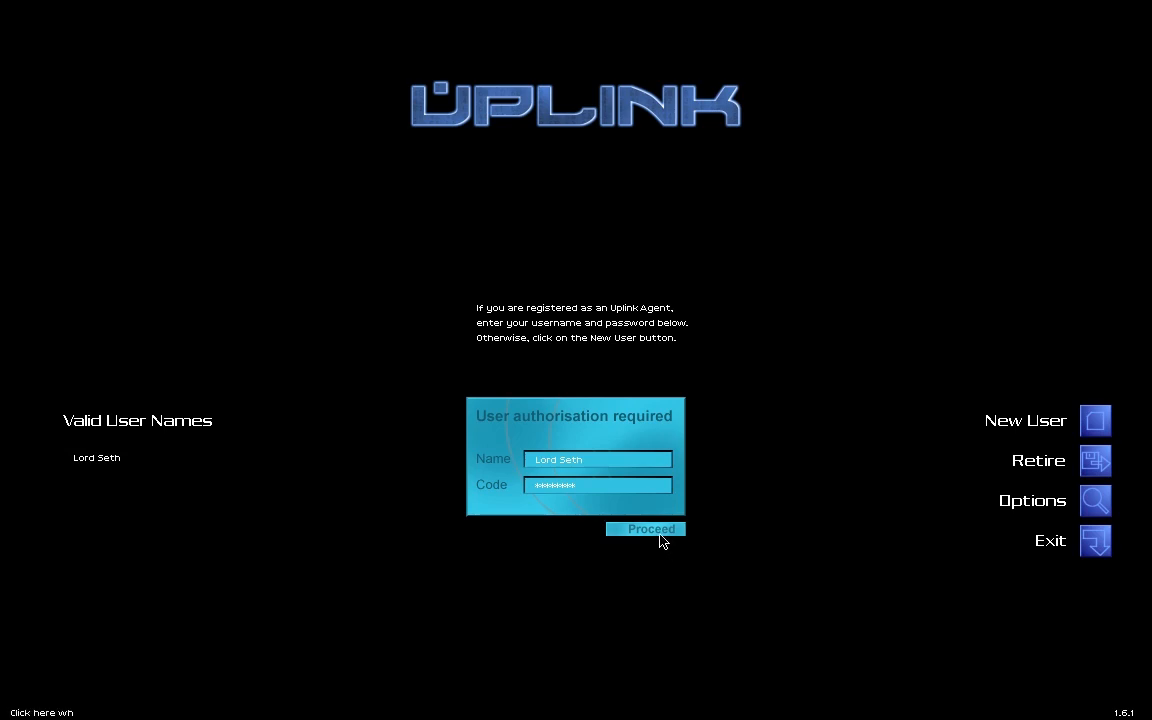
pyautogui.click(646, 529)
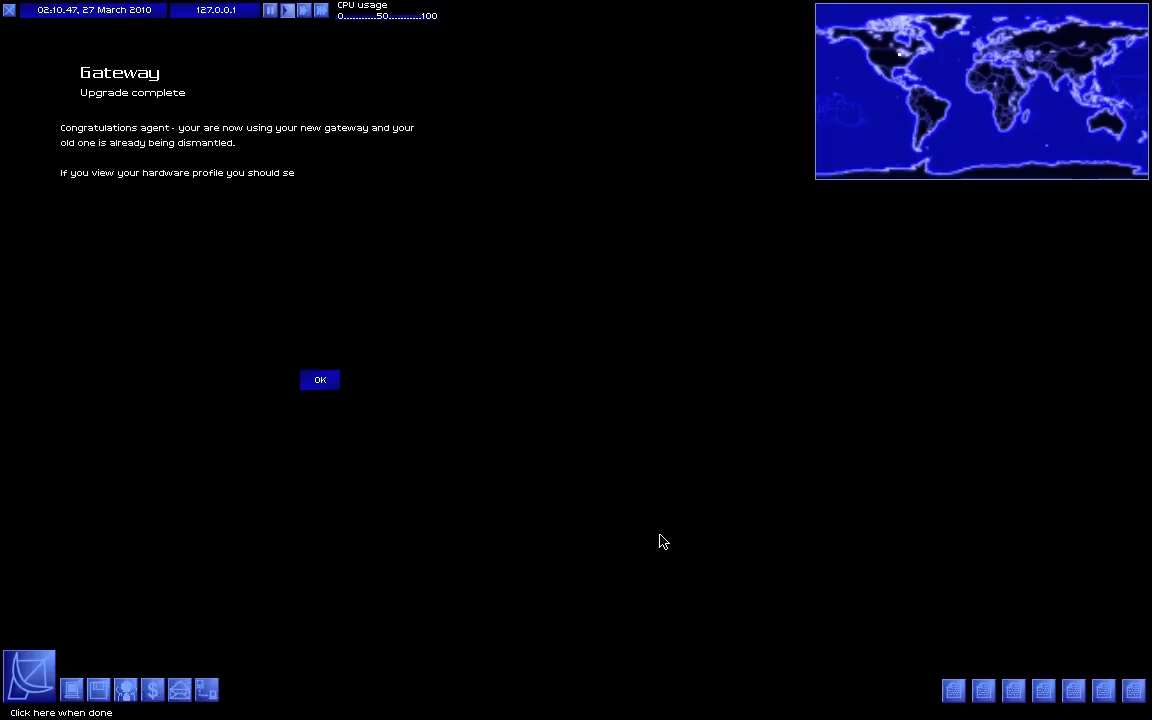
pyautogui.moveTo(587, 425)
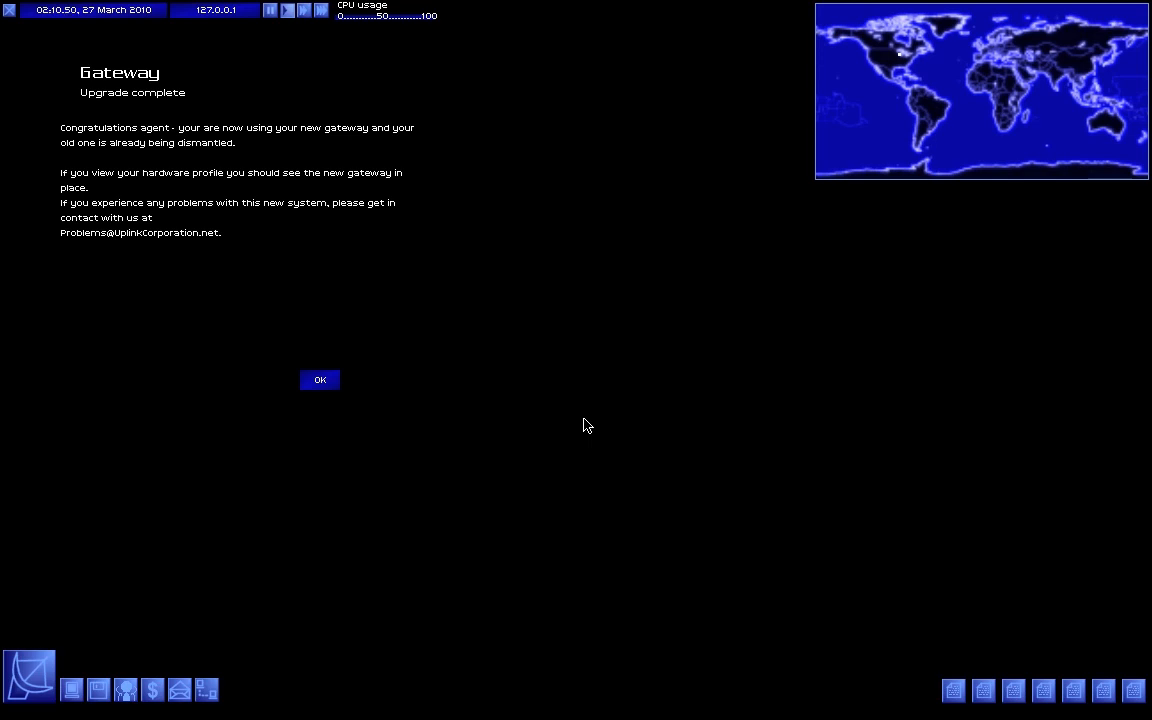
pyautogui.moveTo(203, 158)
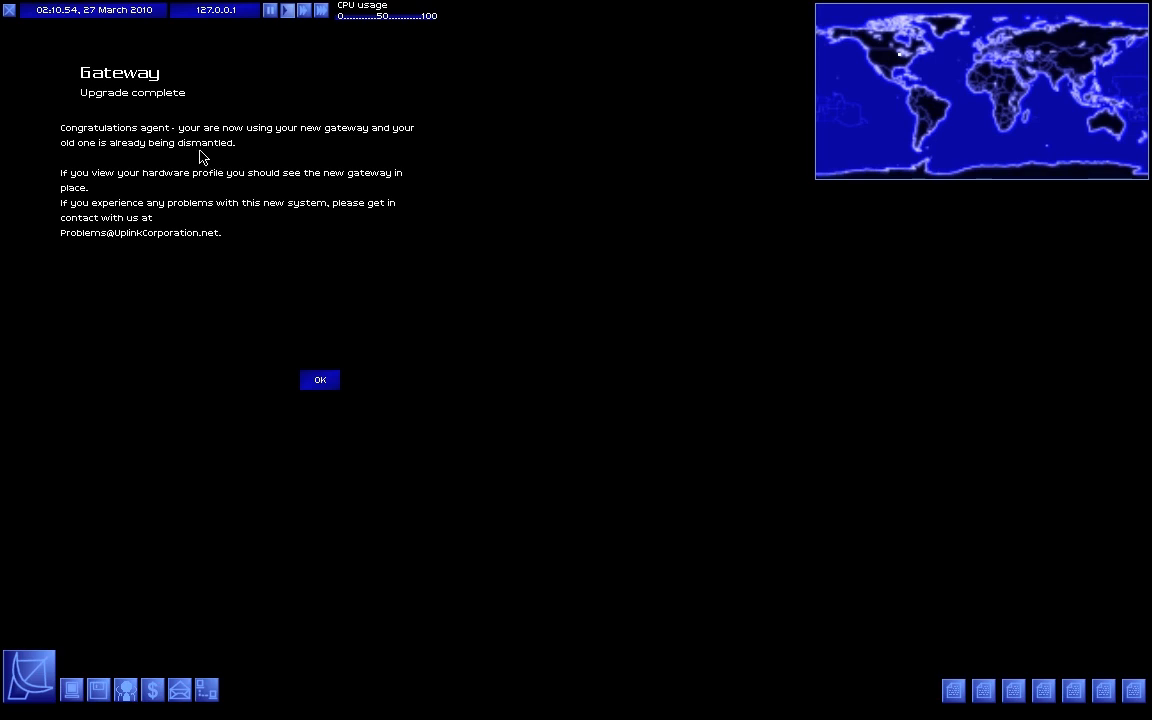
pyautogui.moveTo(457, 174)
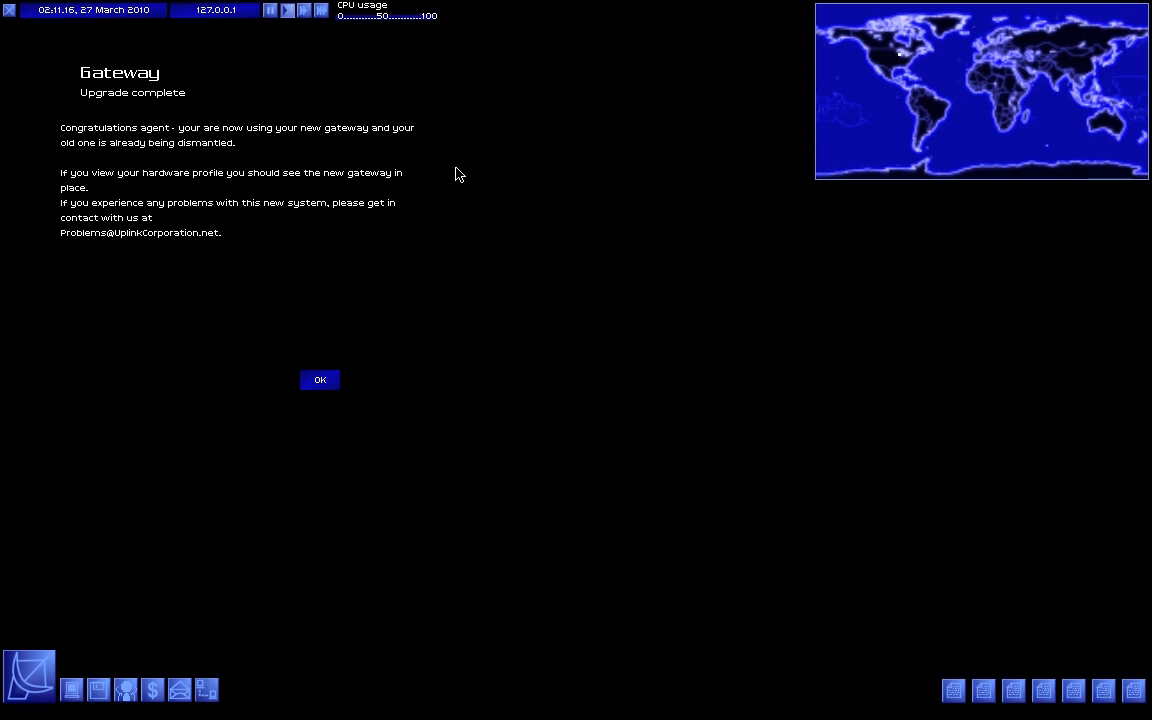
pyautogui.moveTo(267, 435)
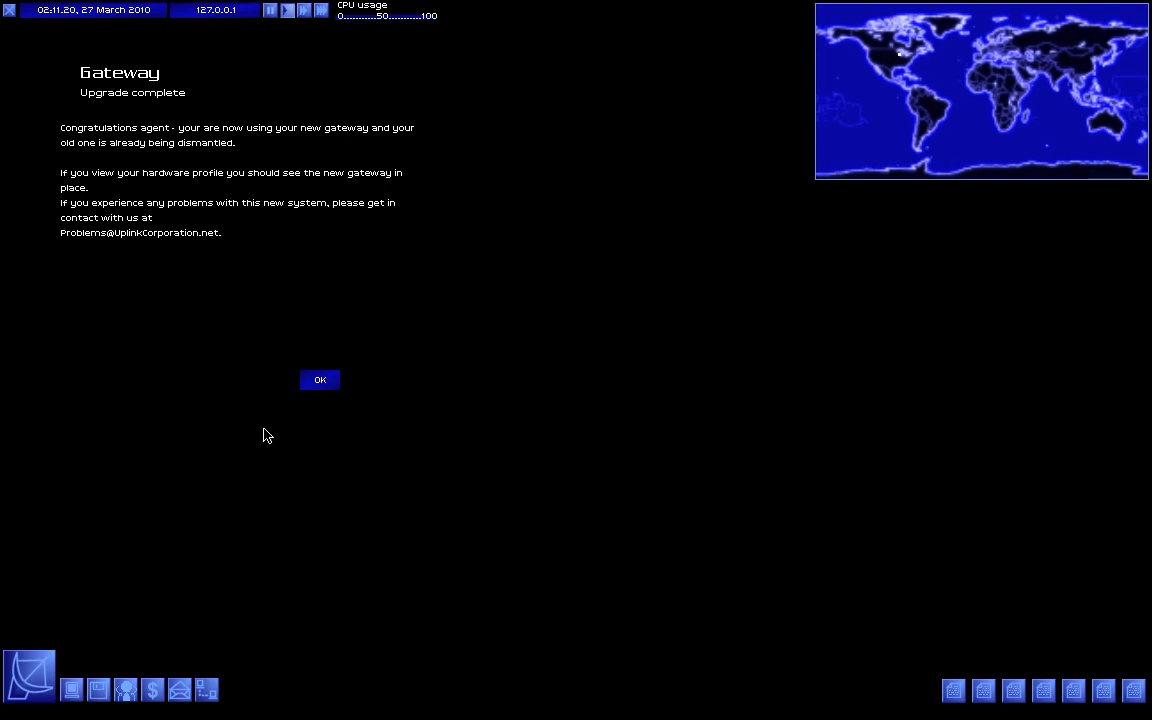
# - Start a new email to Uplink's Problems address with the subject 'Everything is fine'
pyautogui.click(179, 690)
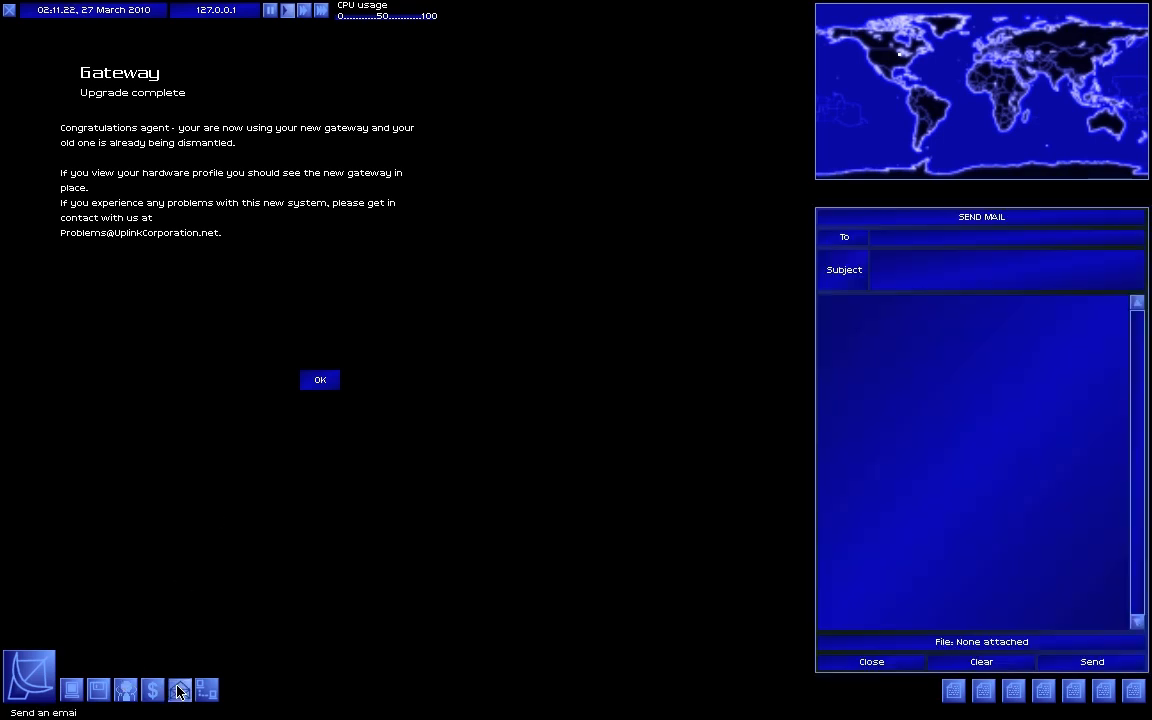
pyautogui.click(1005, 237)
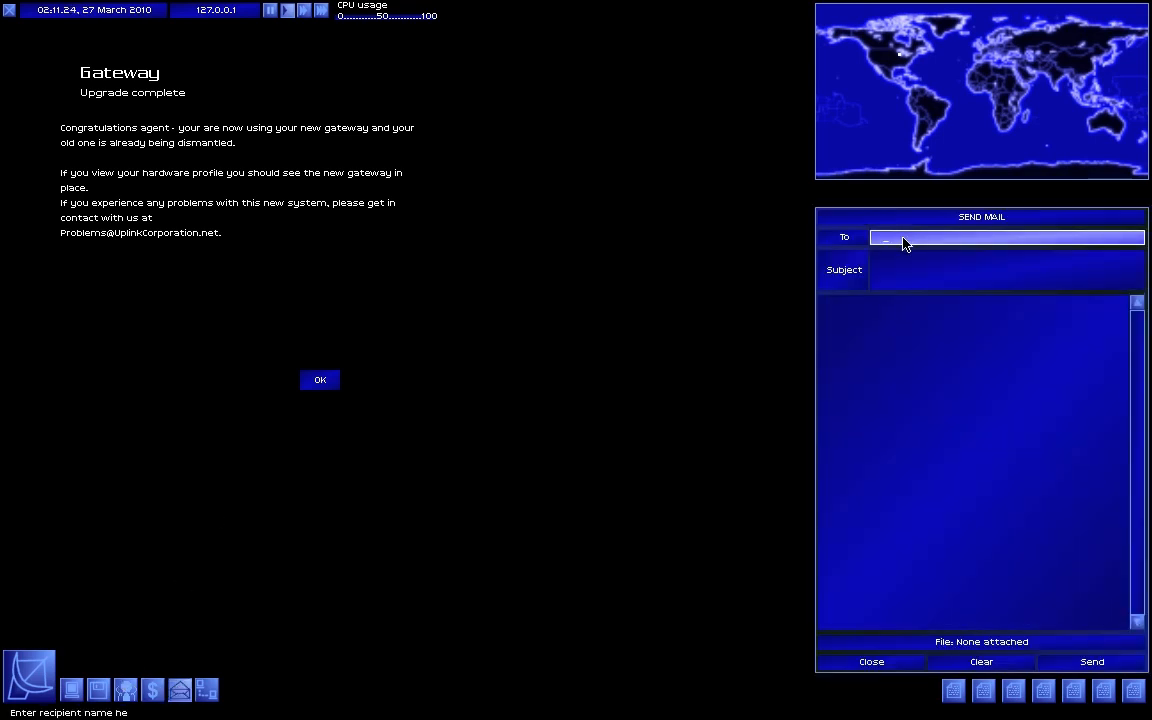
pyautogui.write('Problems@u')
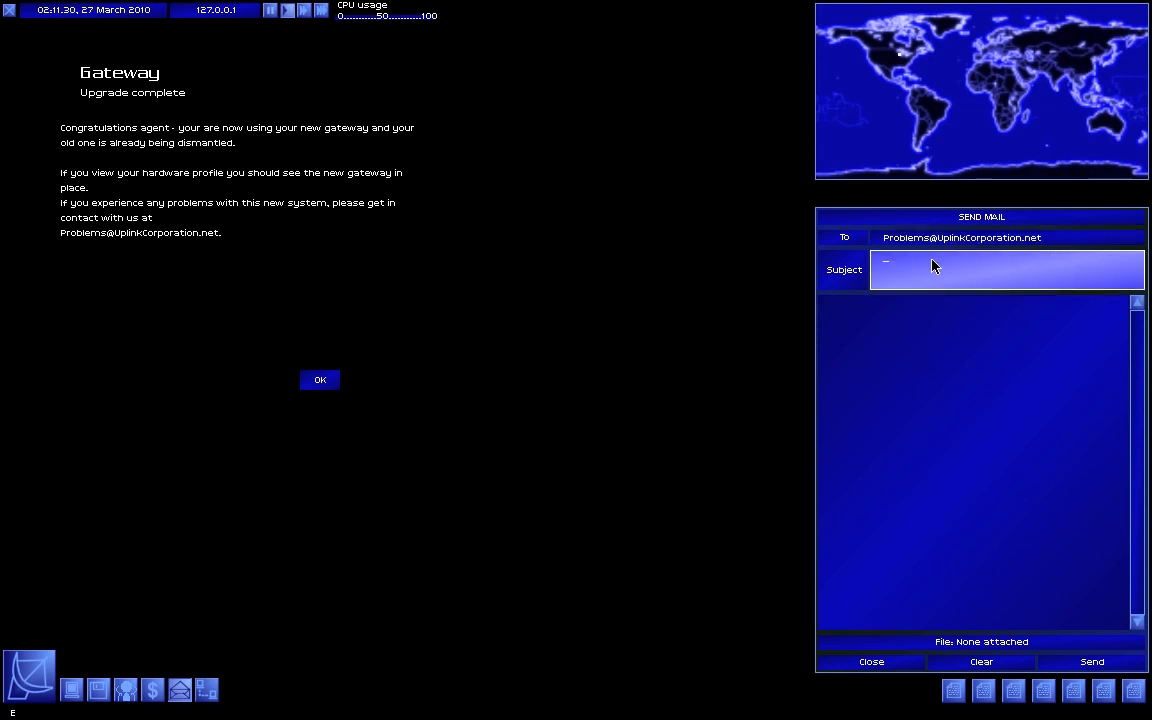
pyautogui.write('Everything is fine!')
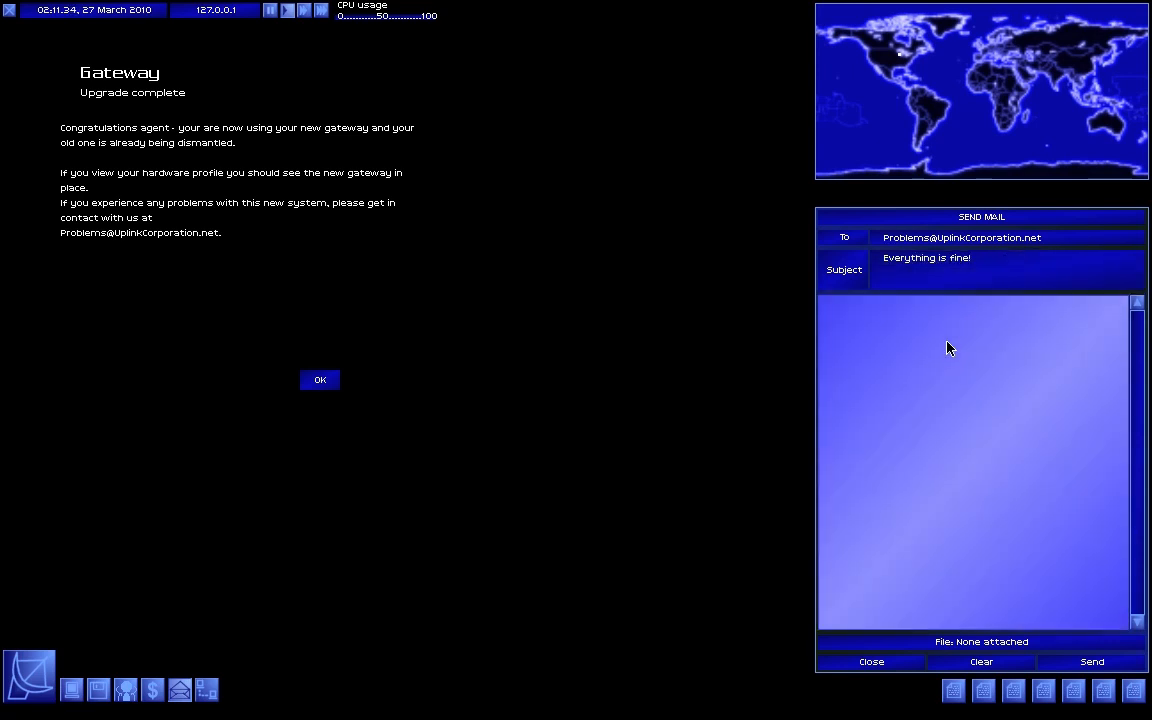
# - Write a body saying the gateway is barely used but still working okay
pyautogui.write("Don't worry, my ga")
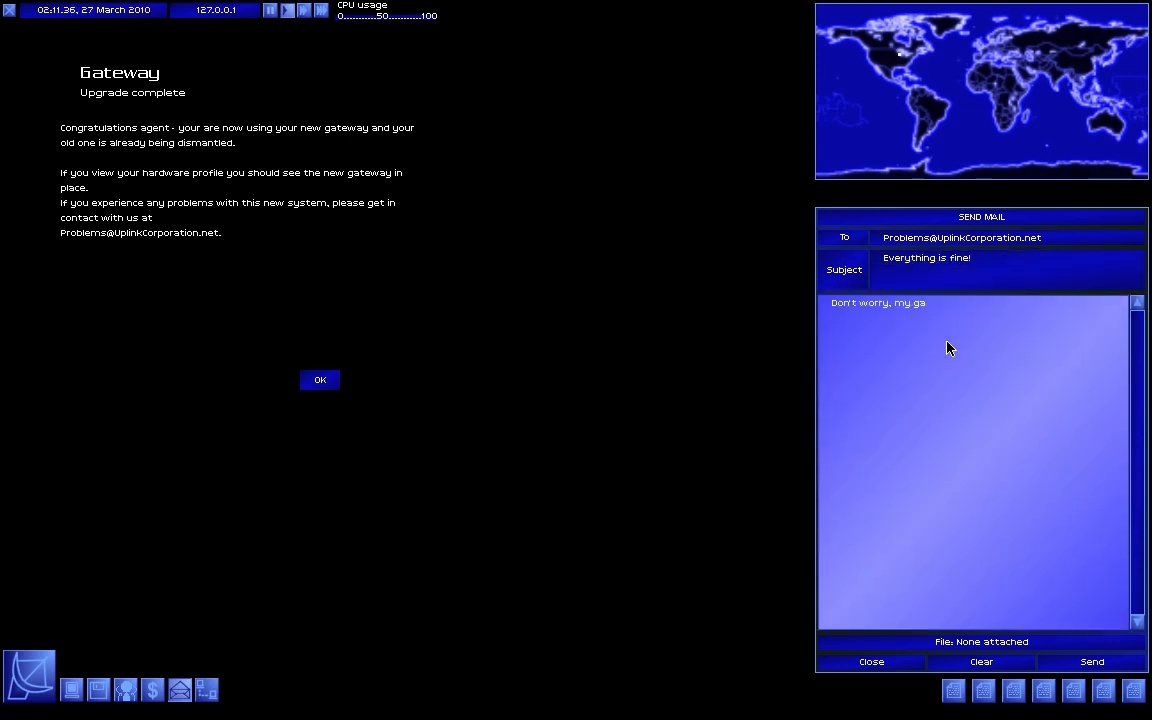
pyautogui.write("teway is okay so far. Okay, I'be")
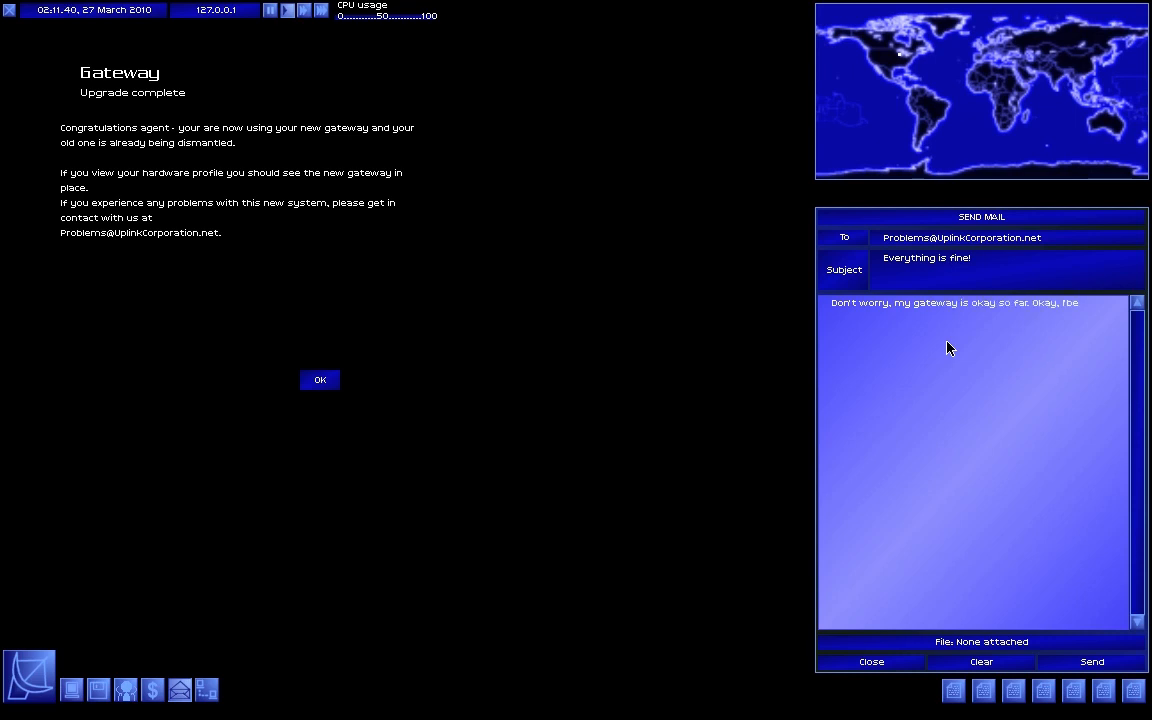
pyautogui.write('barely used it')
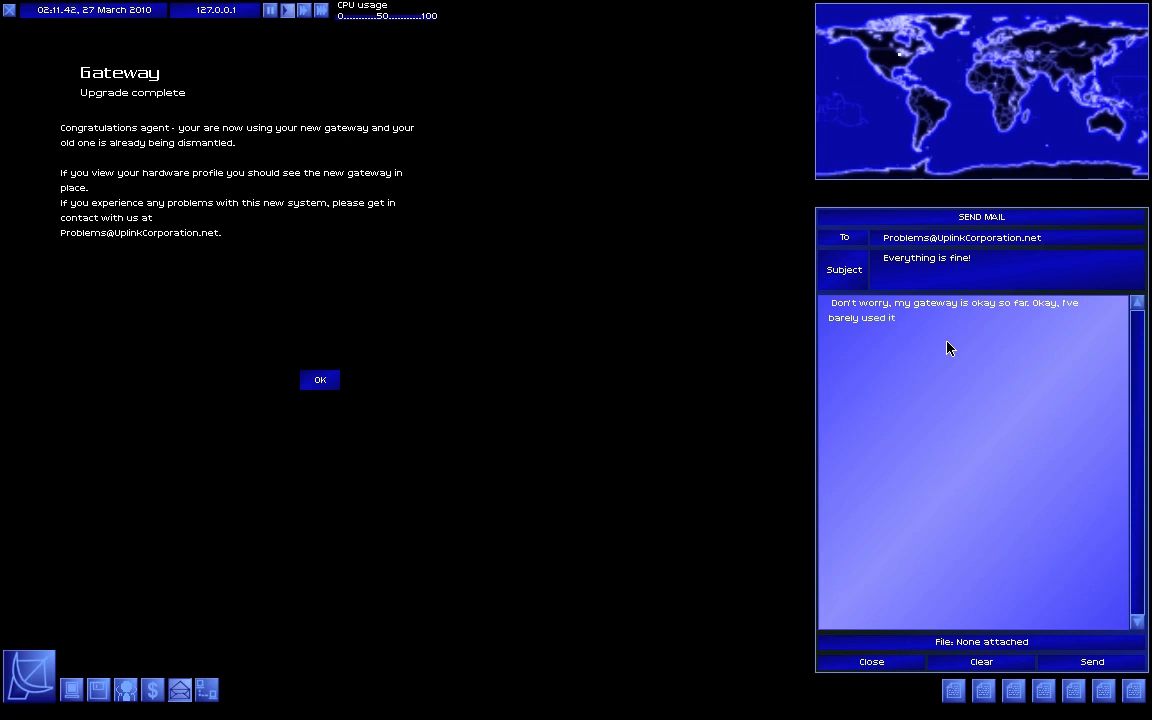
pyautogui.write(", but it's still working o")
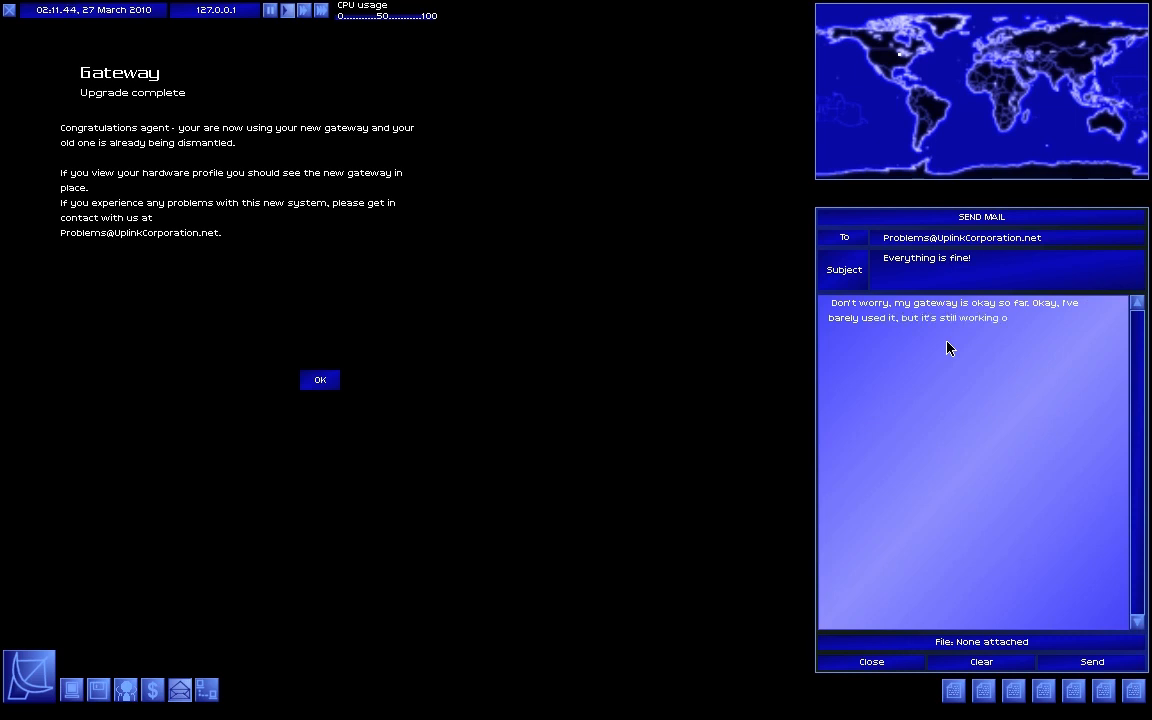
pyautogui.write('kay so far.')
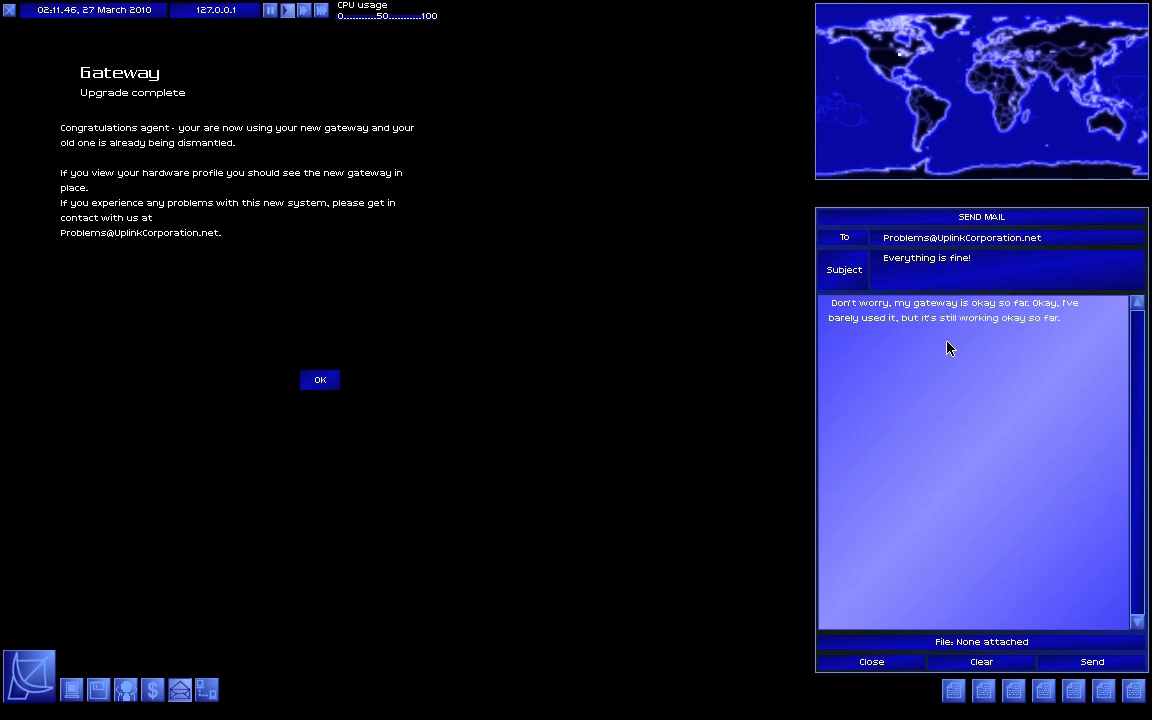
pyautogui.write('Yeah, I just felt you g')
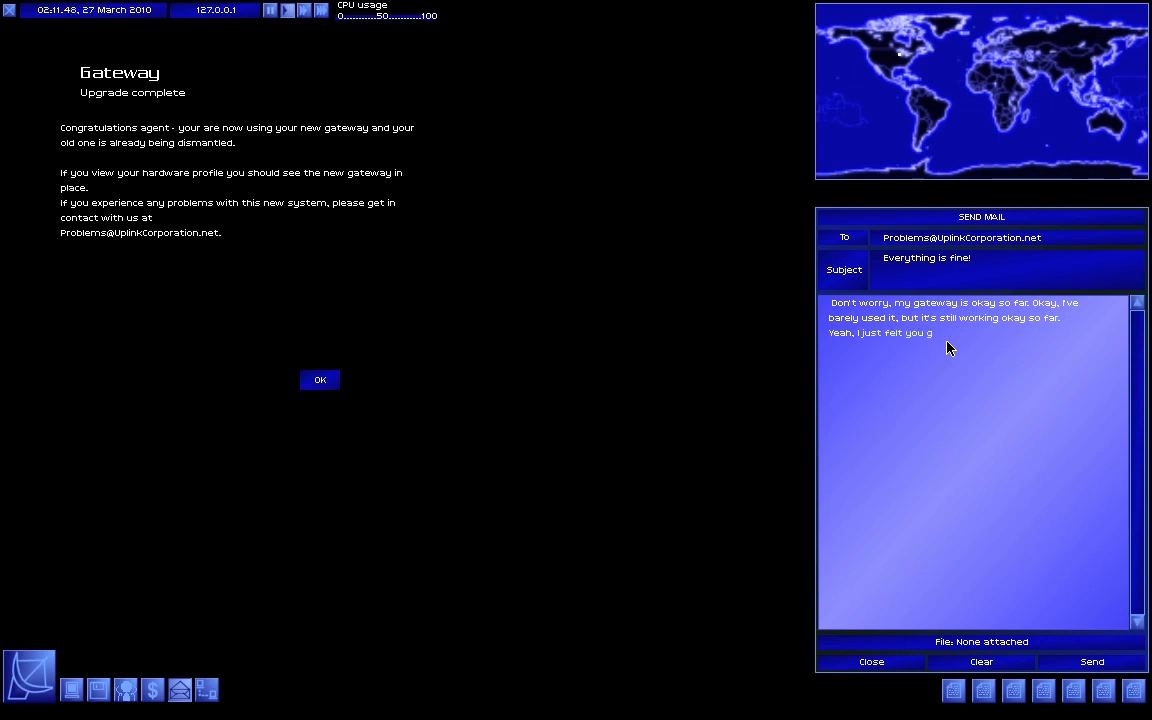
pyautogui.write('uys should know.')
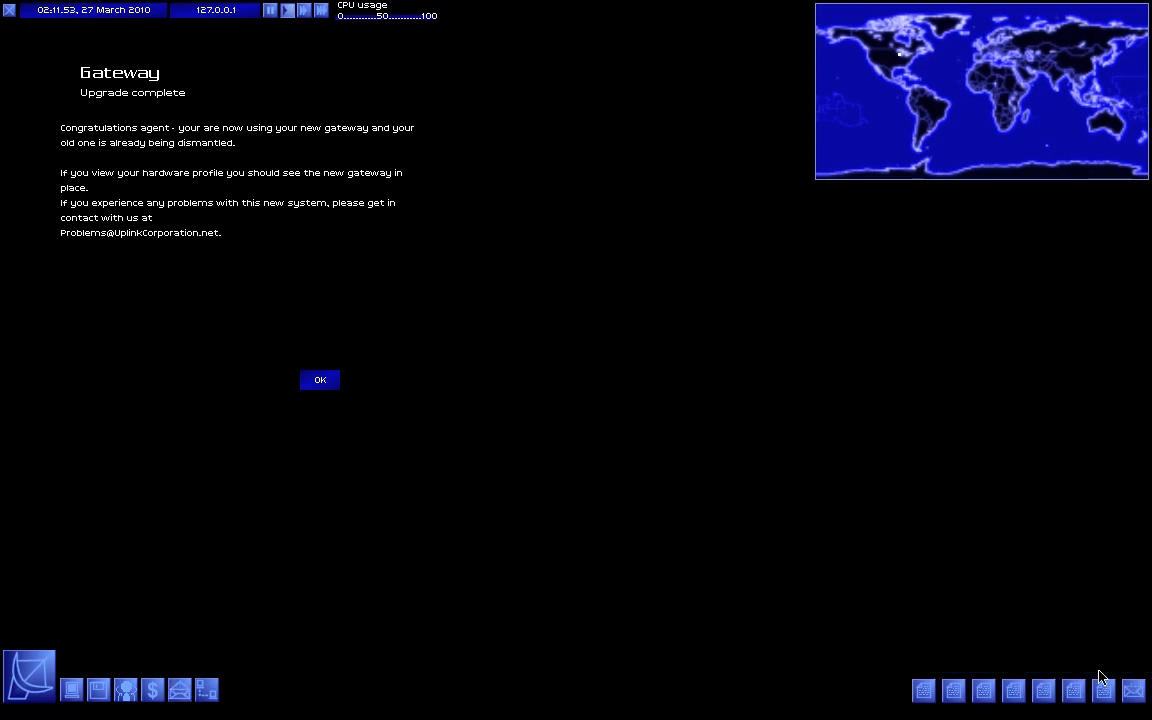
# - Read the undeliverable-recipient bounce notice from the mail server, then delete it
pyautogui.click(1133, 690)
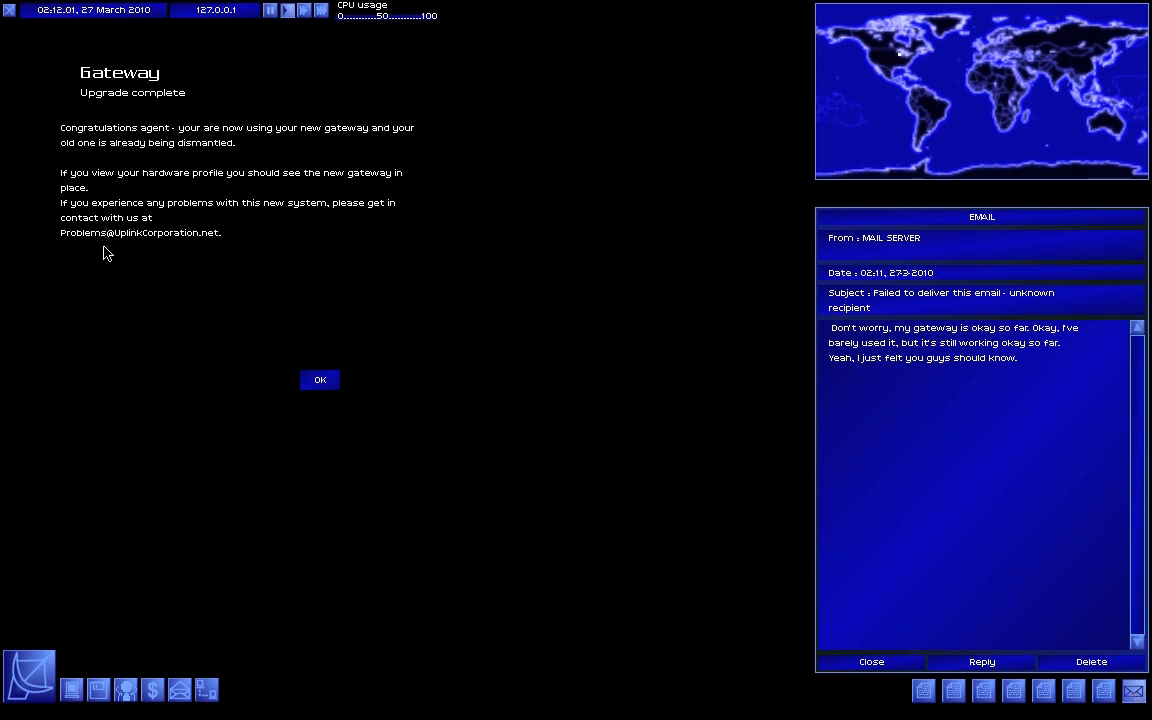
pyautogui.moveTo(489, 278)
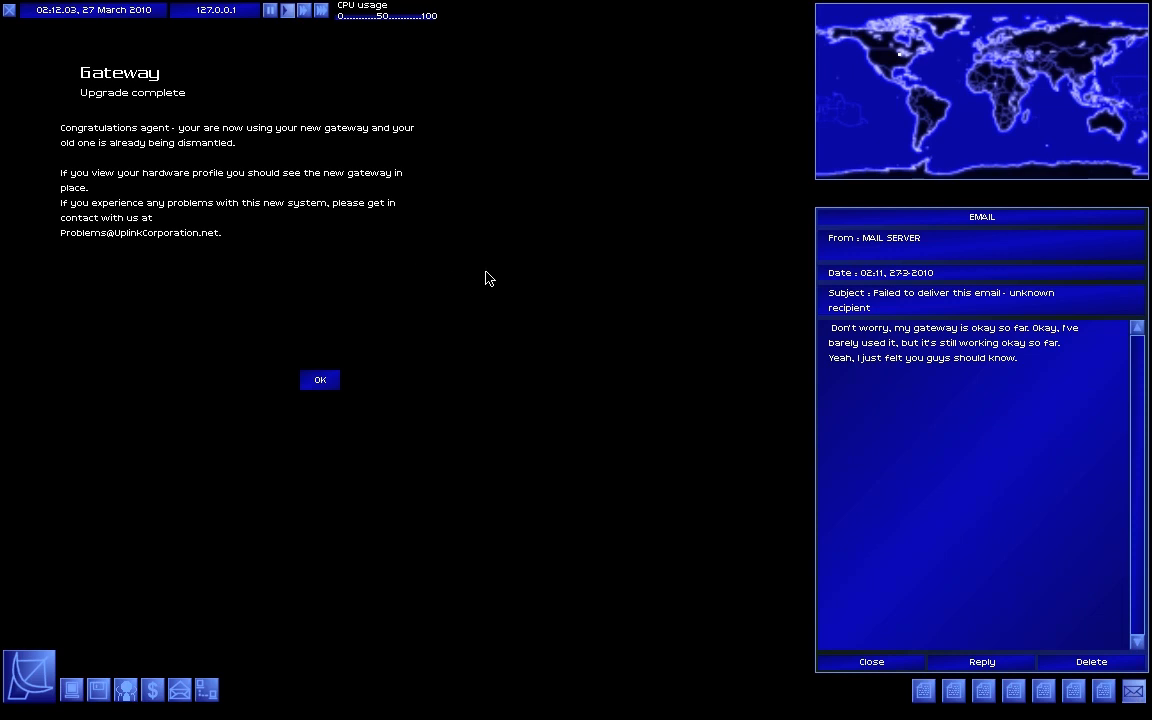
pyautogui.moveTo(1090, 659)
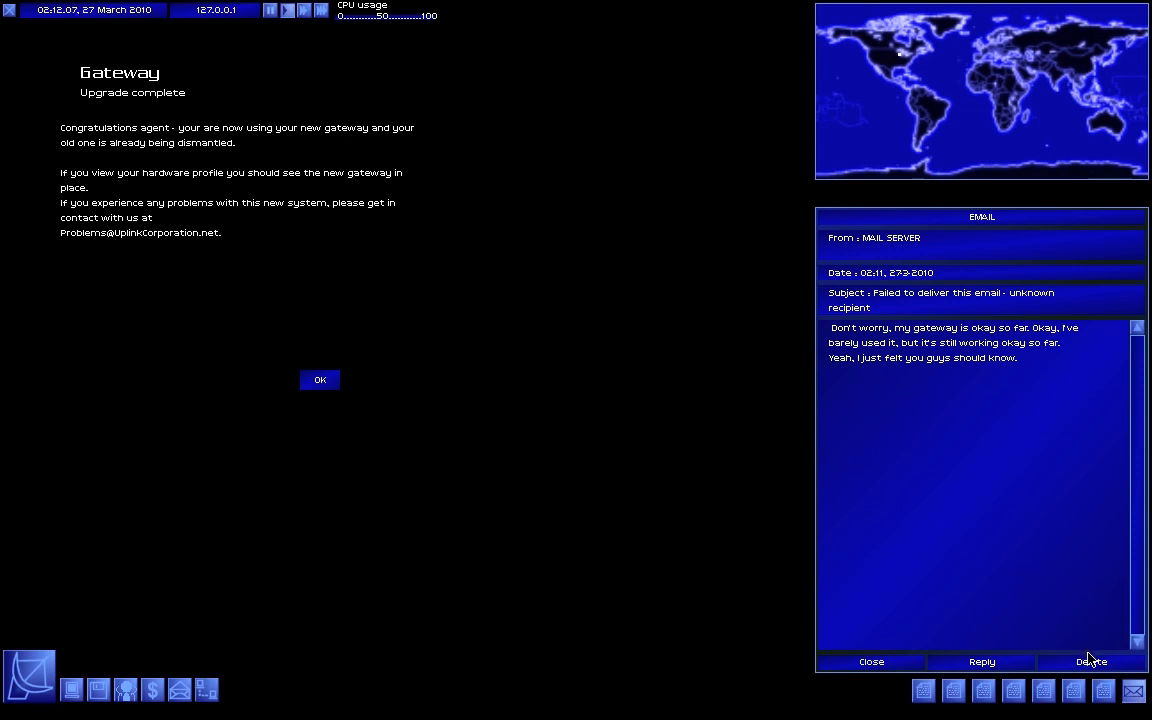
pyautogui.click(1091, 661)
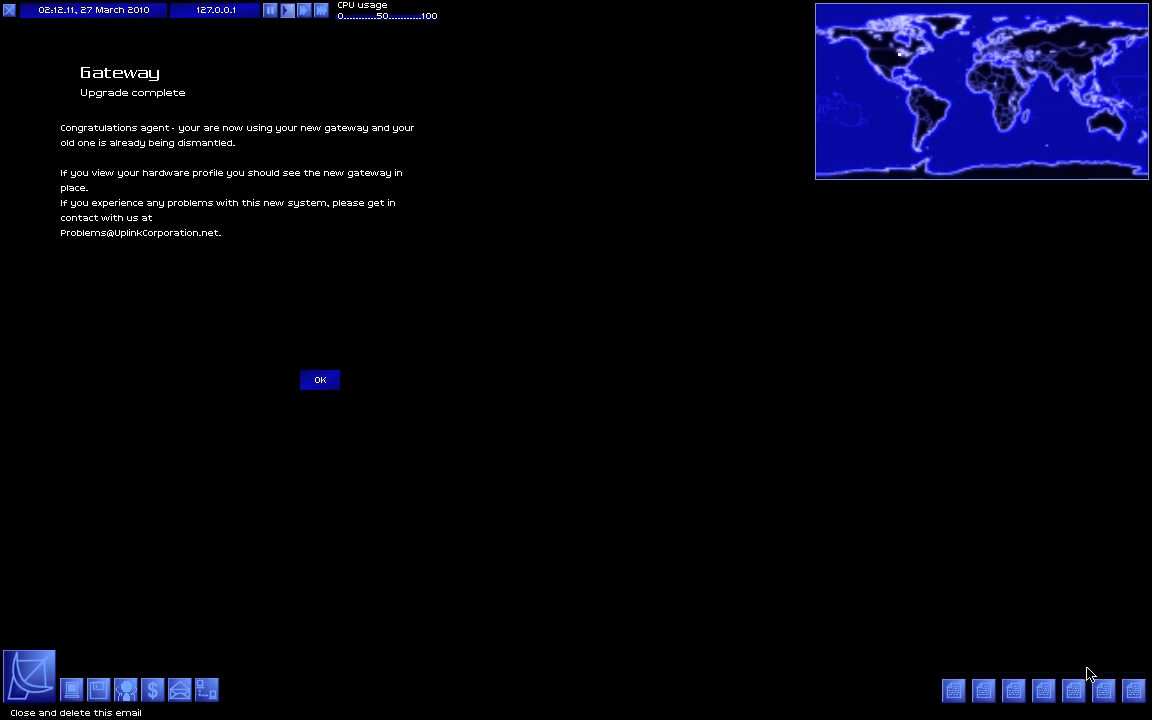
# - Dismiss the upgrade-complete message and launch Trace_Tracker from the Security software menu
pyautogui.click(319, 379)
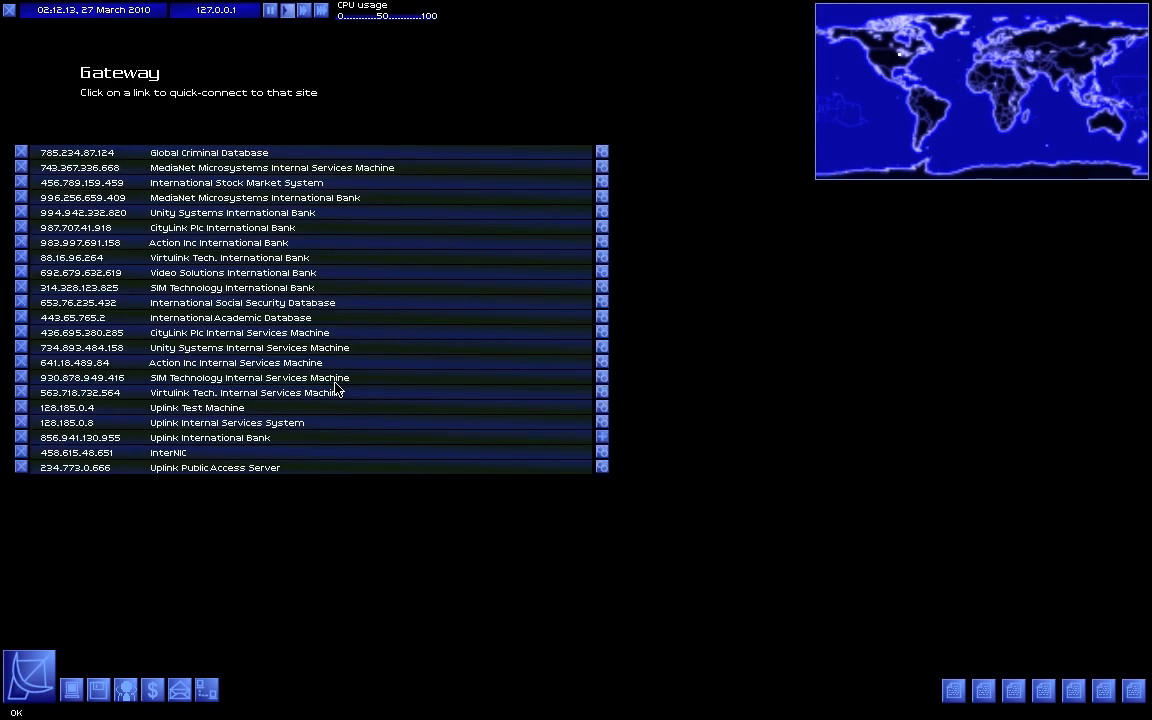
pyautogui.click(28, 690)
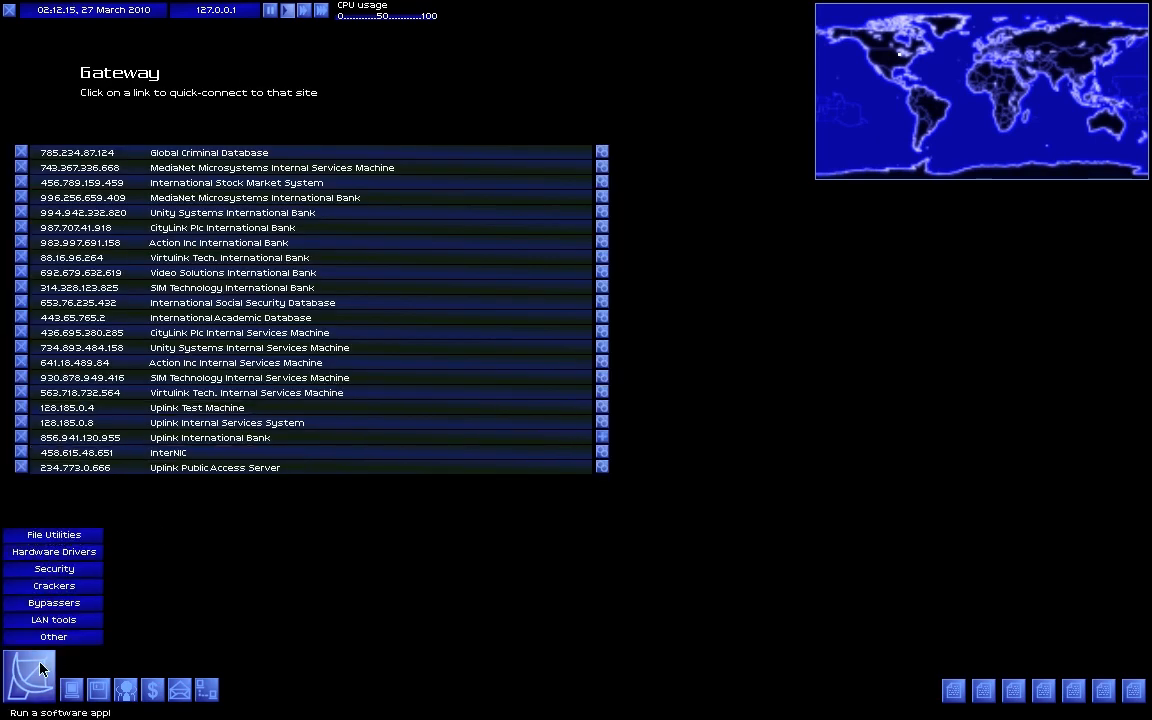
pyautogui.click(54, 568)
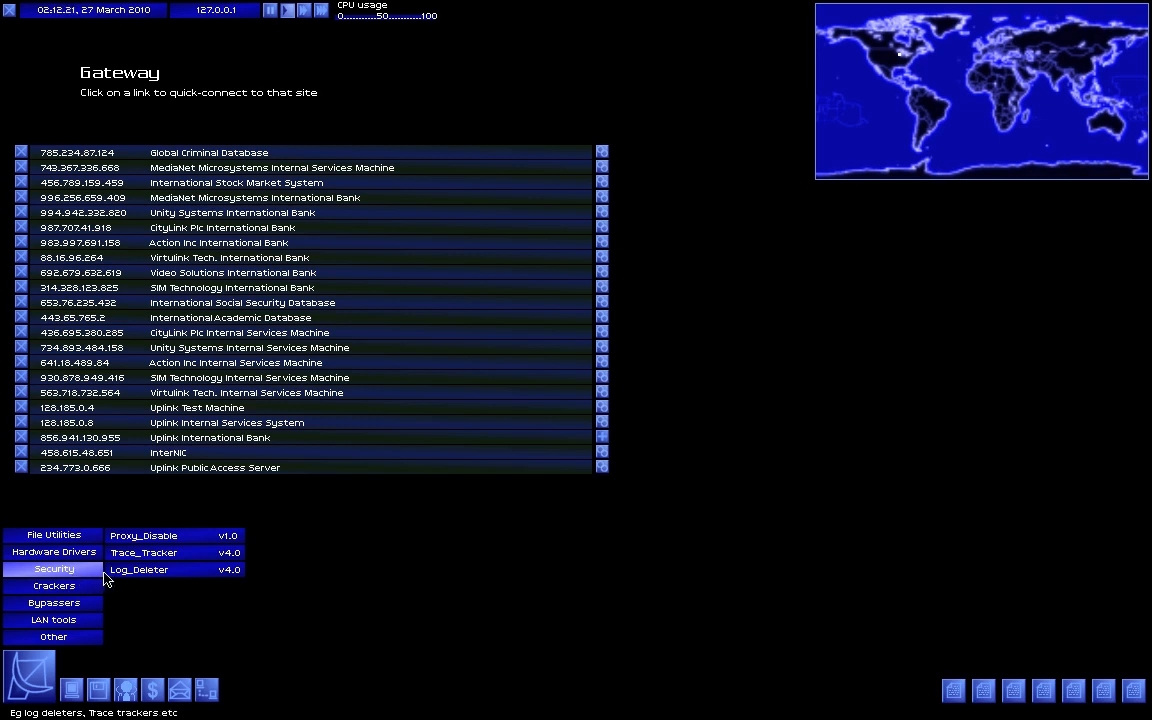
pyautogui.moveTo(143, 552)
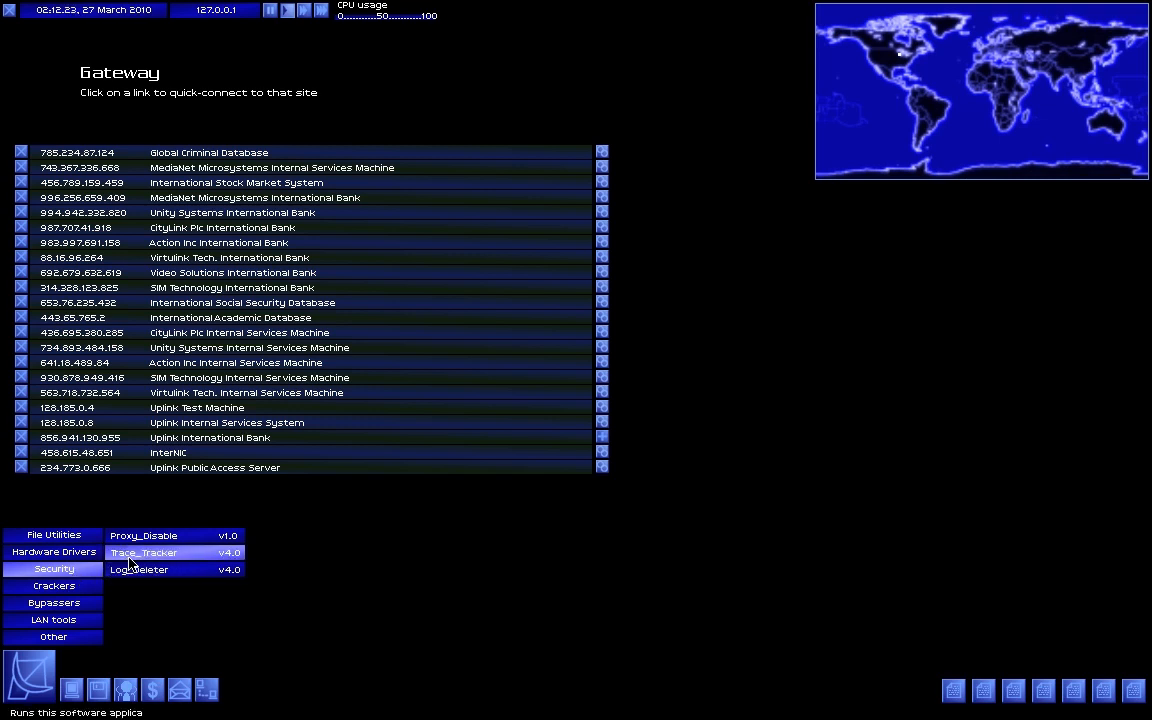
pyautogui.click(143, 552)
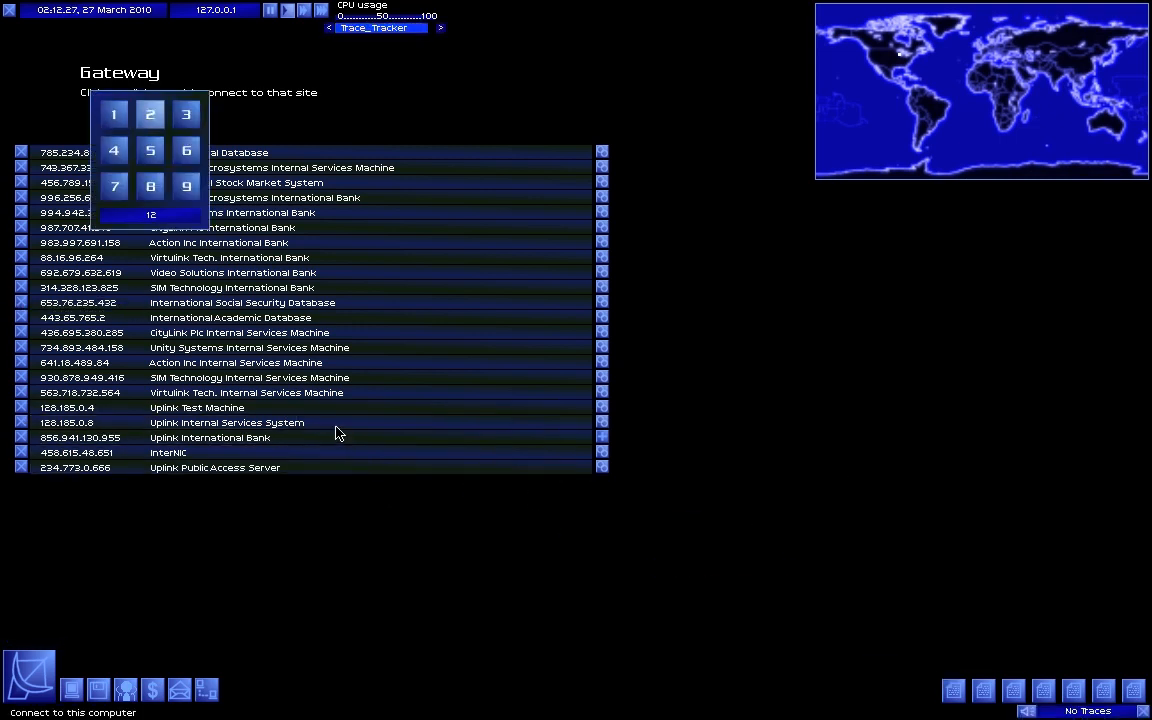
# - Log into the Internal Services System with the known access code and open Hardware upgrades
pyautogui.click(227, 422)
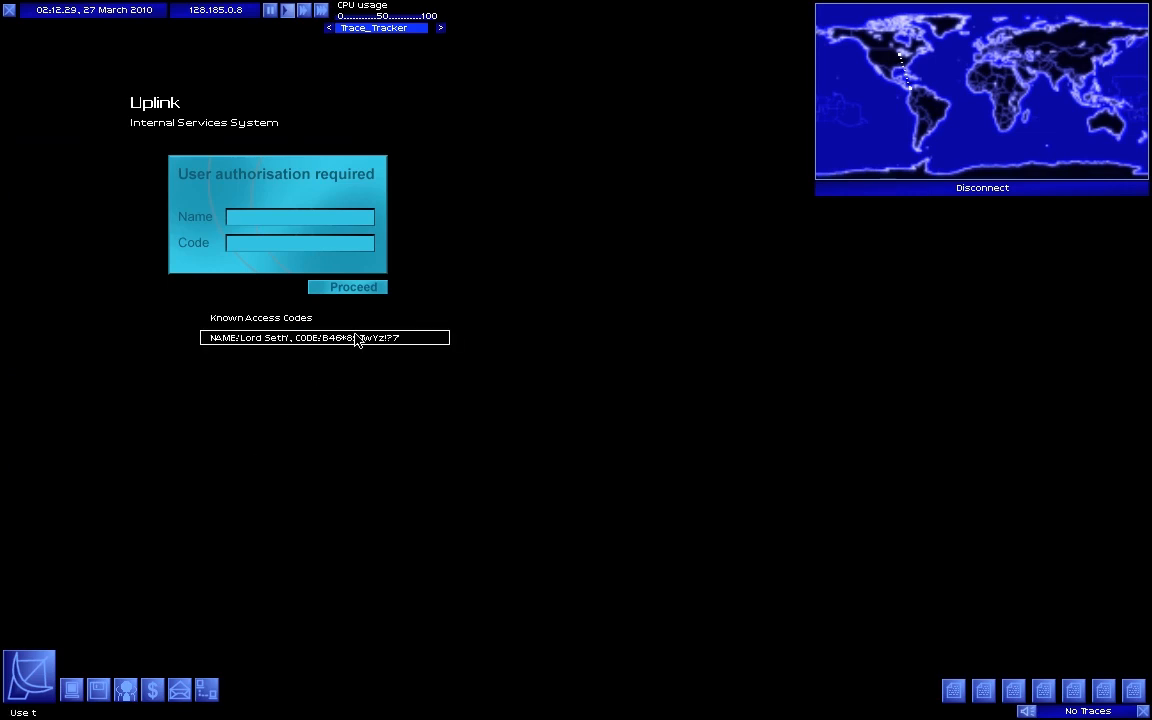
pyautogui.click(354, 287)
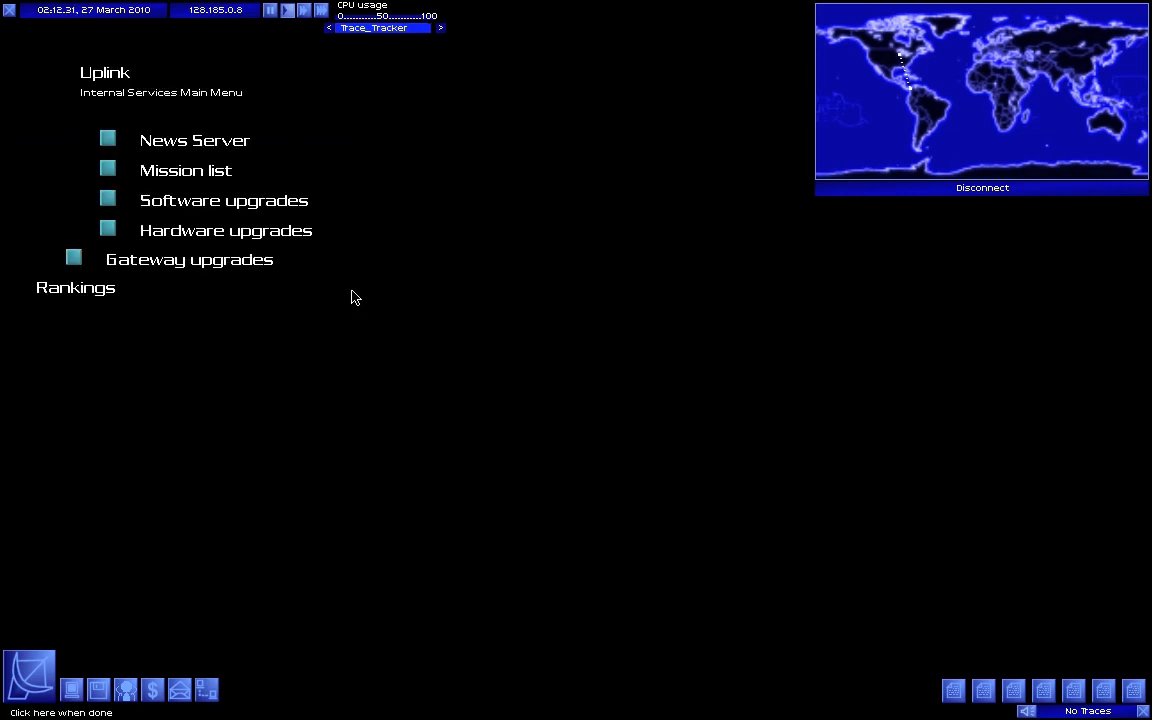
pyautogui.click(225, 230)
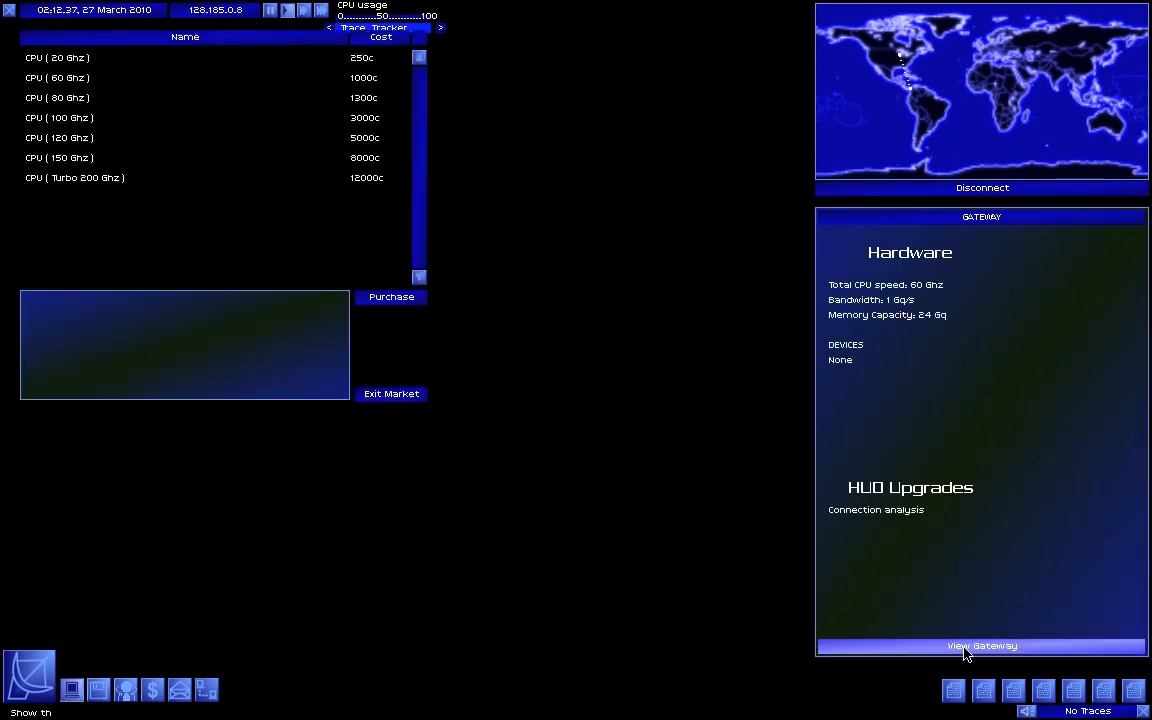
# - Open the gateway diagram to see its two processor boards
pyautogui.click(981, 645)
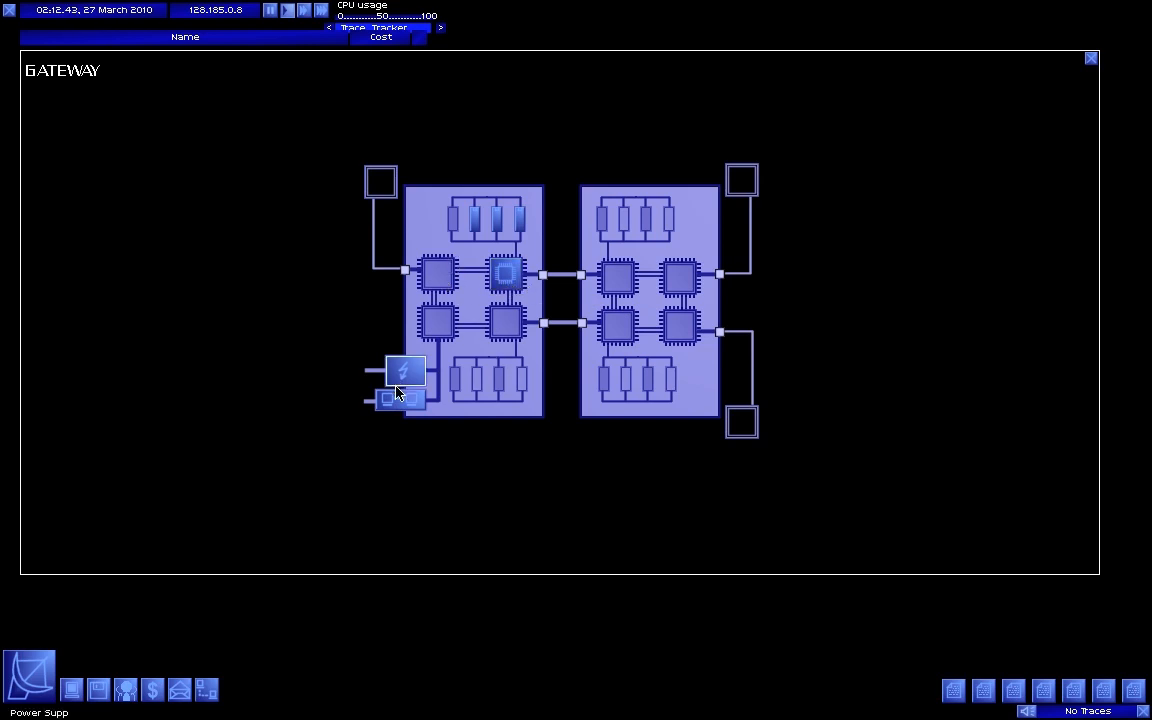
pyautogui.moveTo(400, 402)
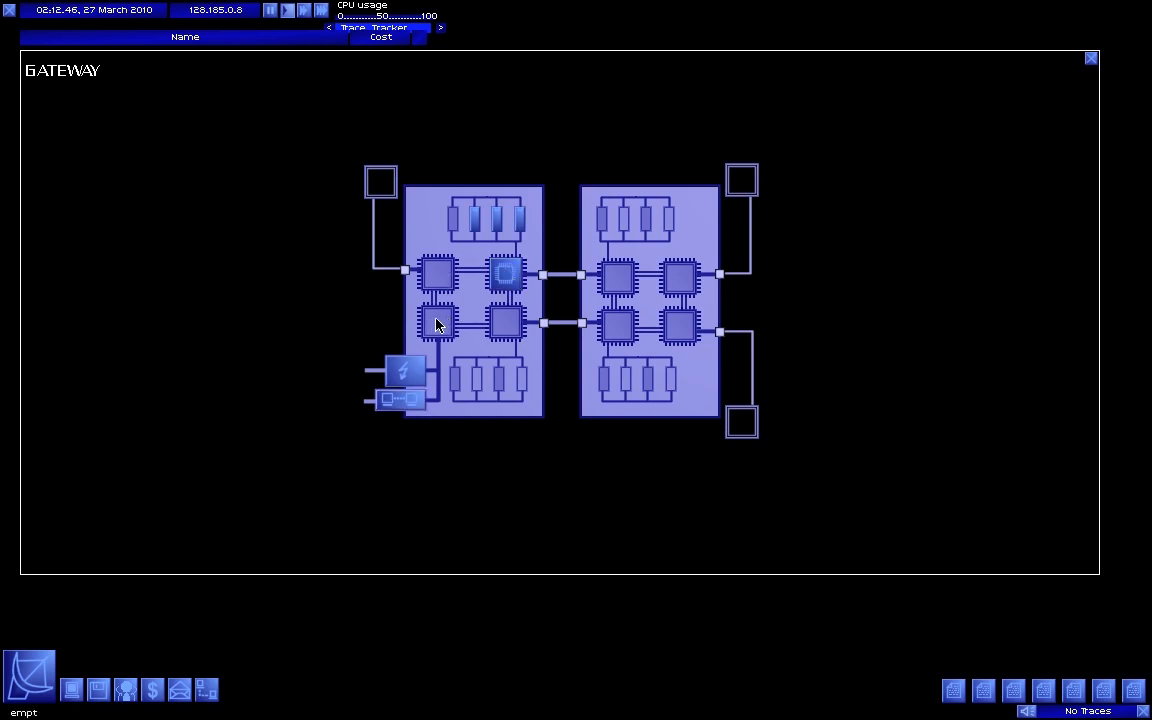
pyautogui.moveTo(630, 331)
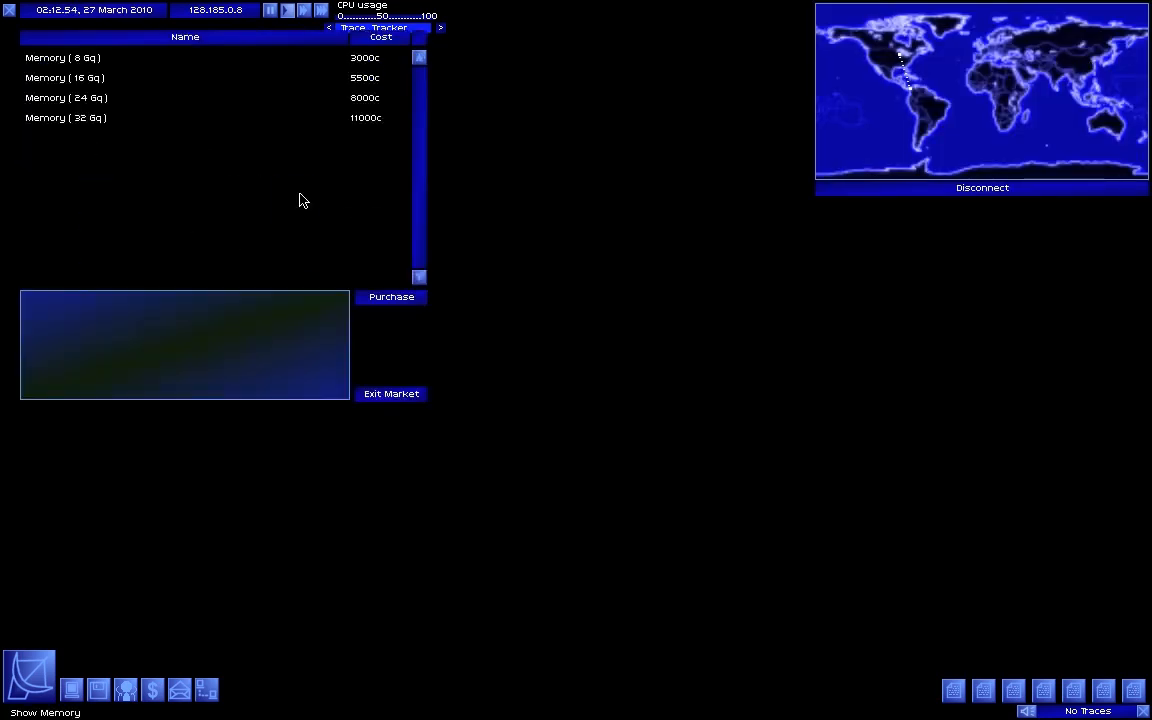
# - Purchase the 32 Gq memory upgrade and exit the memory market
pyautogui.click(65, 117)
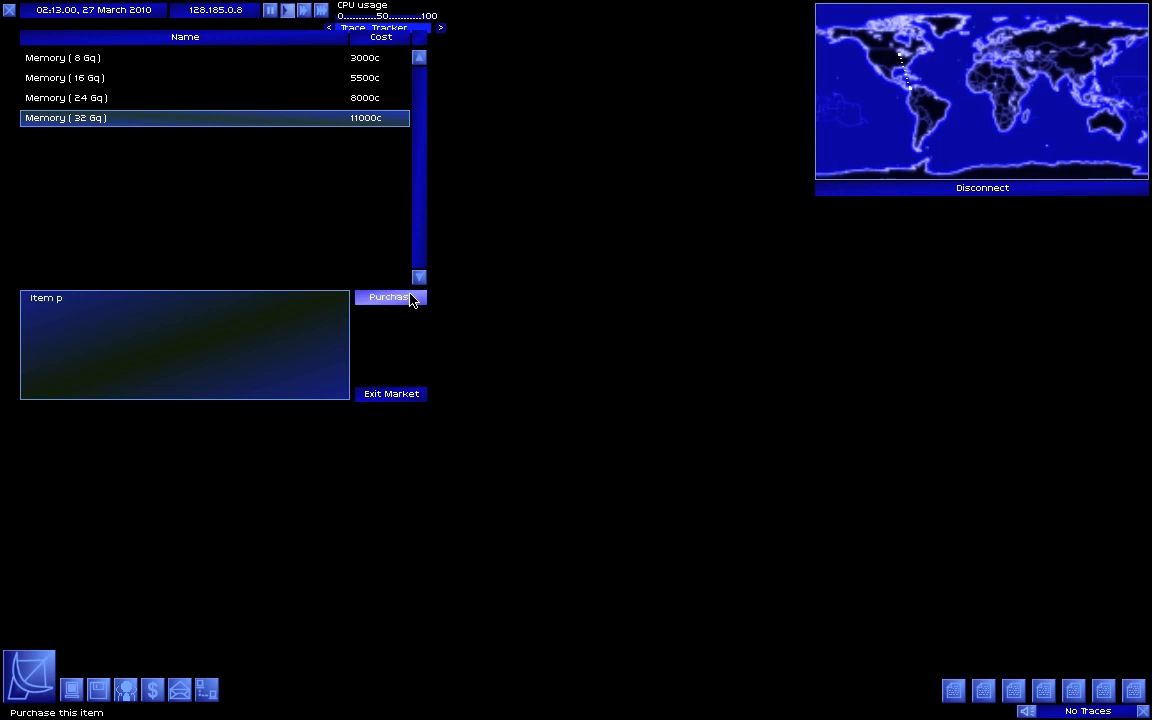
pyautogui.click(390, 297)
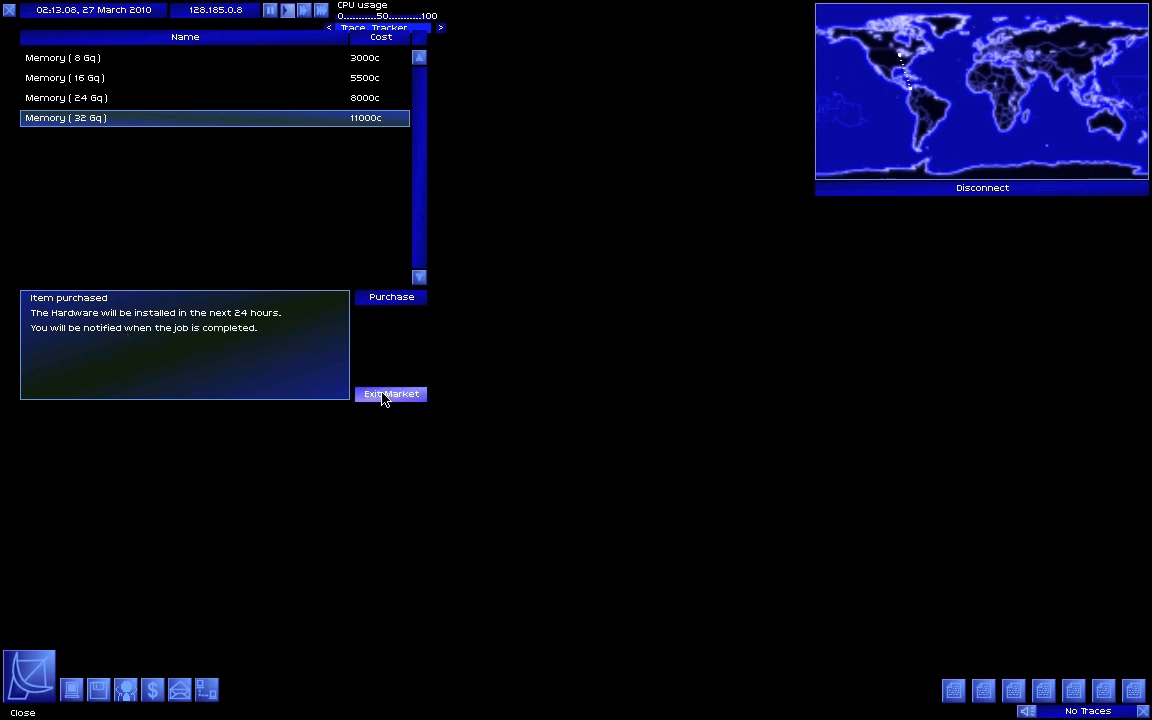
pyautogui.click(391, 393)
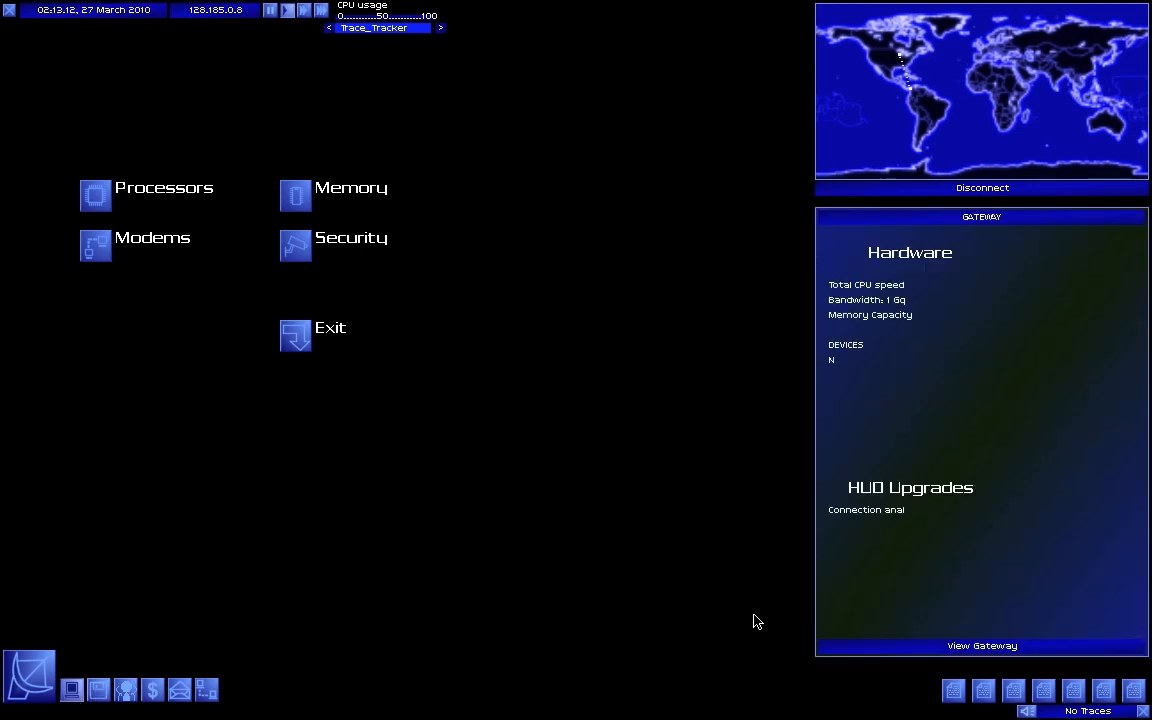
# - Reopen the gateway board diagram, inspect its slots, and close it
pyautogui.click(981, 645)
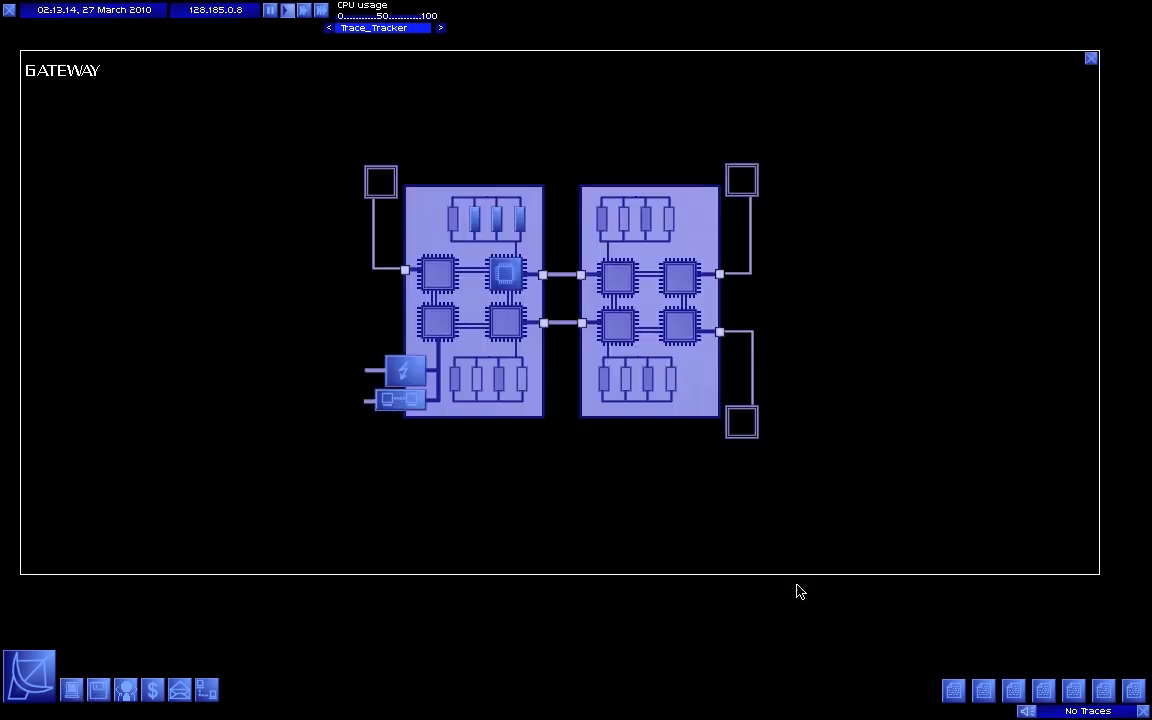
pyautogui.moveTo(520, 218)
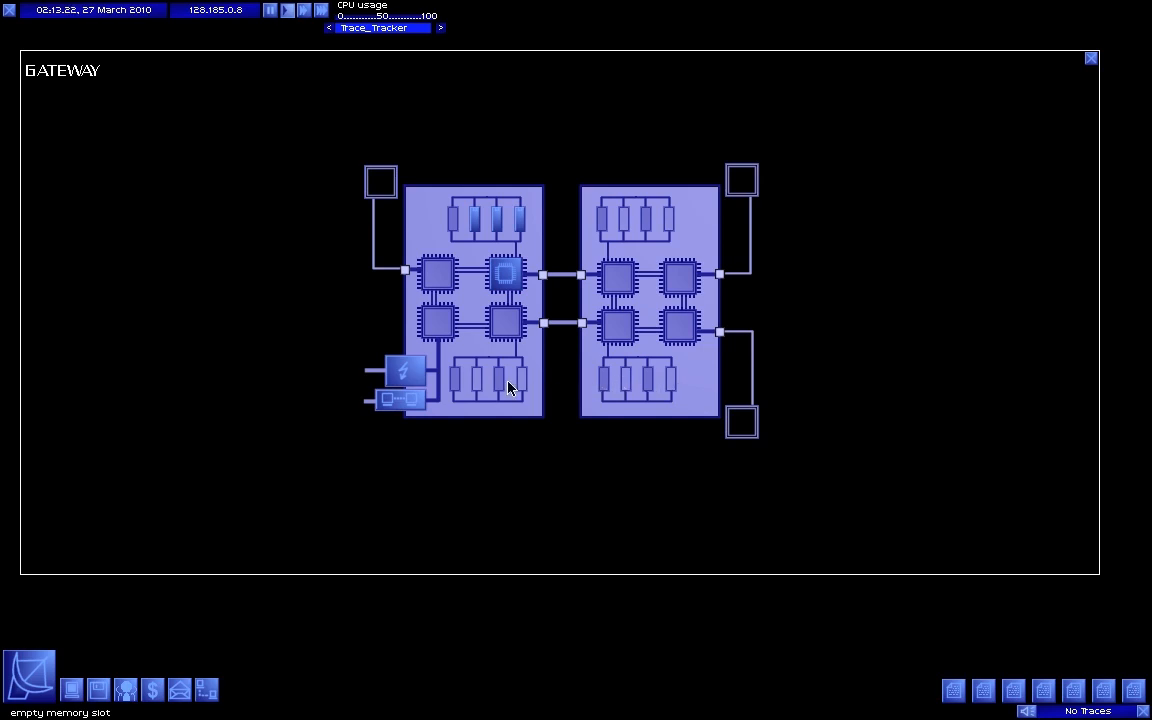
pyautogui.moveTo(567, 381)
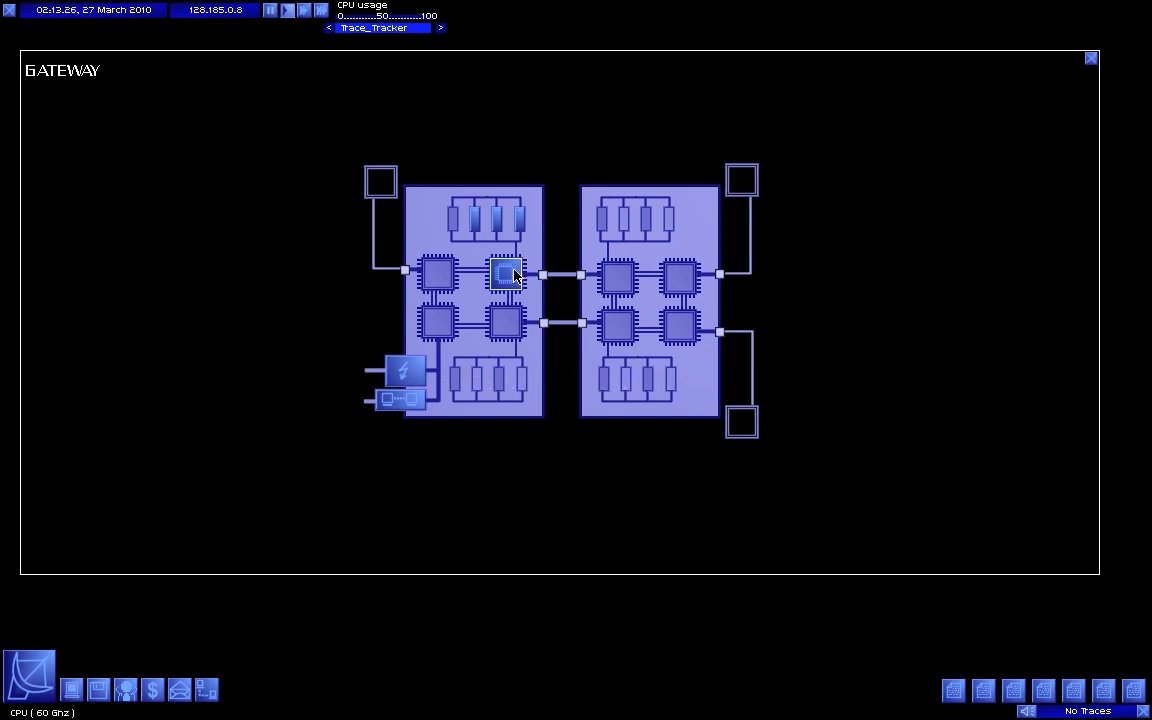
pyautogui.moveTo(155, 571)
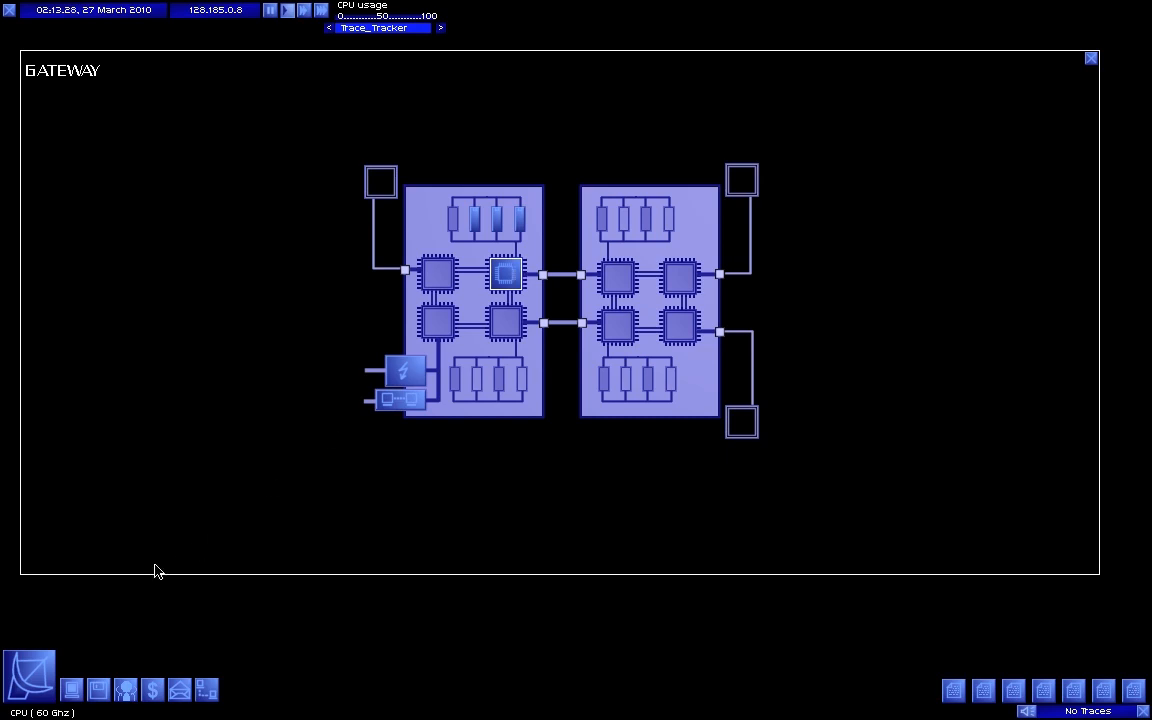
pyautogui.click(98, 690)
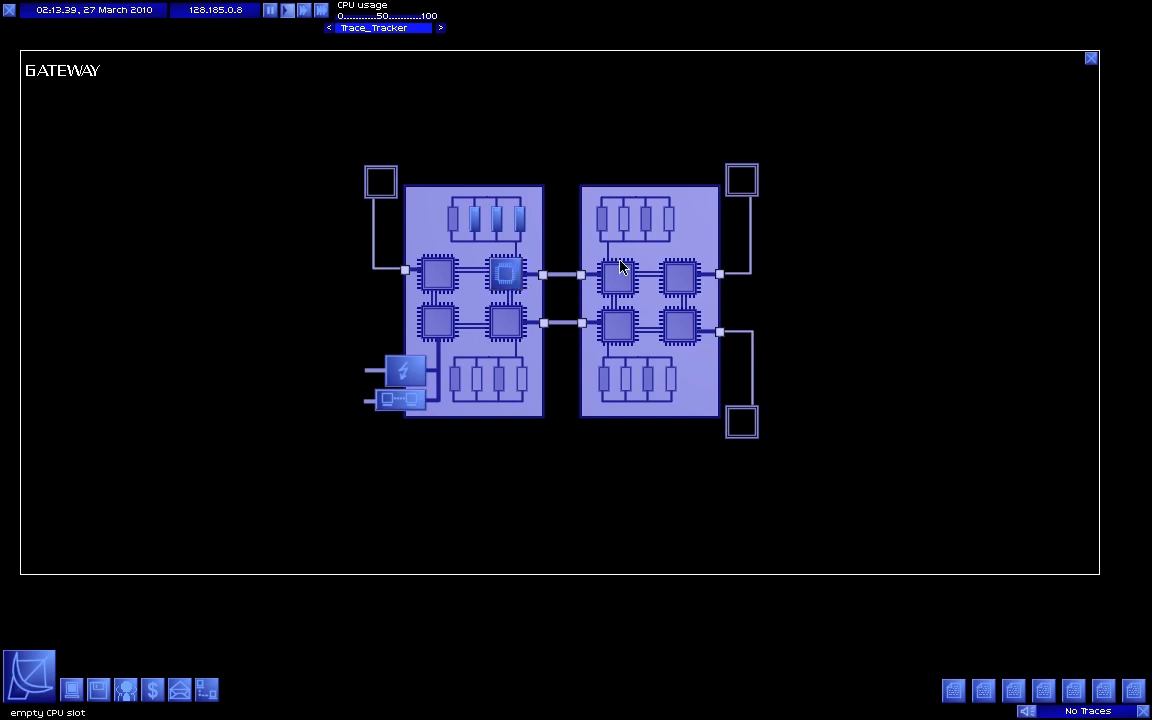
pyautogui.moveTo(520, 222)
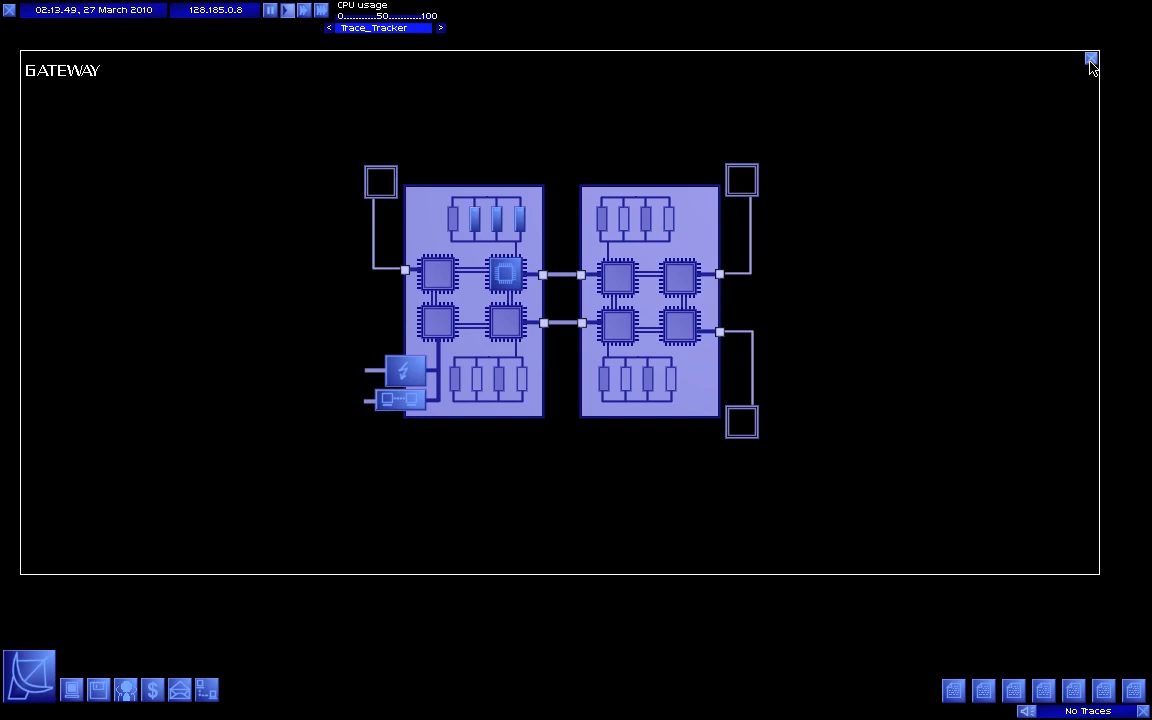
pyautogui.click(1091, 59)
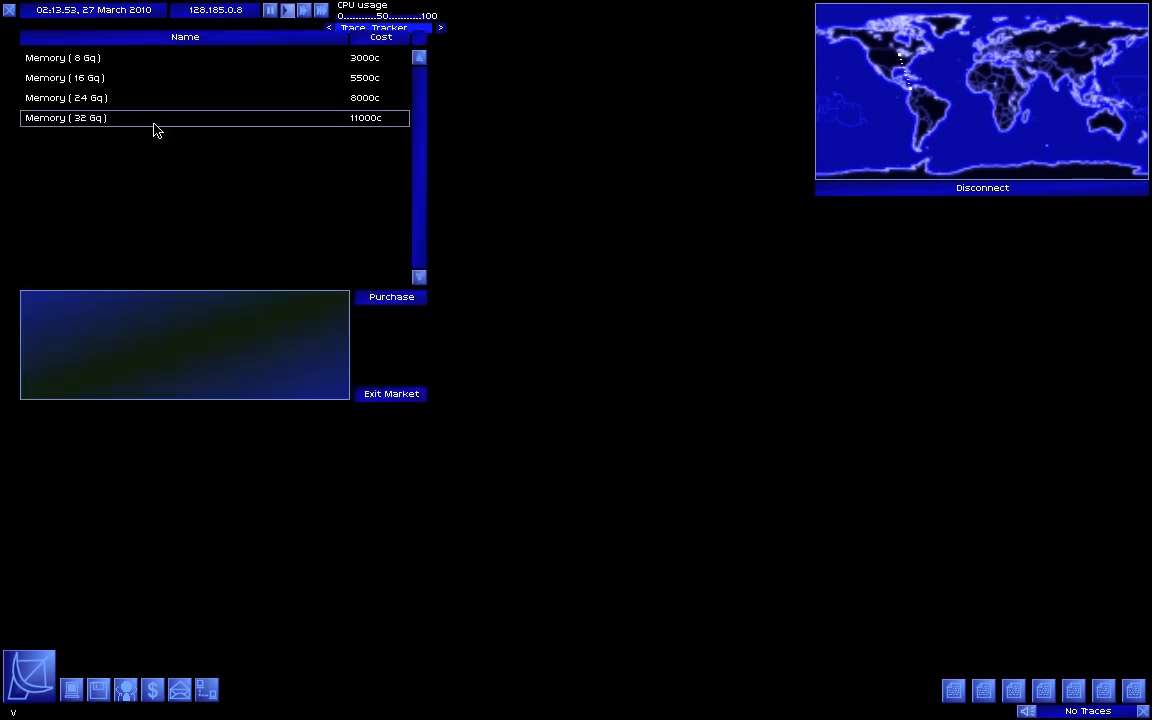
# - Switch to the processor listing for the Turbo 200 Ghz CPU and reopen the gateway diagram
pyautogui.click(391, 393)
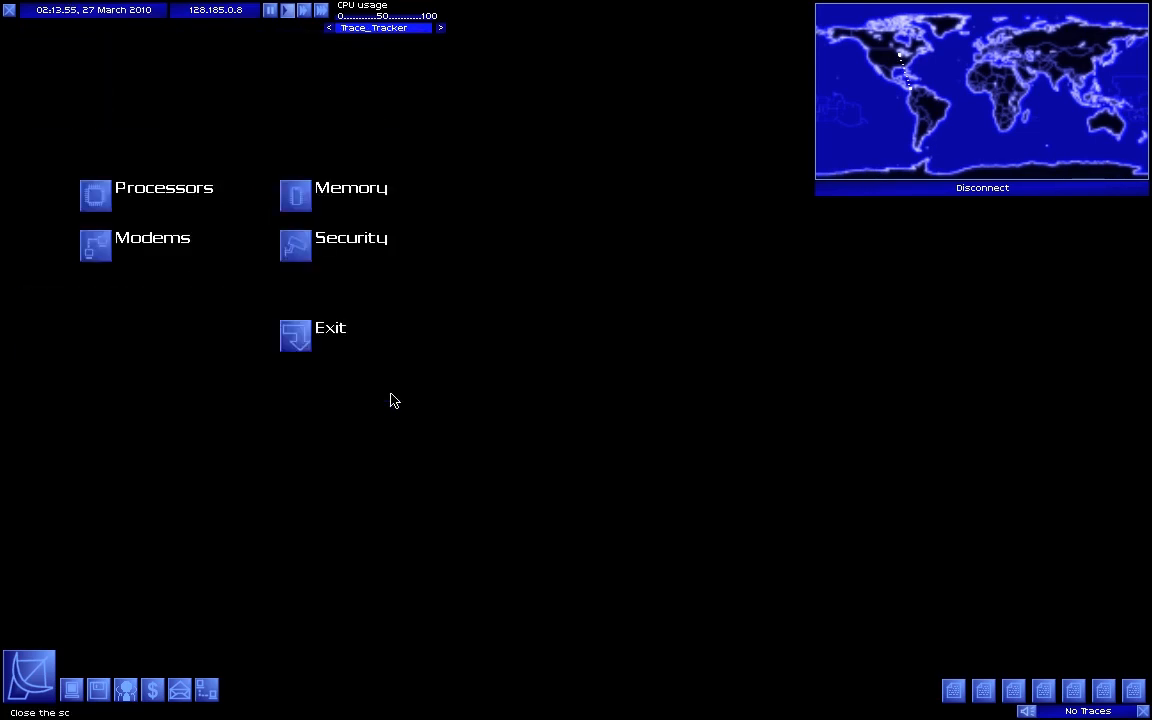
pyautogui.click(95, 195)
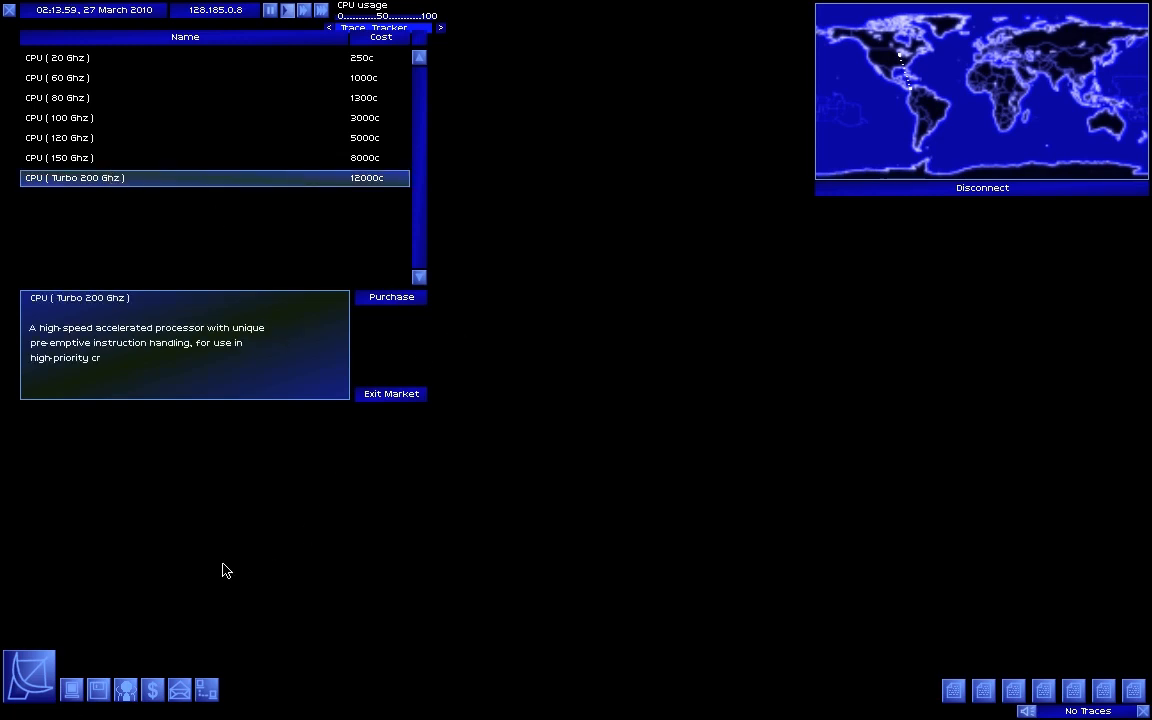
pyautogui.moveTo(98, 690)
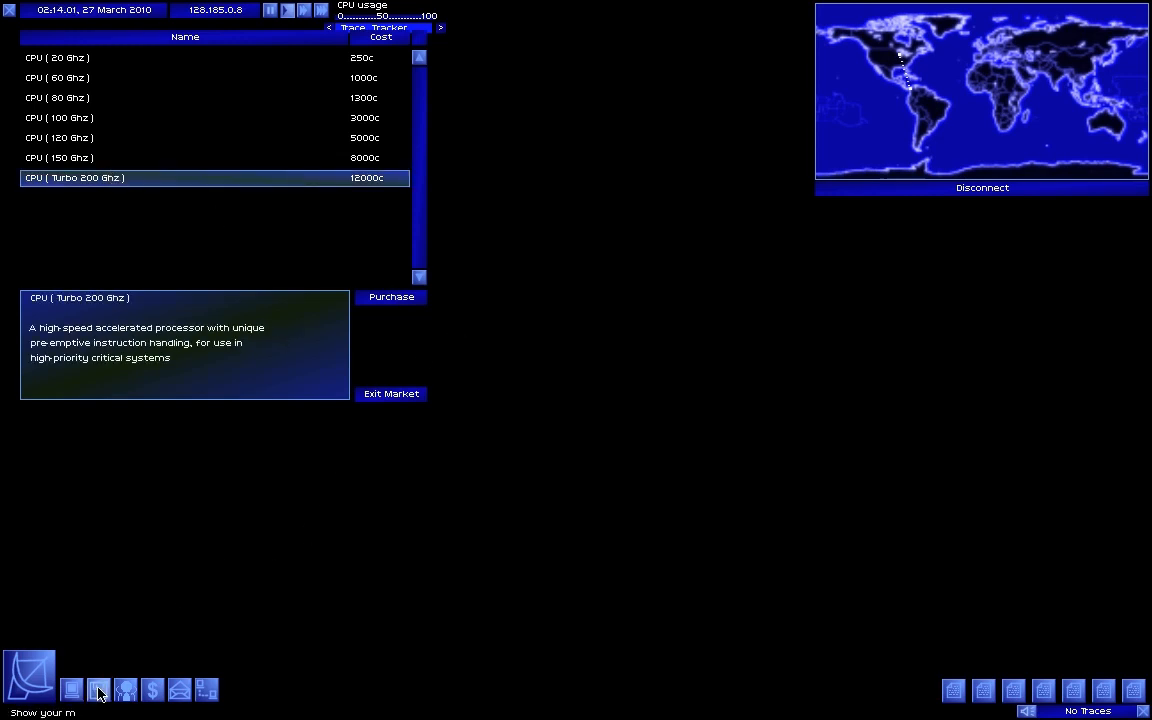
pyautogui.click(98, 690)
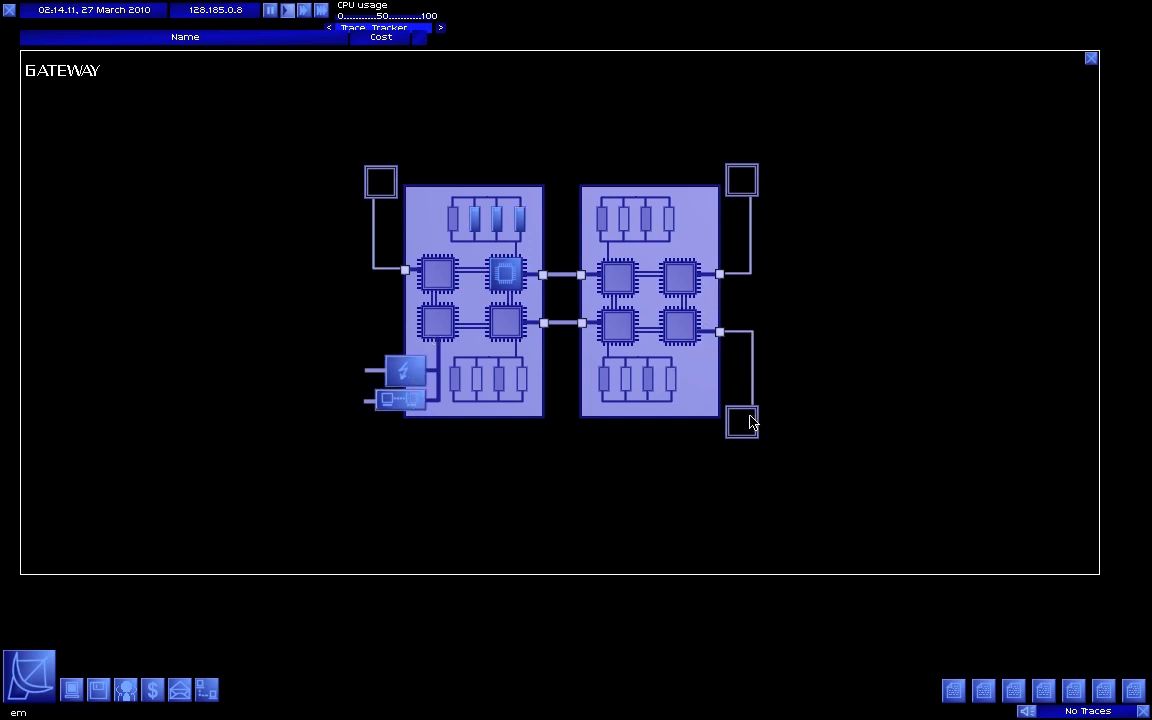
pyautogui.moveTo(623, 387)
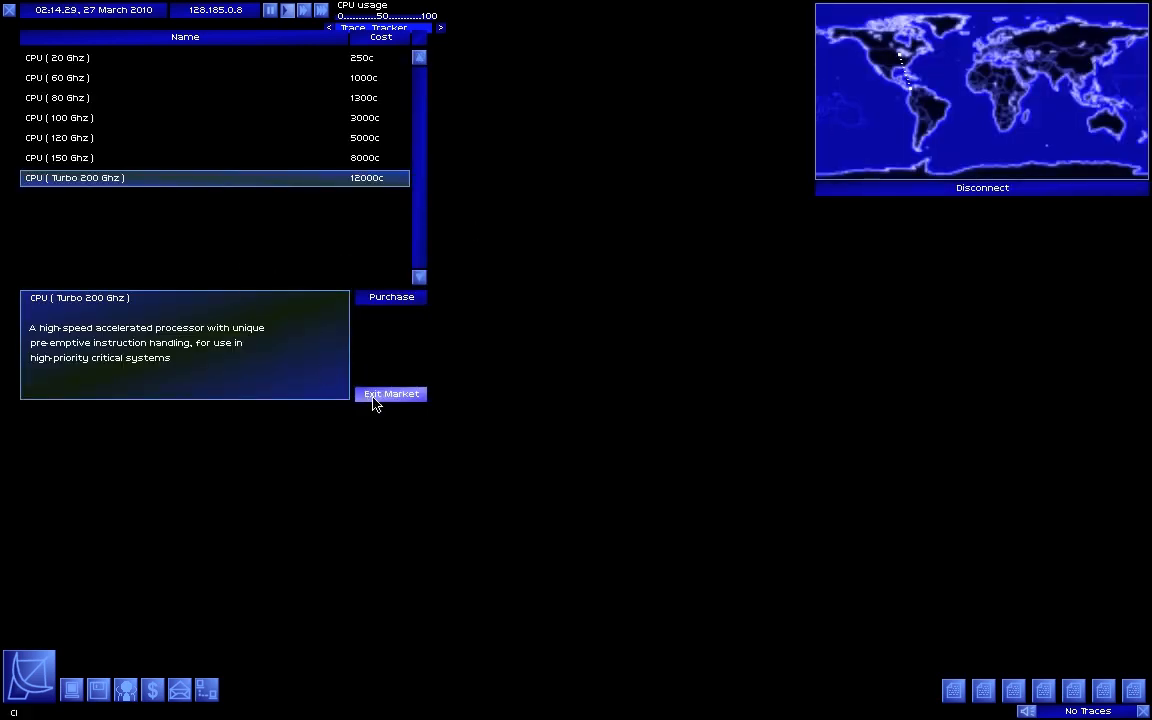
# - Leave the processor market, reselect 32 Gq memory, then exit to the hardware categories
pyautogui.click(391, 393)
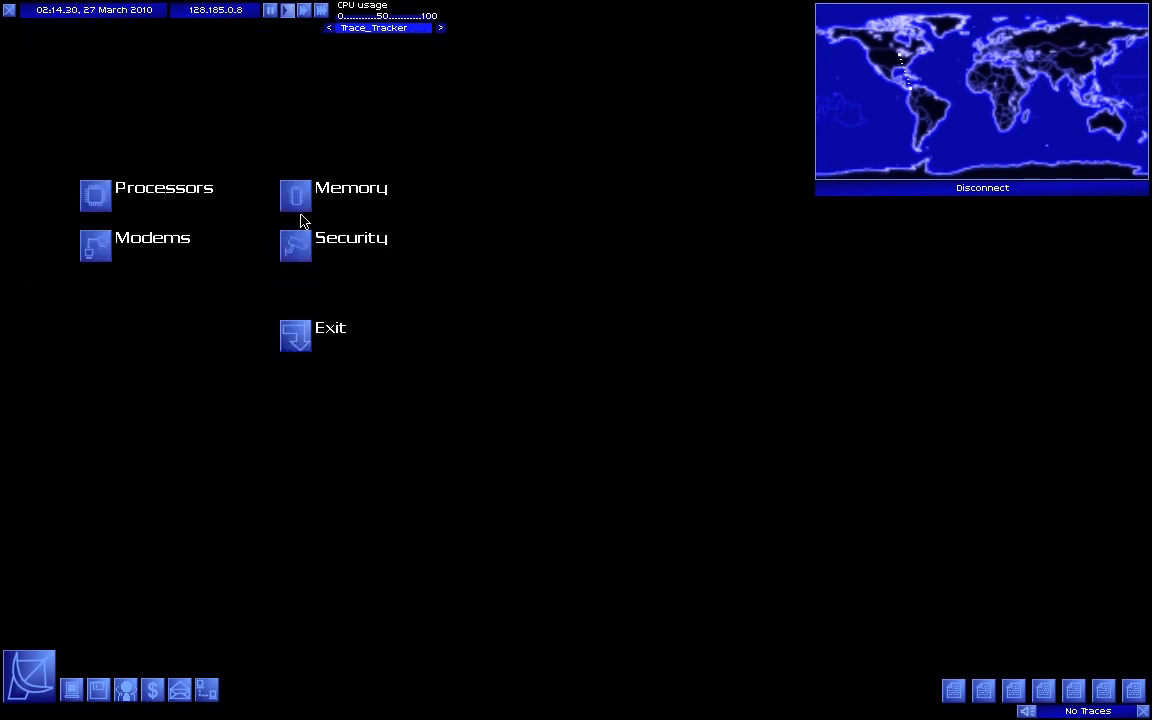
pyautogui.click(295, 195)
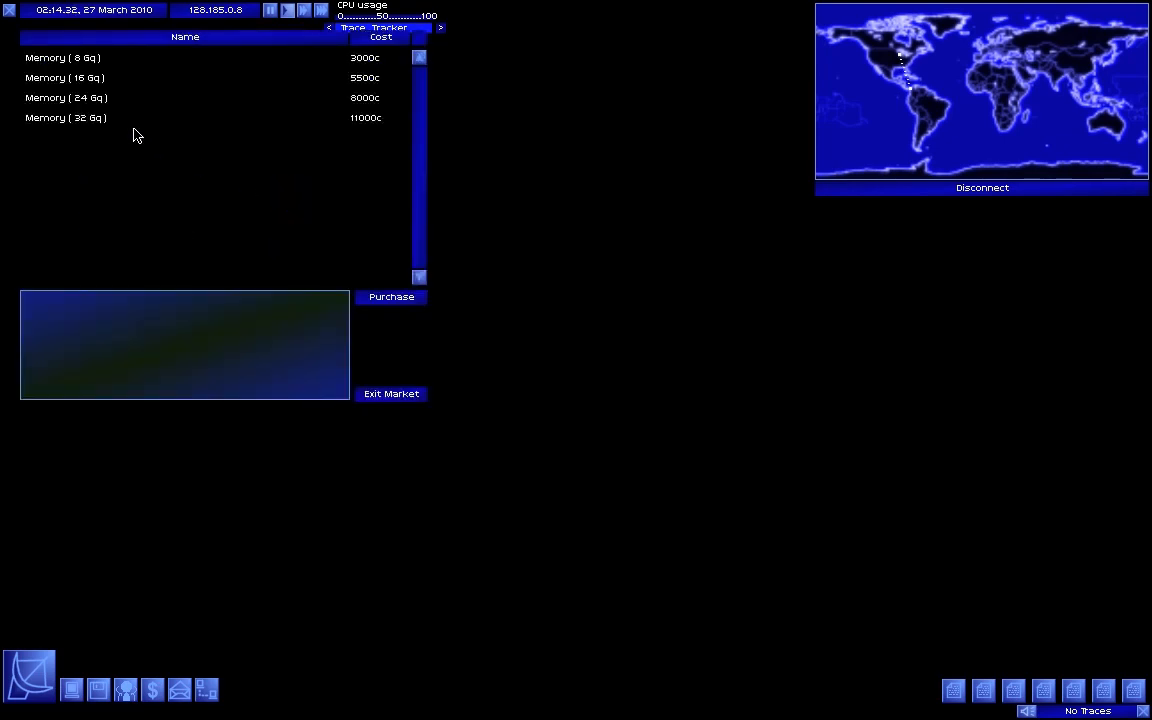
pyautogui.click(65, 117)
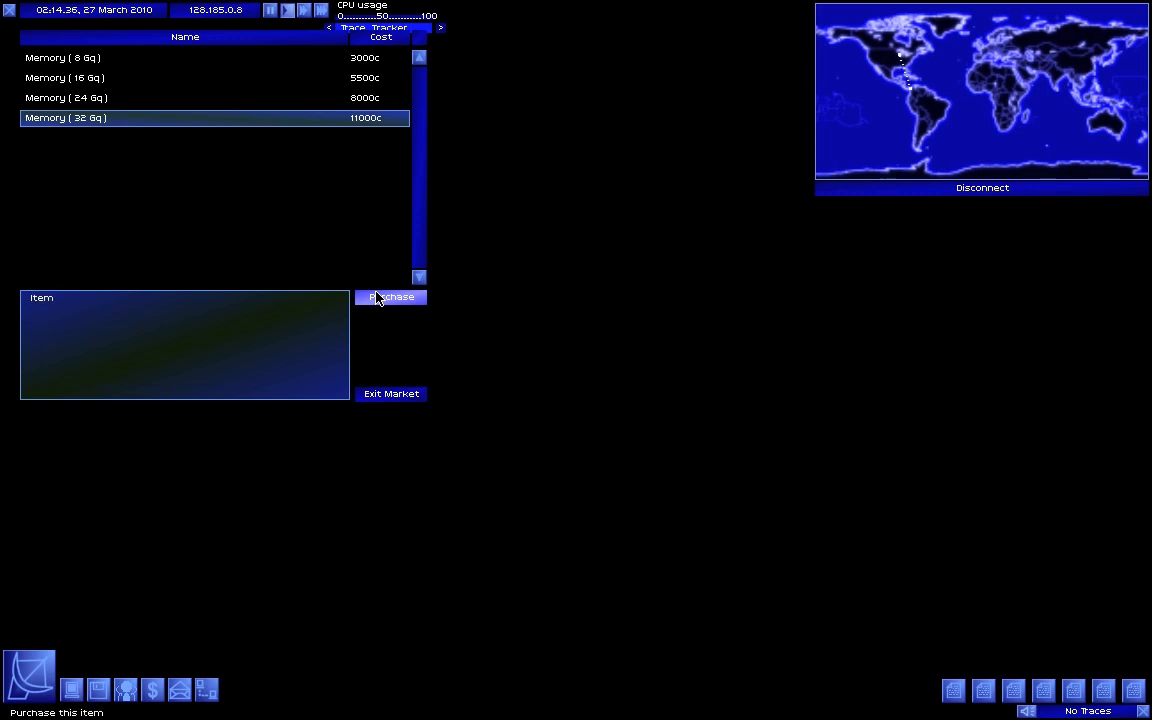
pyautogui.click(391, 393)
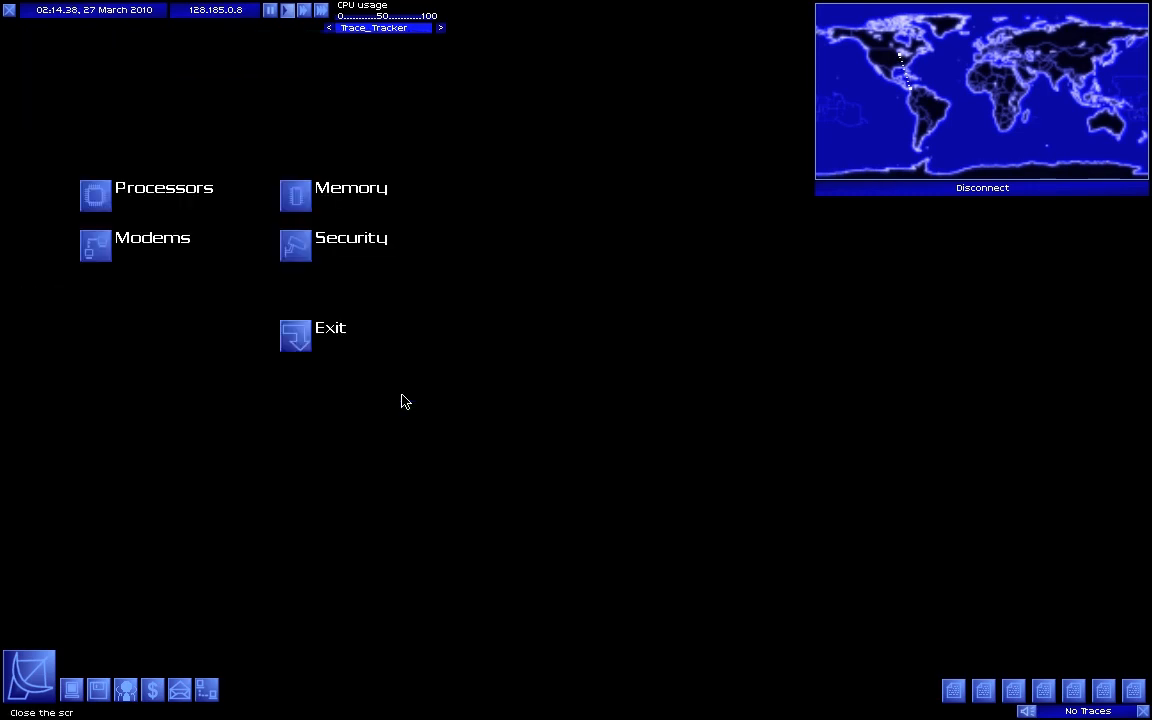
# - View the Turbo 200 Ghz processor, then show security upgrades with the 548470-credit balance panel
pyautogui.click(95, 195)
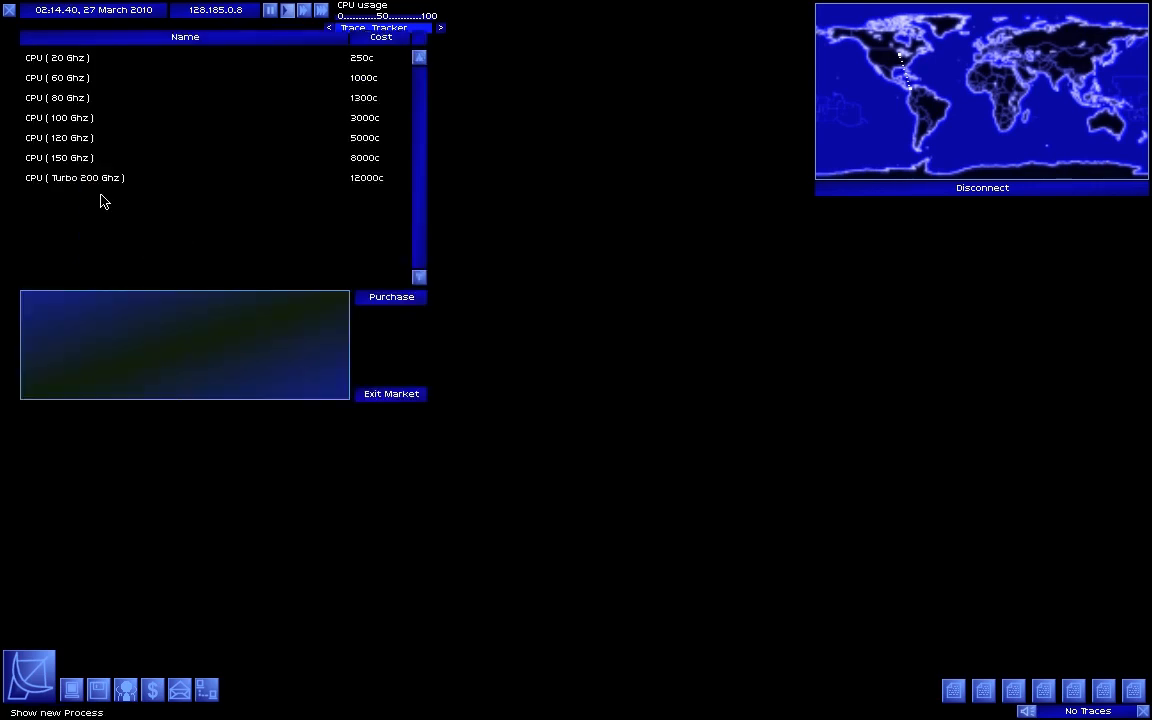
pyautogui.click(74, 177)
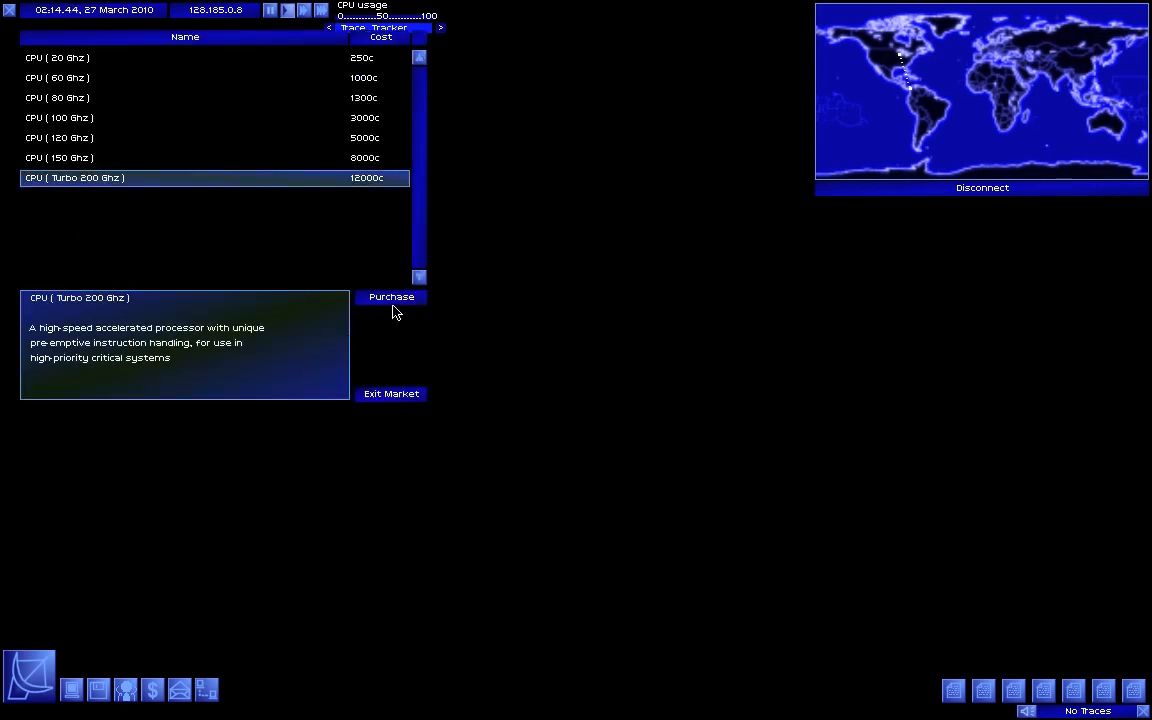
pyautogui.click(391, 297)
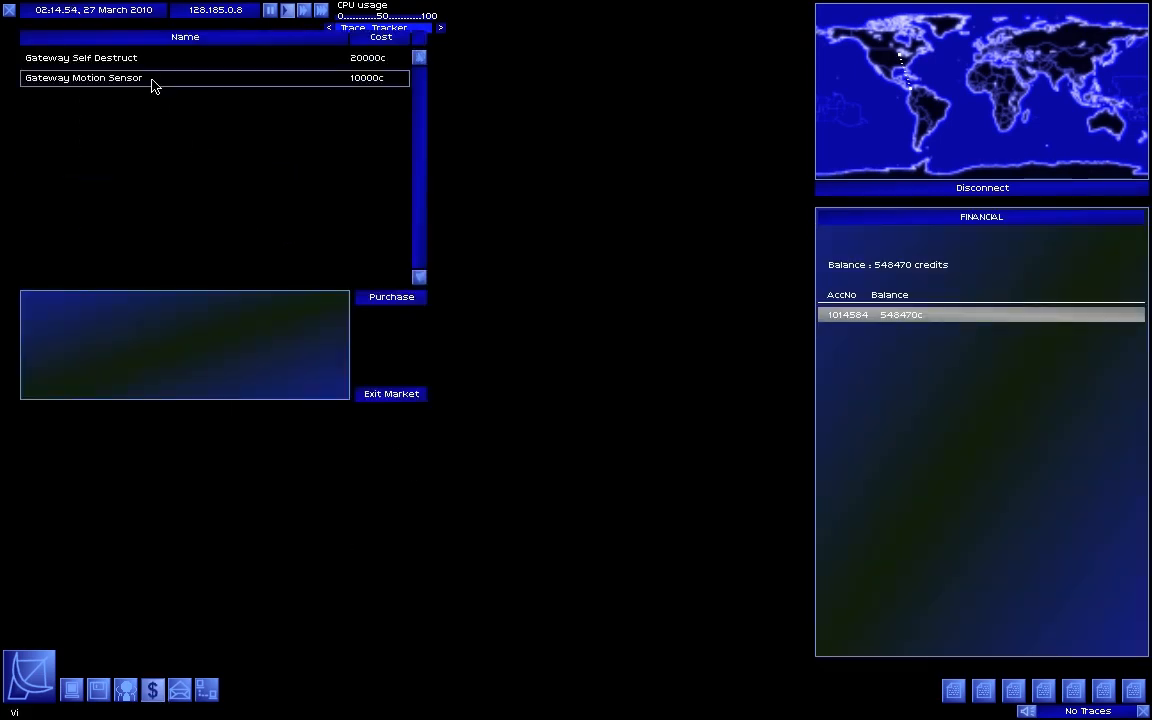
# - Buy the Gateway Motion Sensor for 10000 credits and the Gateway Self Destruct
pyautogui.click(84, 78)
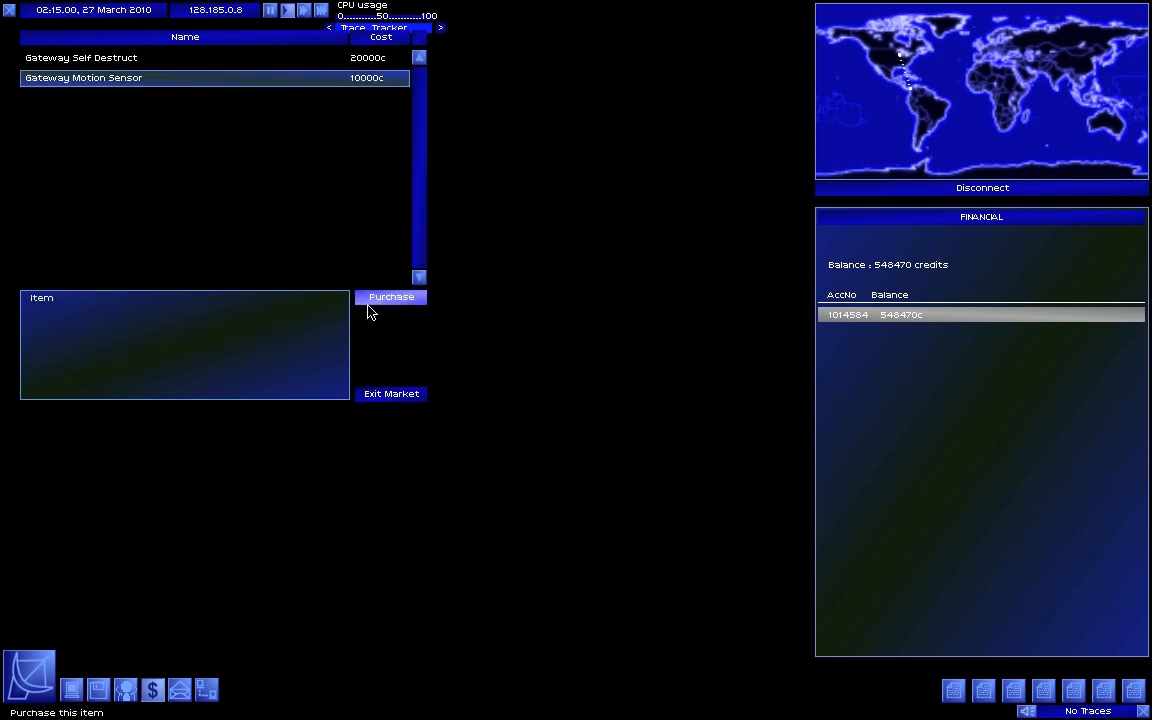
pyautogui.click(391, 296)
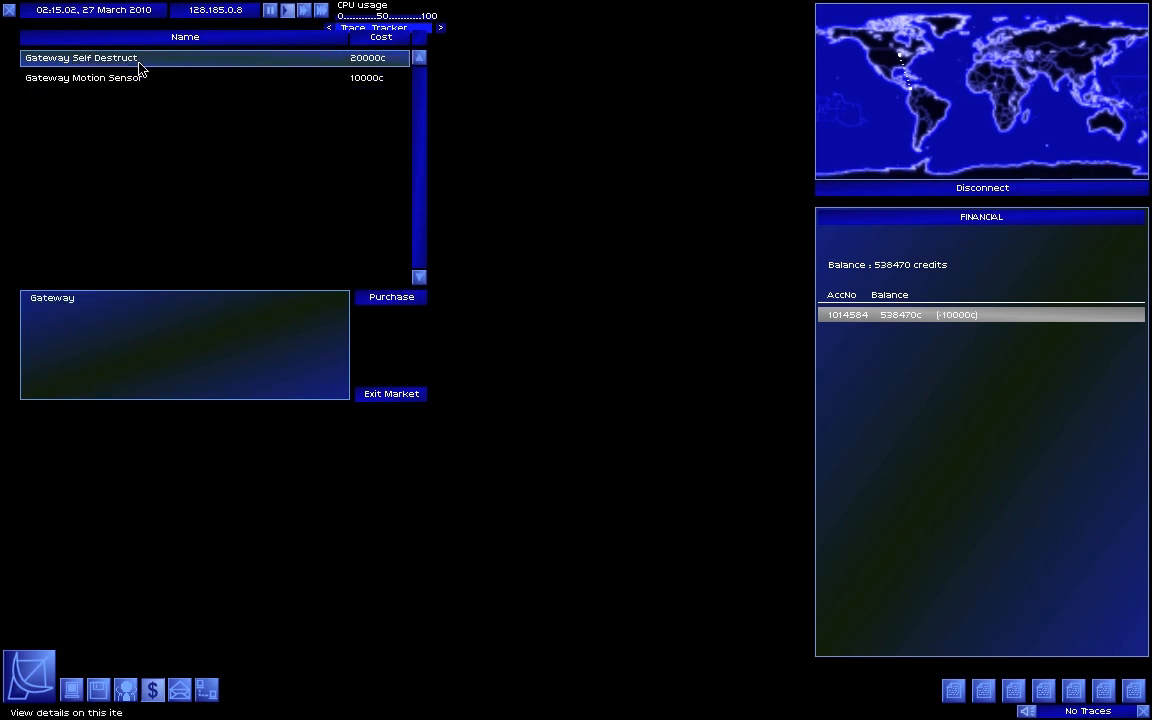
pyautogui.click(81, 57)
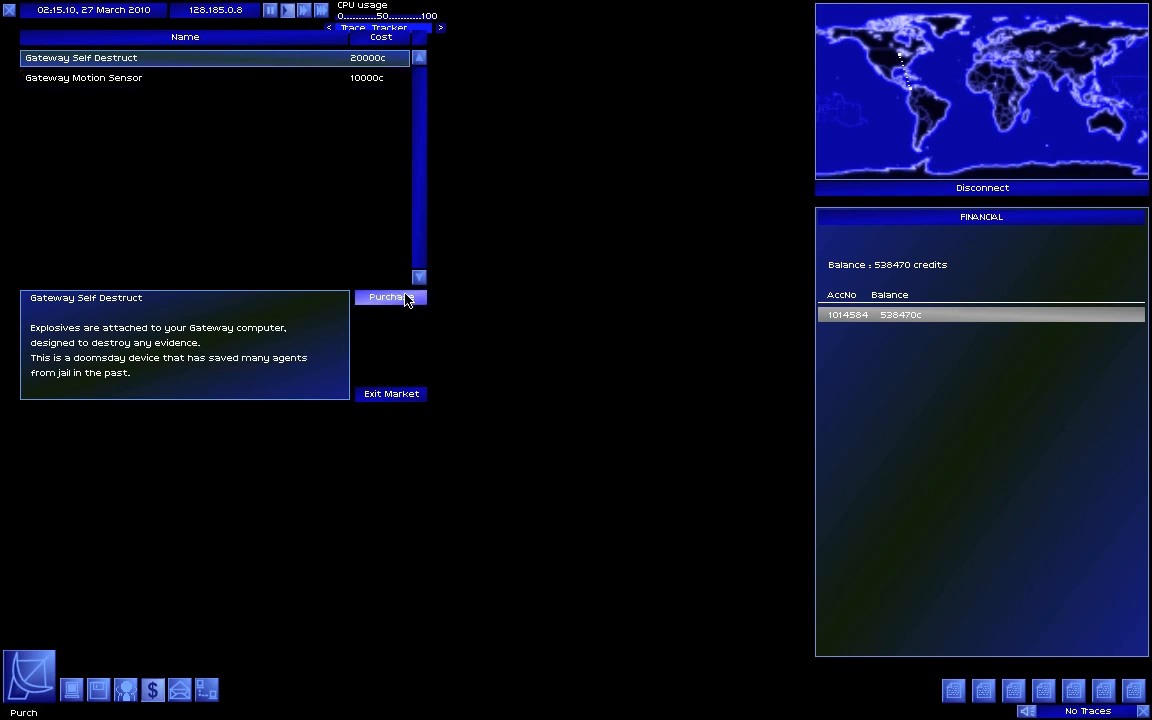
pyautogui.moveTo(197, 78)
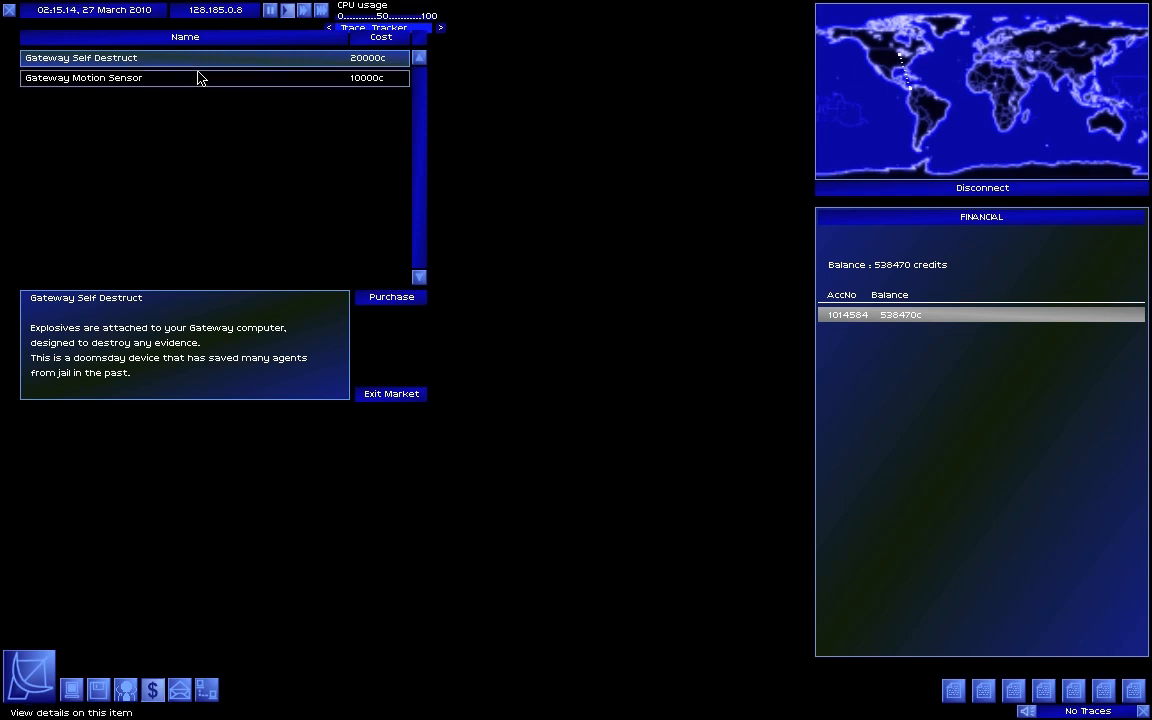
pyautogui.moveTo(391, 297)
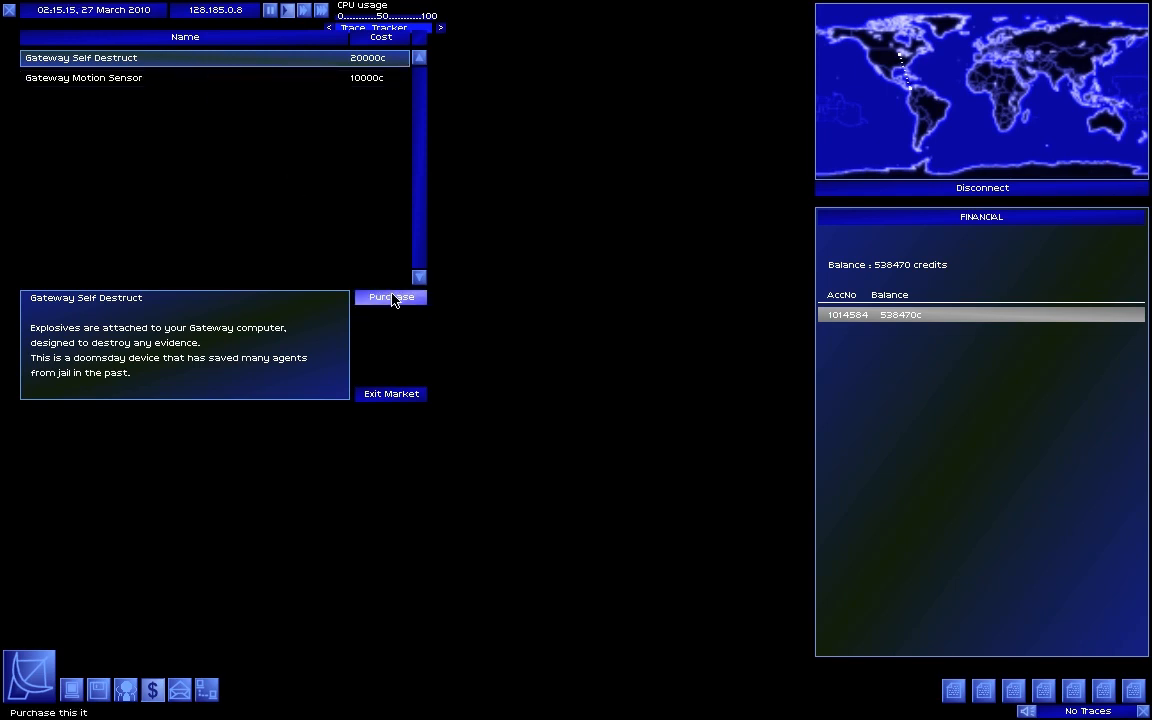
pyautogui.click(391, 393)
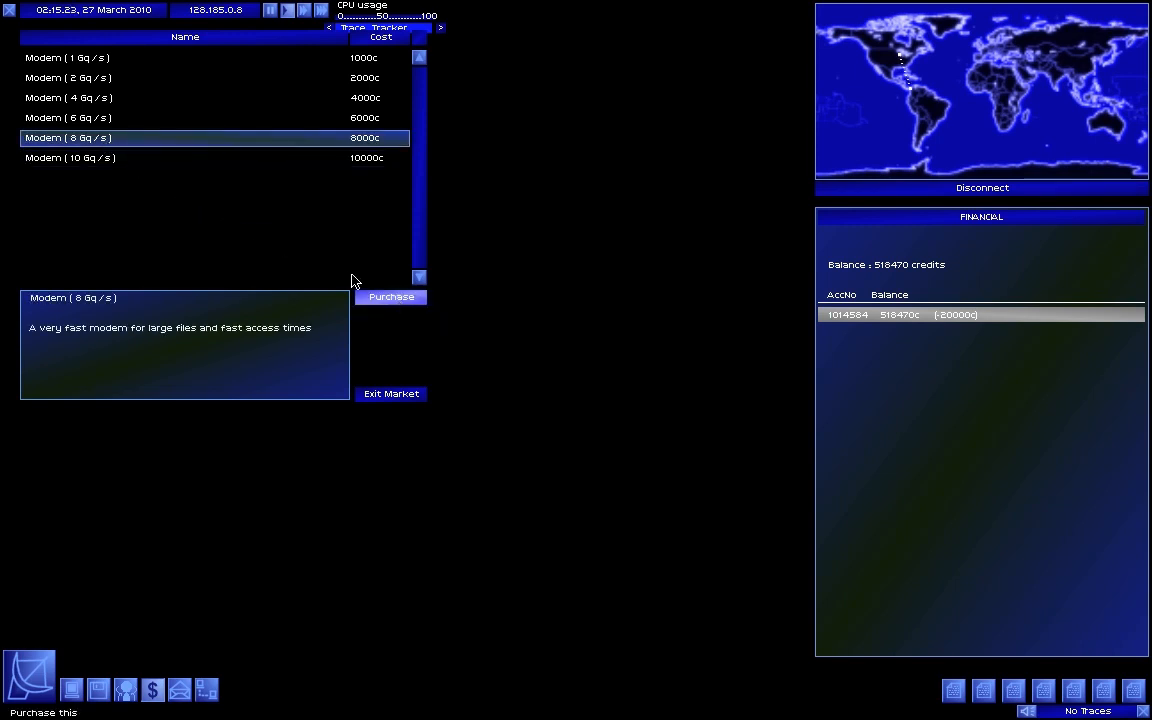
# - Compare modems, buy the 8 Gq/s modem for 8000 credits, and exit the market
pyautogui.click(68, 157)
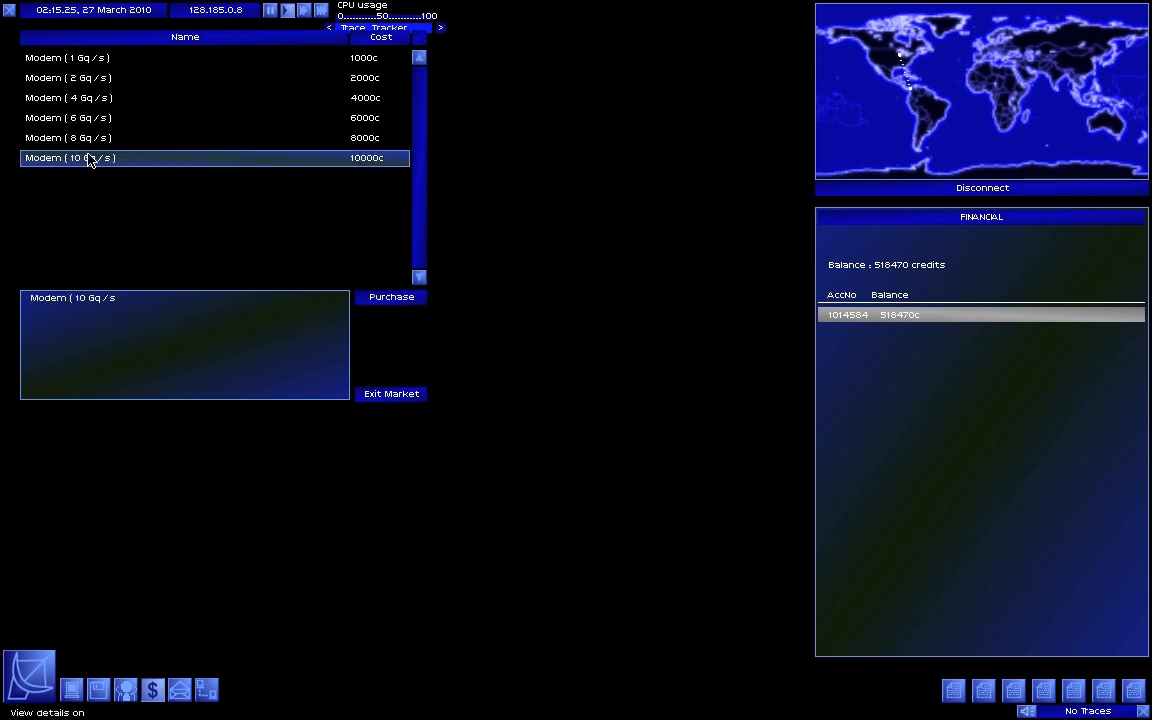
pyautogui.click(100, 137)
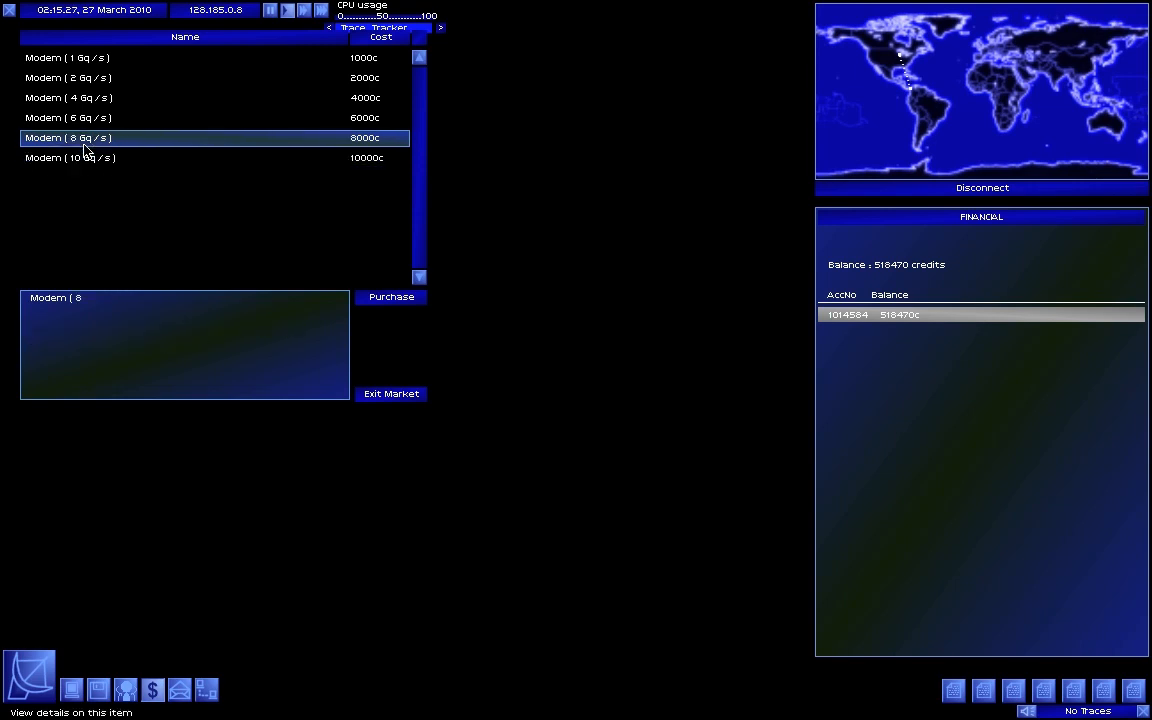
pyautogui.click(390, 297)
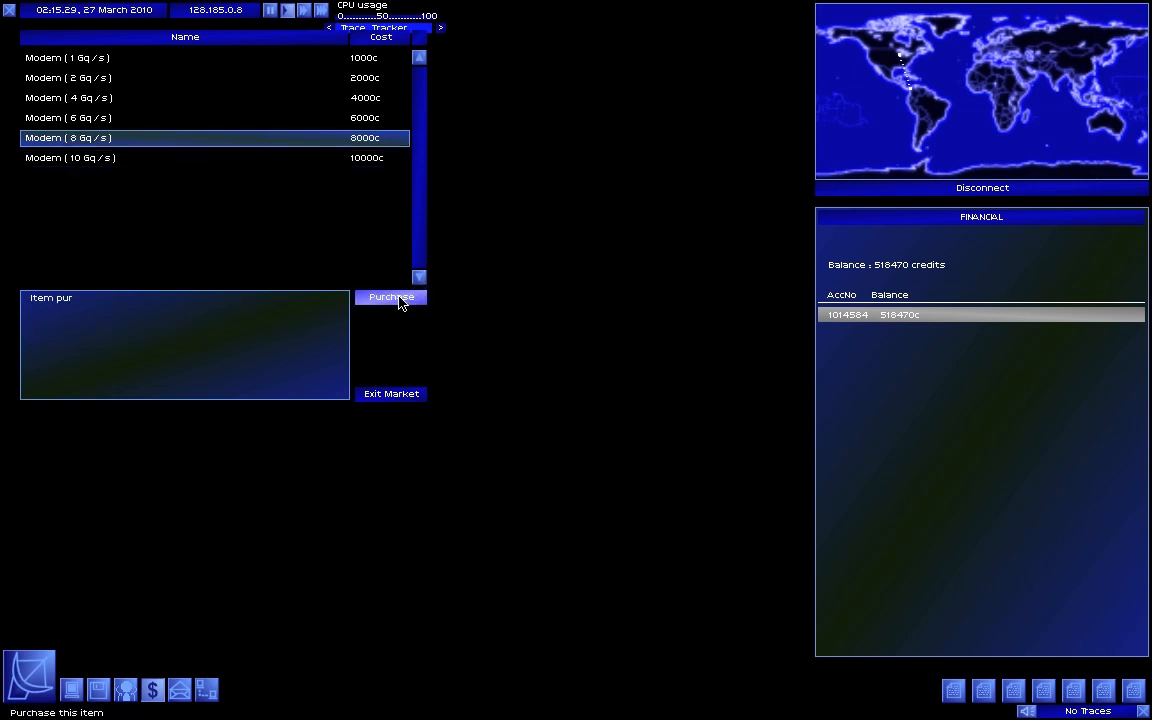
pyautogui.click(390, 297)
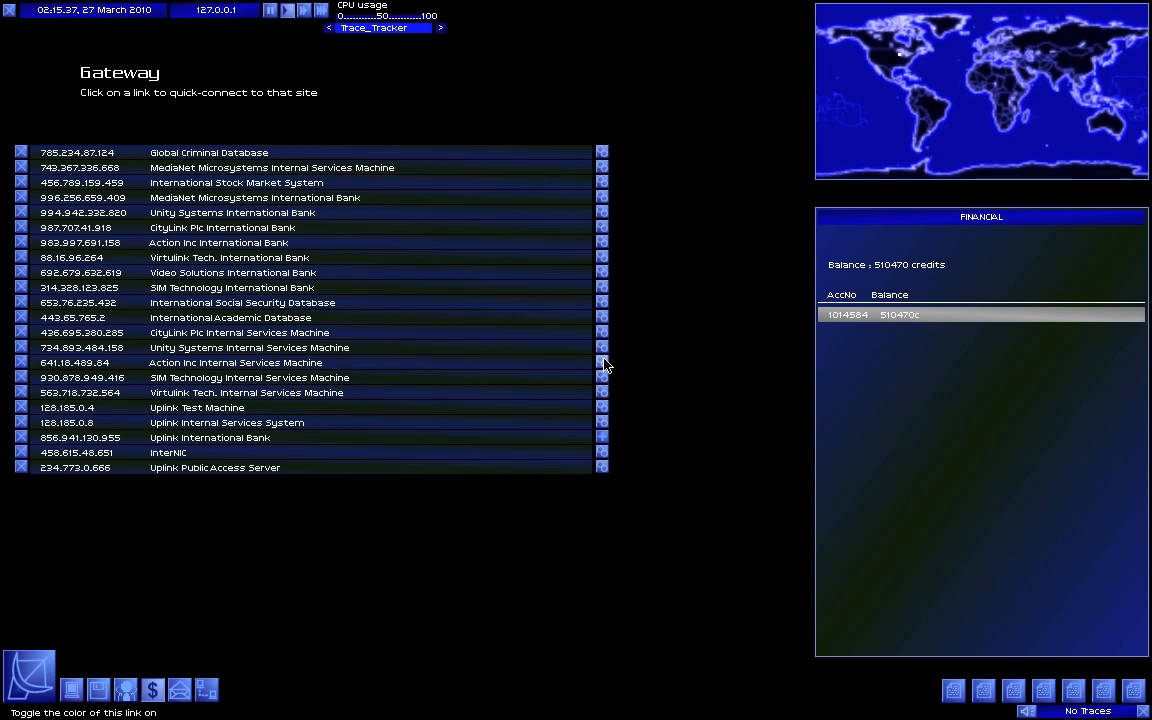
pyautogui.moveTo(1074, 479)
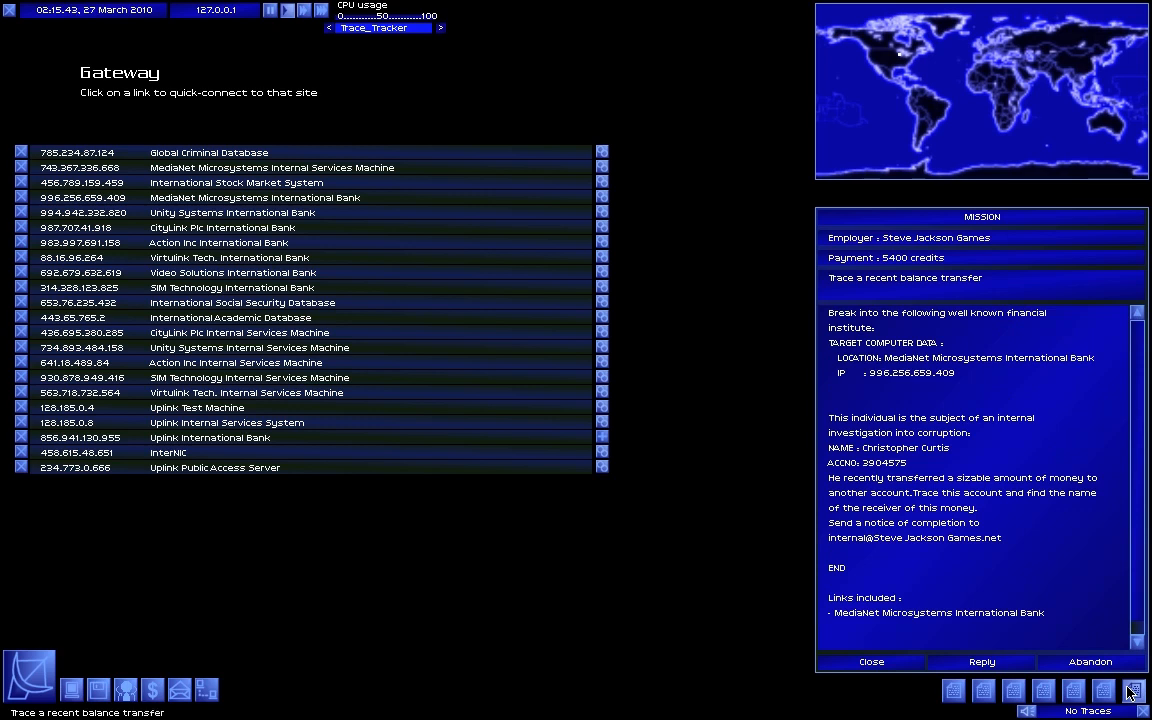
# - Read the sales records destruction and 7500-credit criminal record clearance mission details
pyautogui.click(1103, 690)
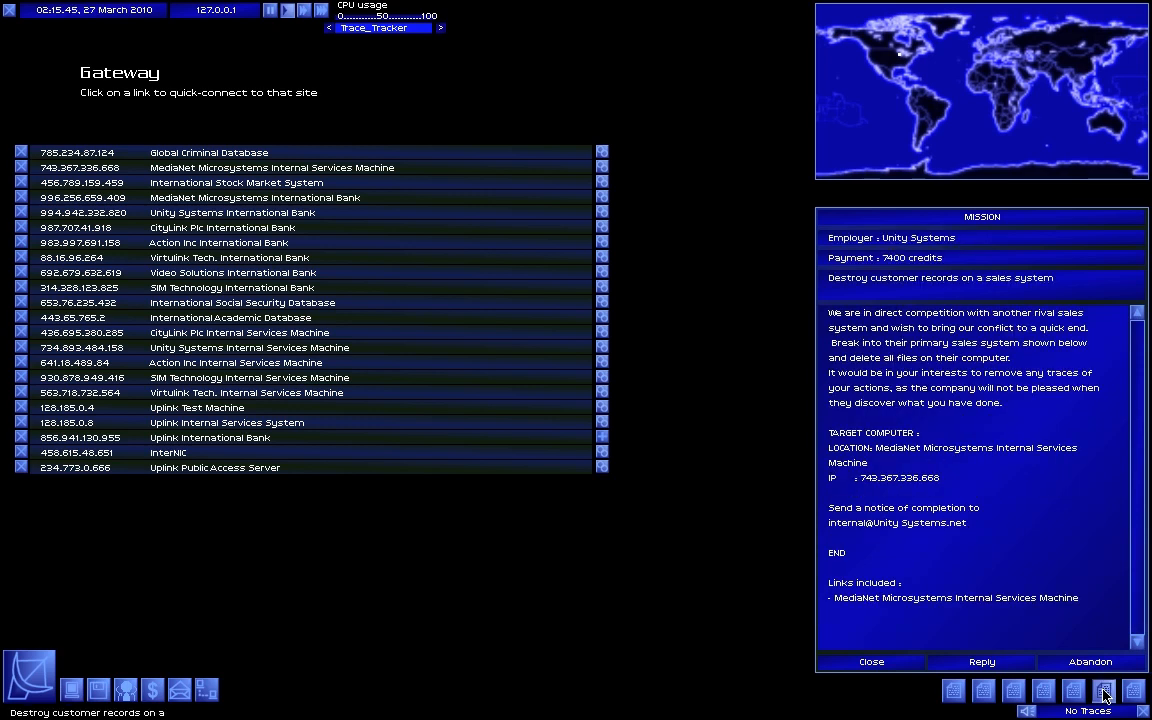
pyautogui.click(1072, 690)
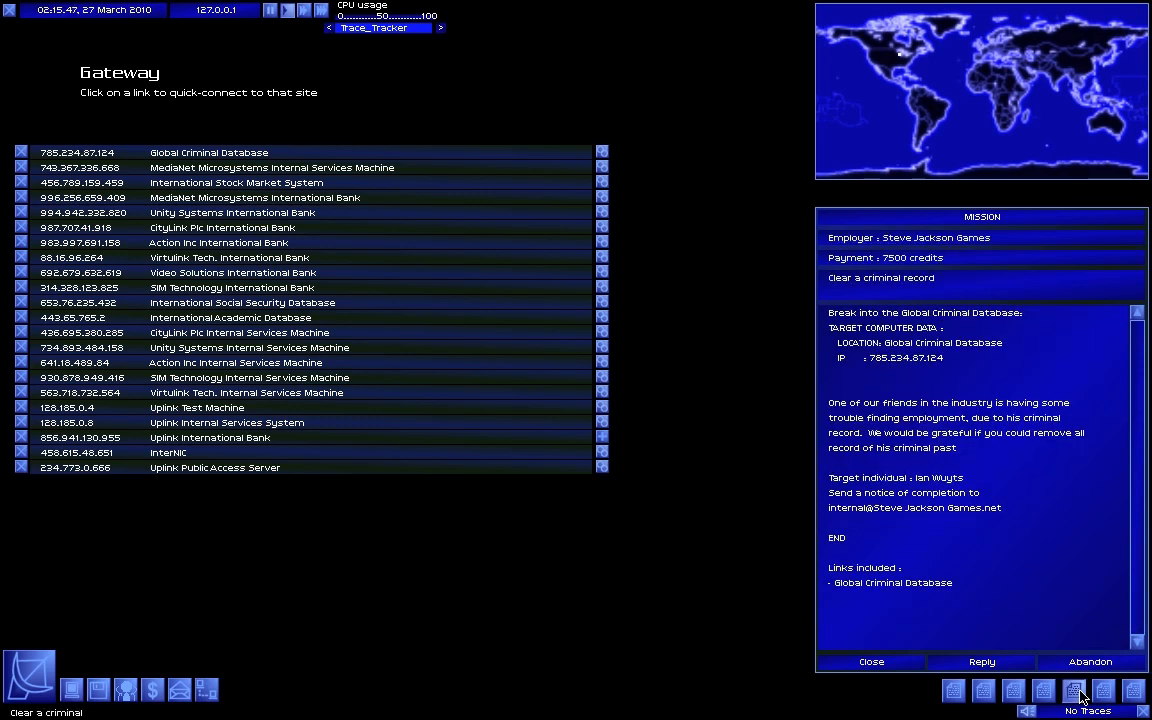
# - Read the associate's financial details mission brief
pyautogui.click(1013, 690)
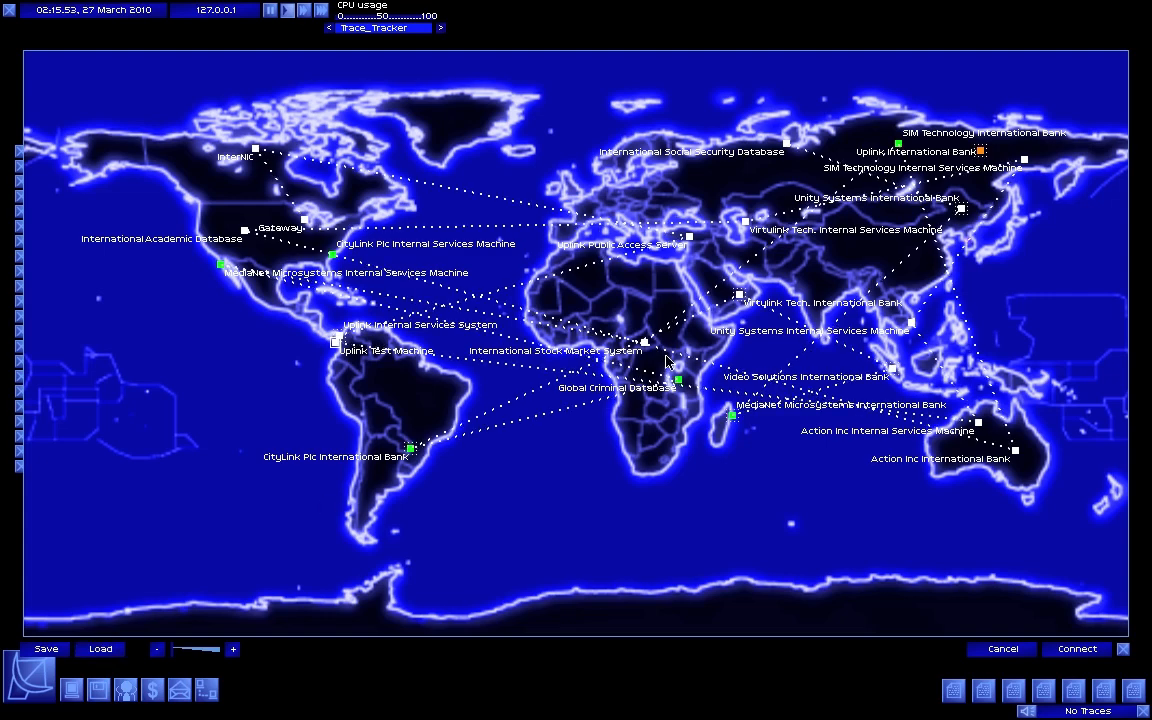
pyautogui.moveTo(900, 145)
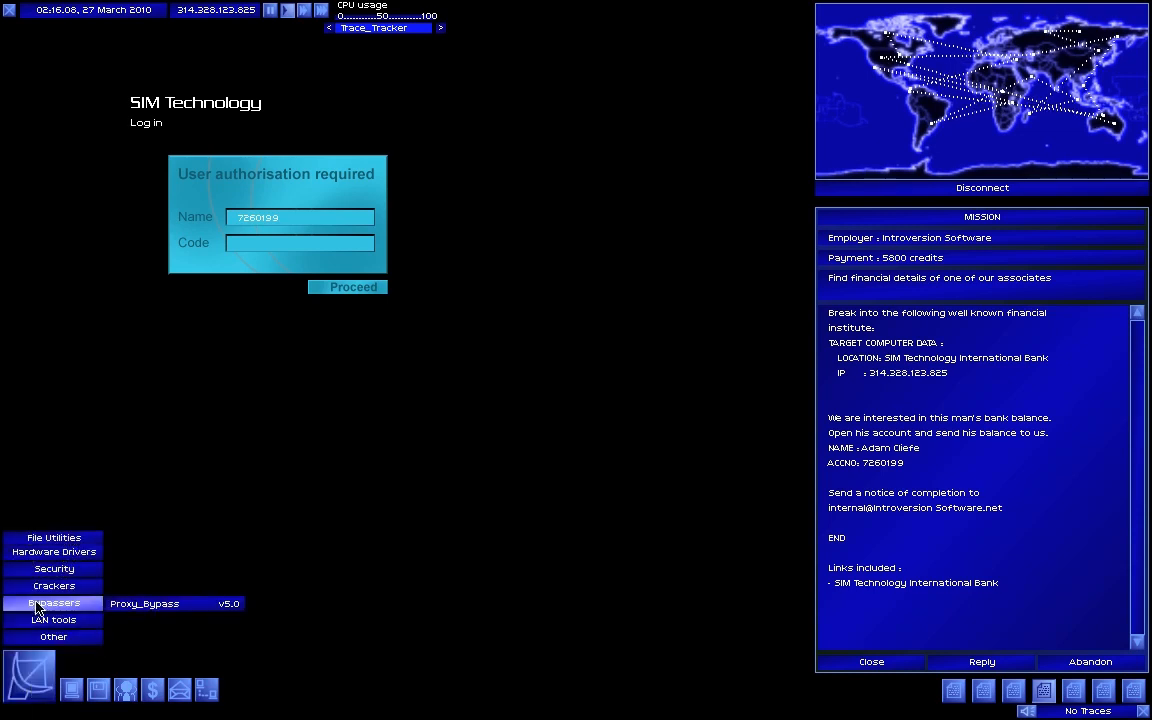
# - Crack the Code field with the password breaker and log into account 7260199
pyautogui.click(54, 585)
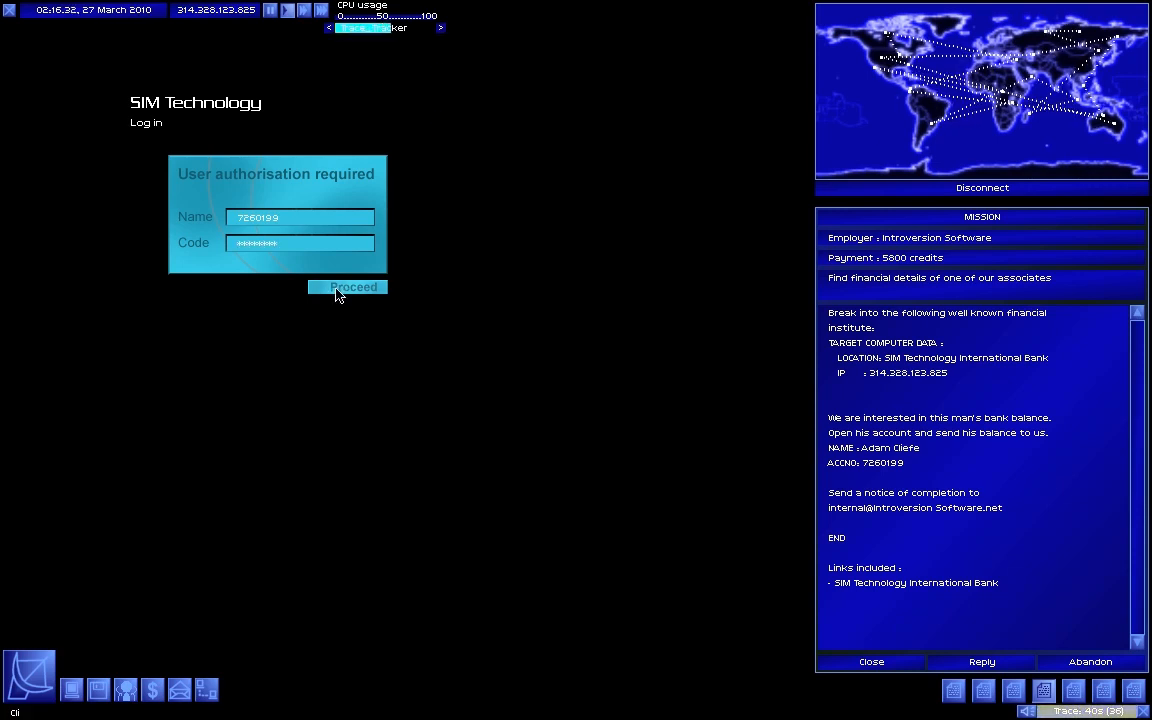
pyautogui.click(352, 287)
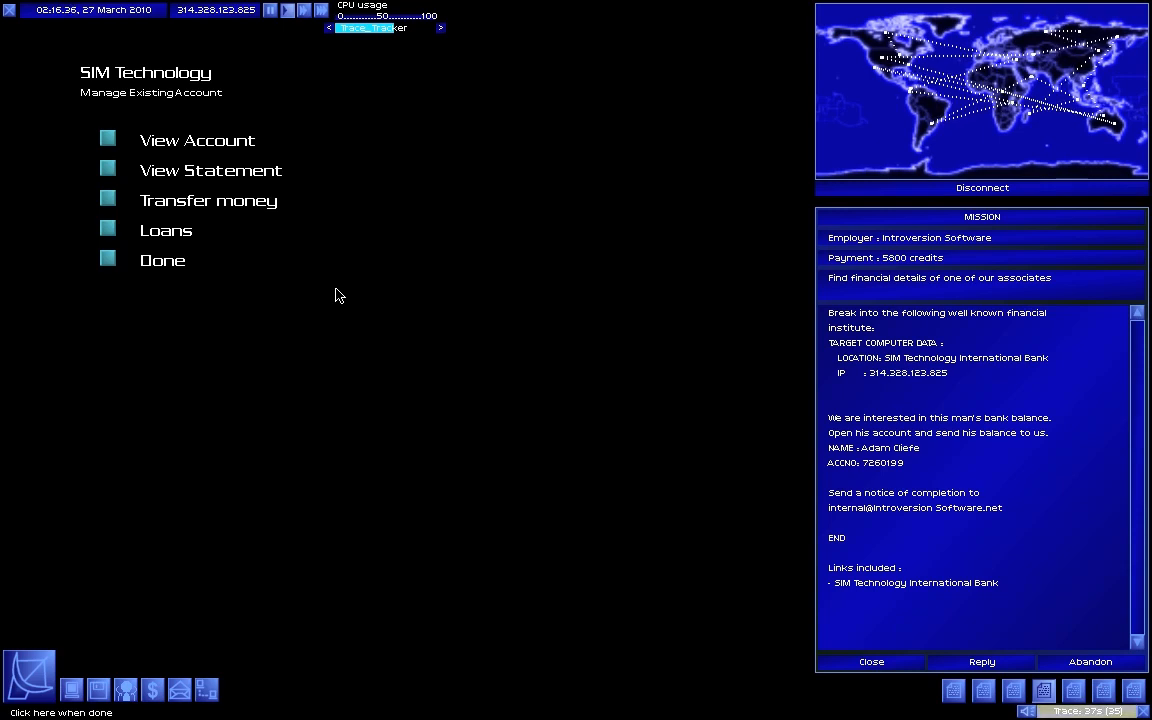
pyautogui.moveTo(197, 140)
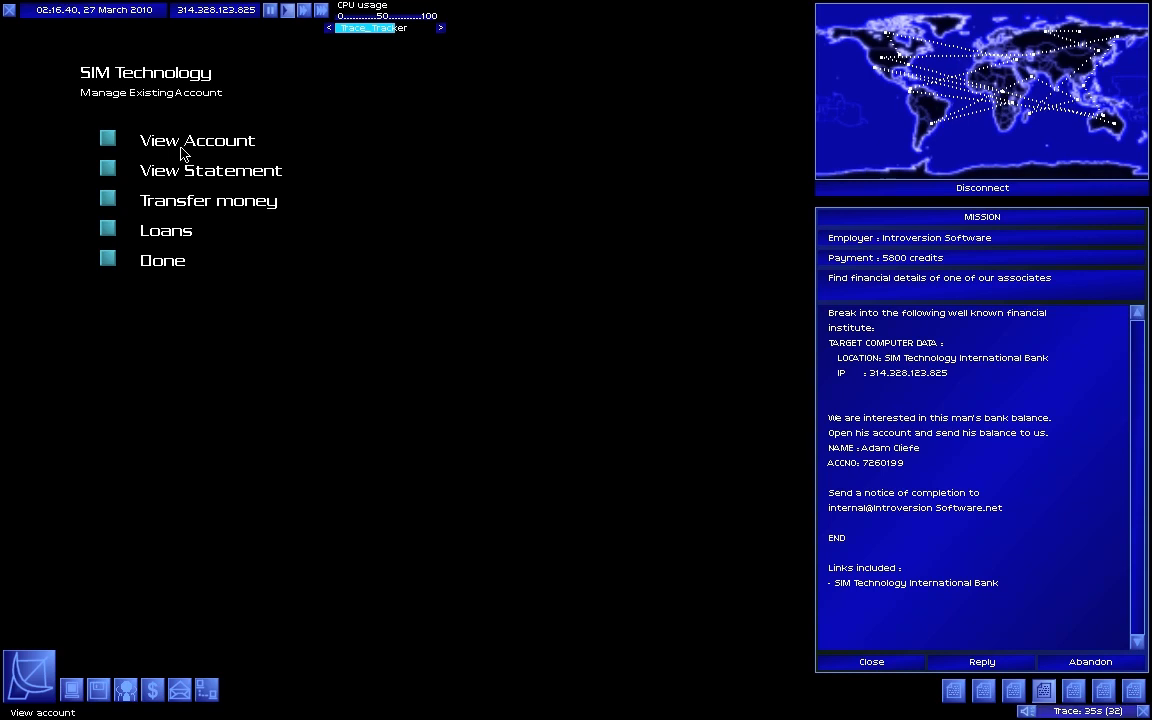
# - View the 3036-credit balance, add it to a mission reply, and review the transfer brief
pyautogui.click(197, 140)
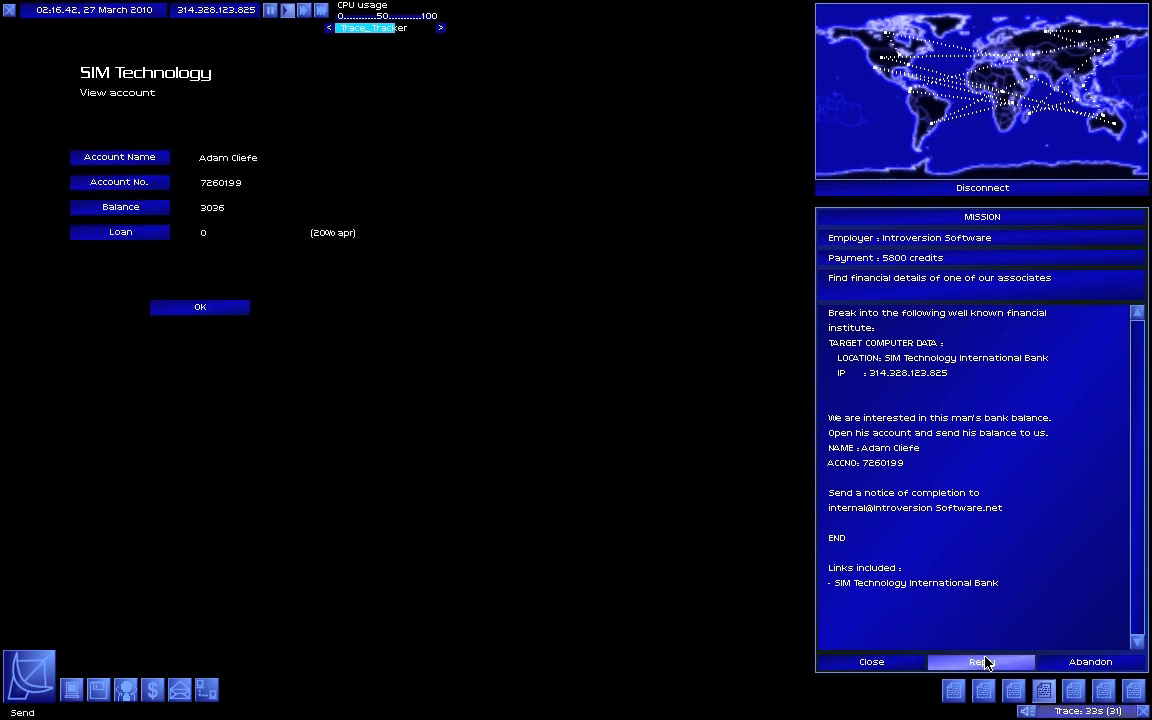
pyautogui.click(980, 661)
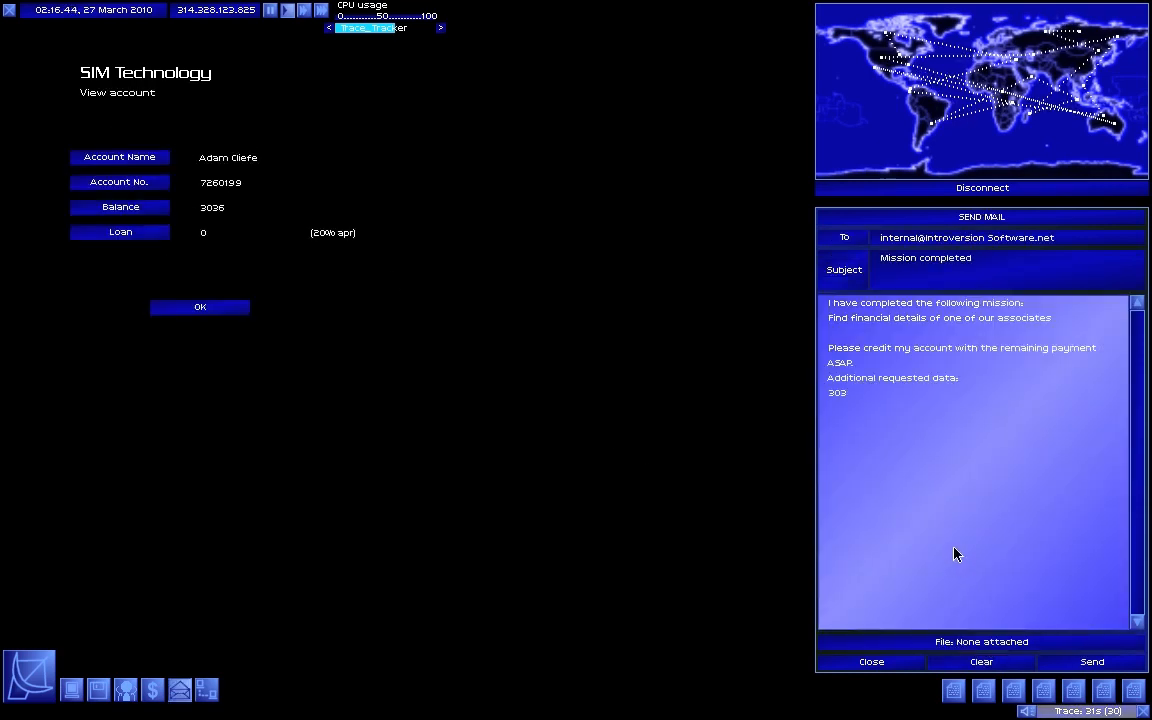
pyautogui.click(1091, 661)
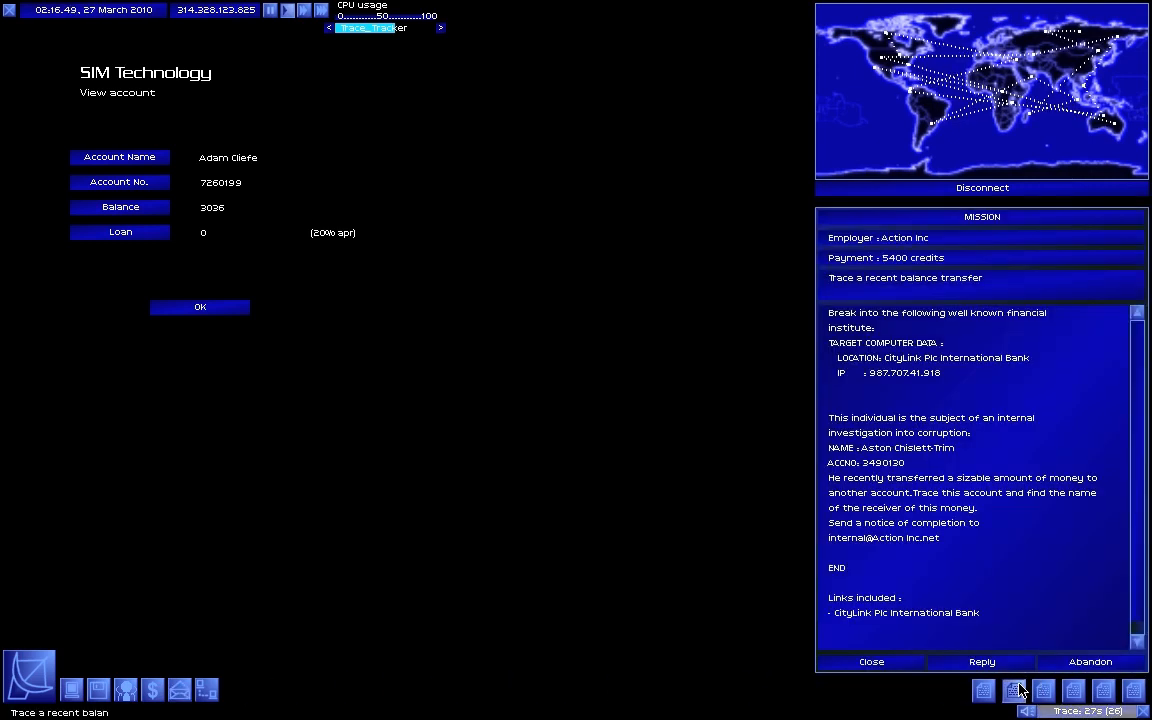
pyautogui.click(983, 690)
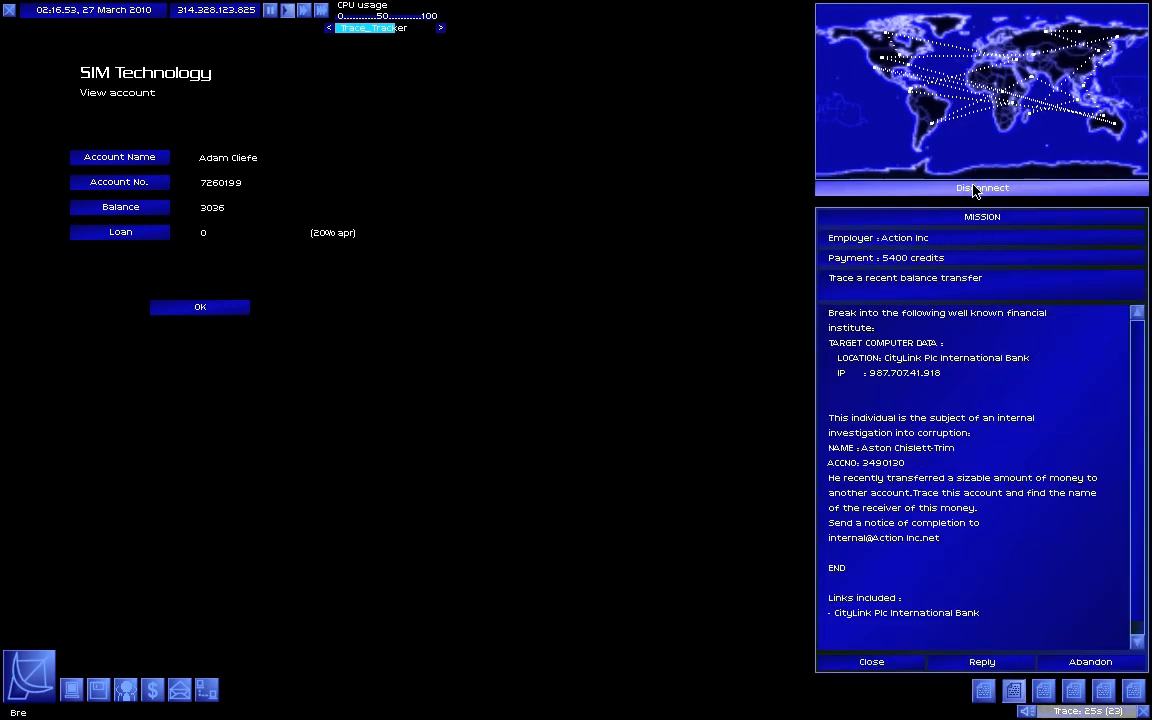
# - Disconnect from SIM Technology International Bank and close the mission brief
pyautogui.click(982, 188)
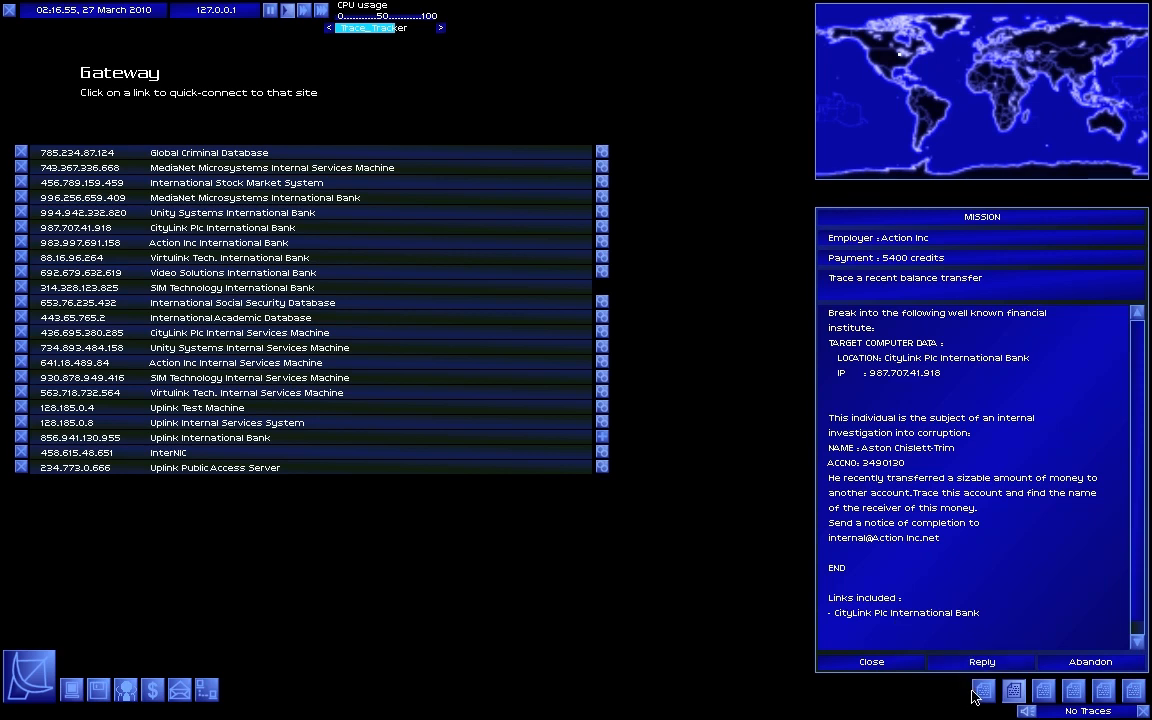
pyautogui.click(982, 690)
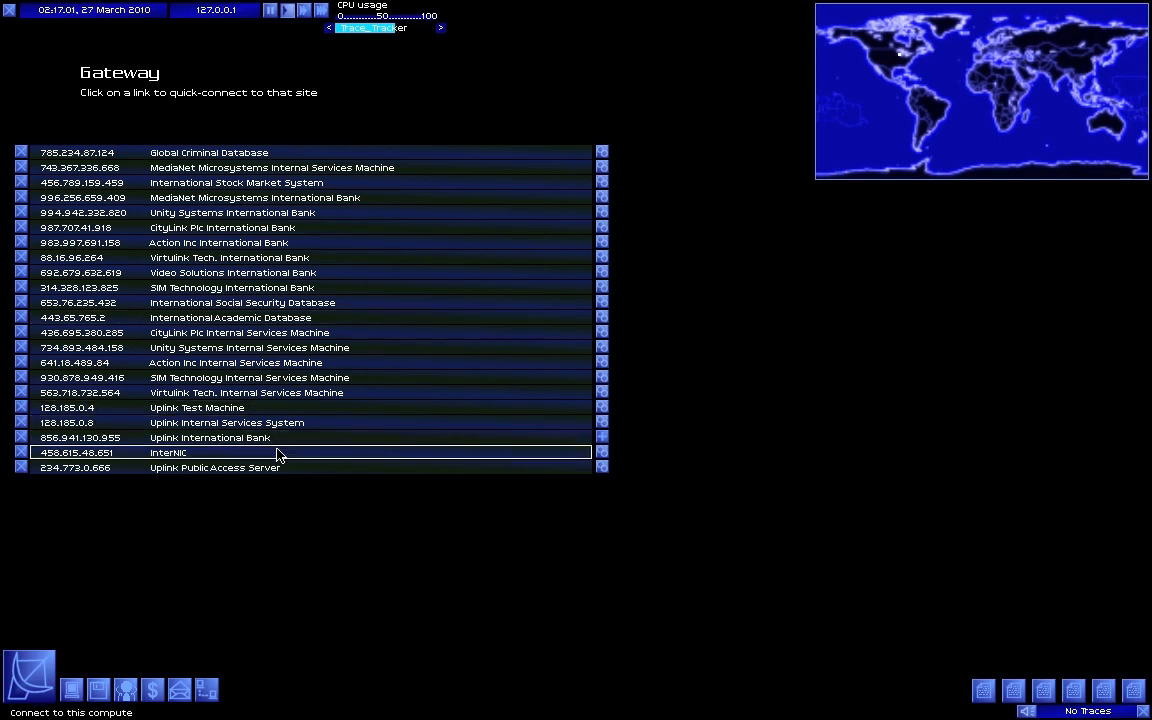
# - Connect to InterNIC, delete the login entry from its admin access logs, and dismiss the disconnect notice
pyautogui.click(168, 453)
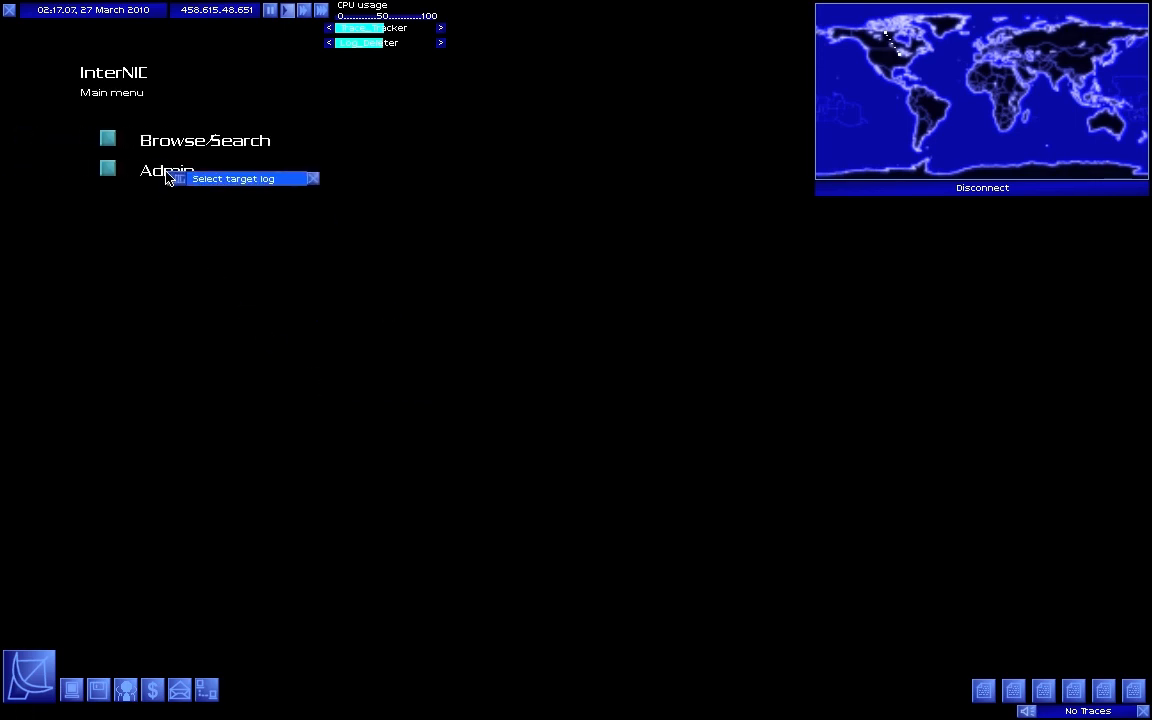
pyautogui.click(167, 170)
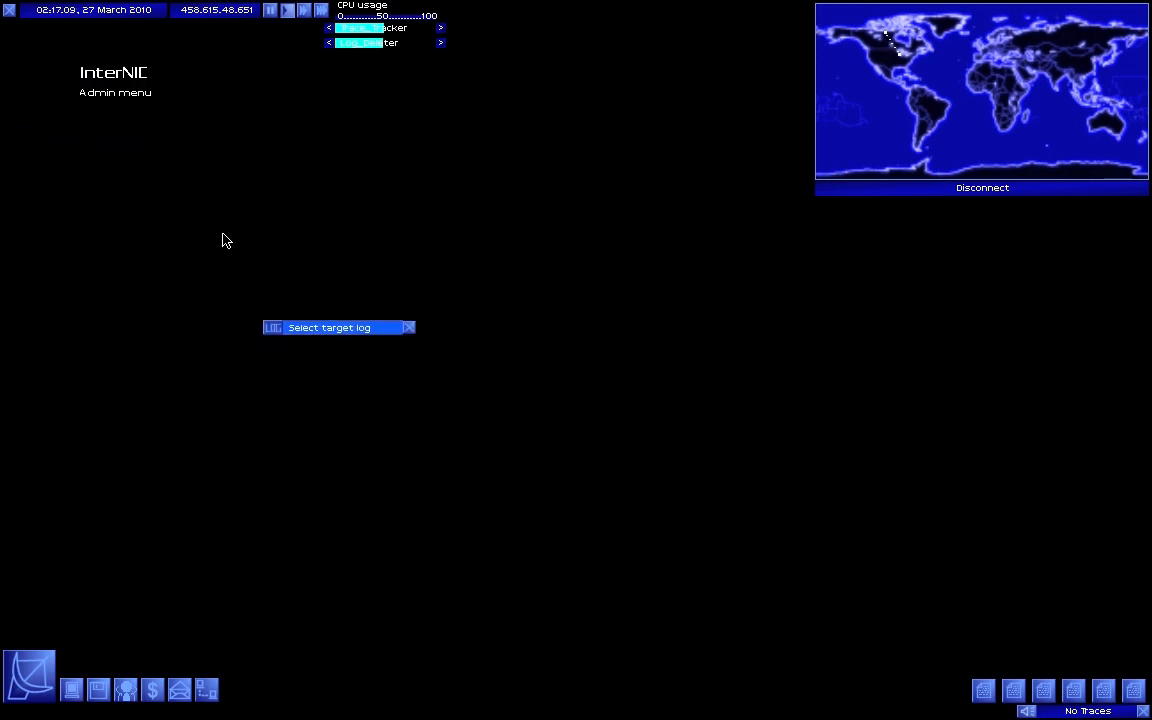
pyautogui.click(329, 327)
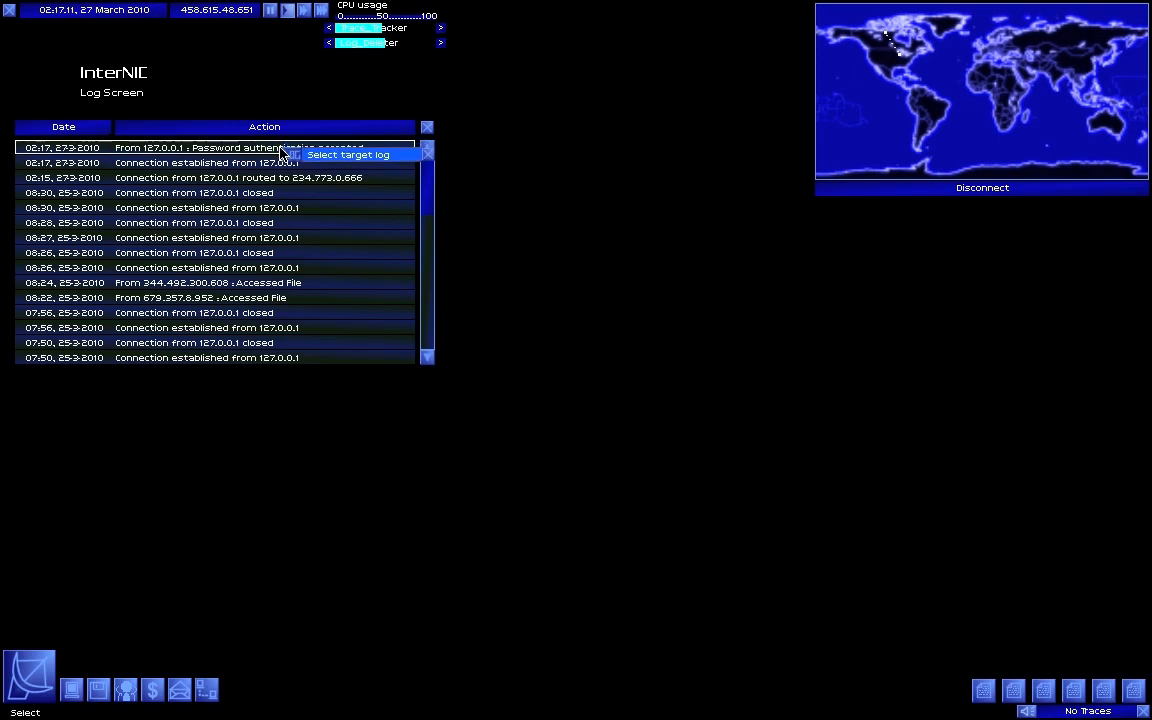
pyautogui.click(347, 154)
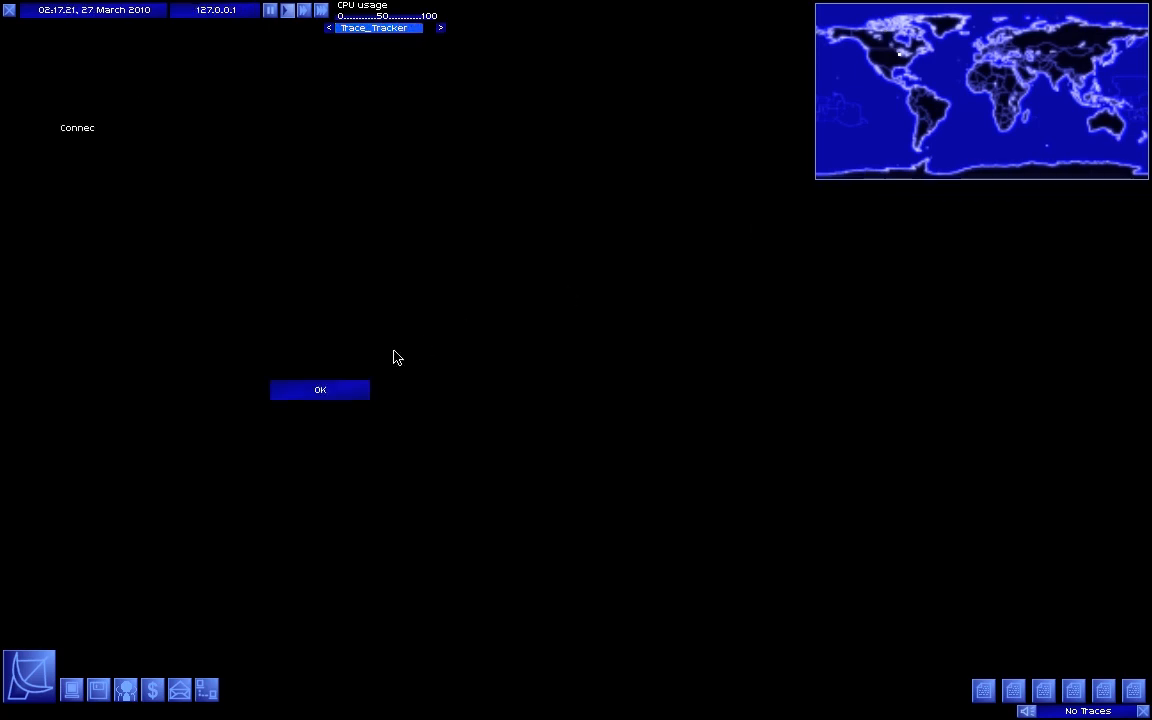
pyautogui.click(319, 389)
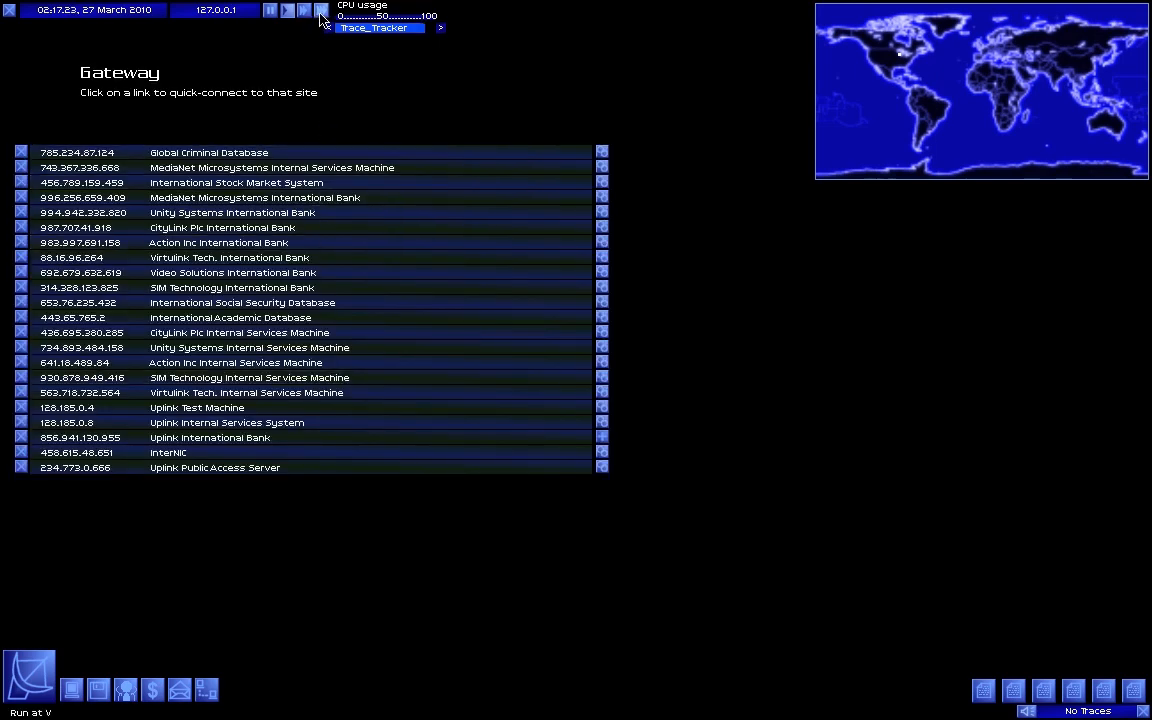
# - Fast-forward game time and delete the first two gateway-upgrade-commencing emails
pyautogui.click(287, 10)
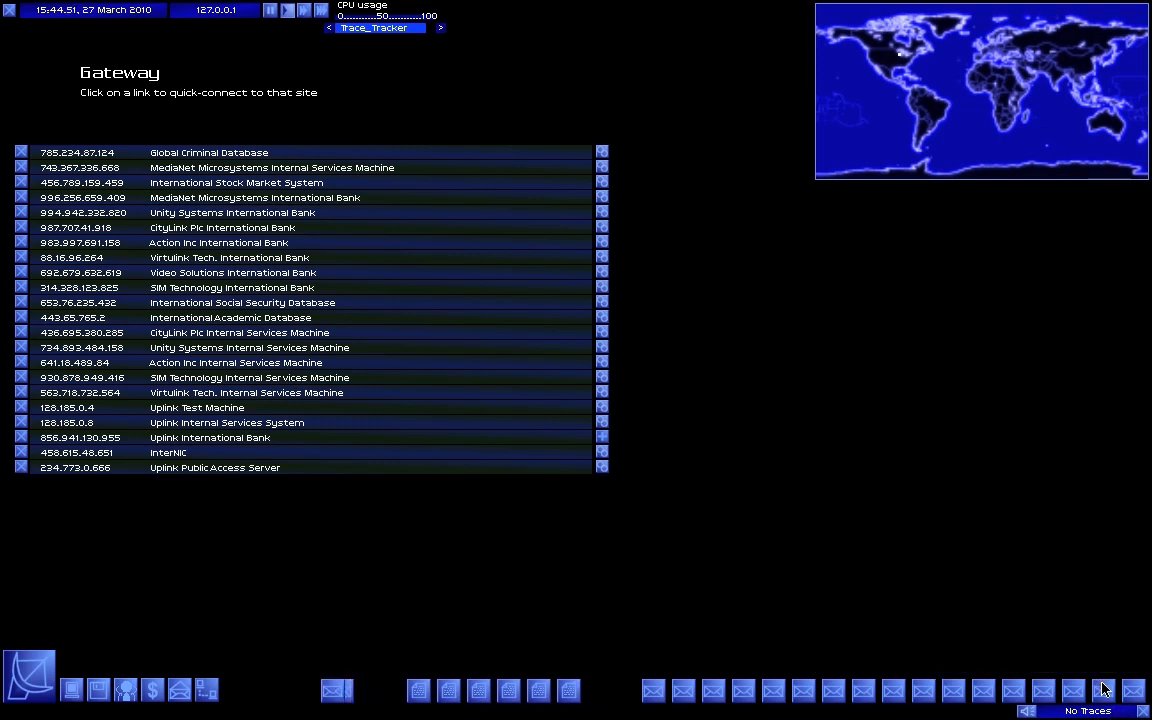
pyautogui.click(1102, 689)
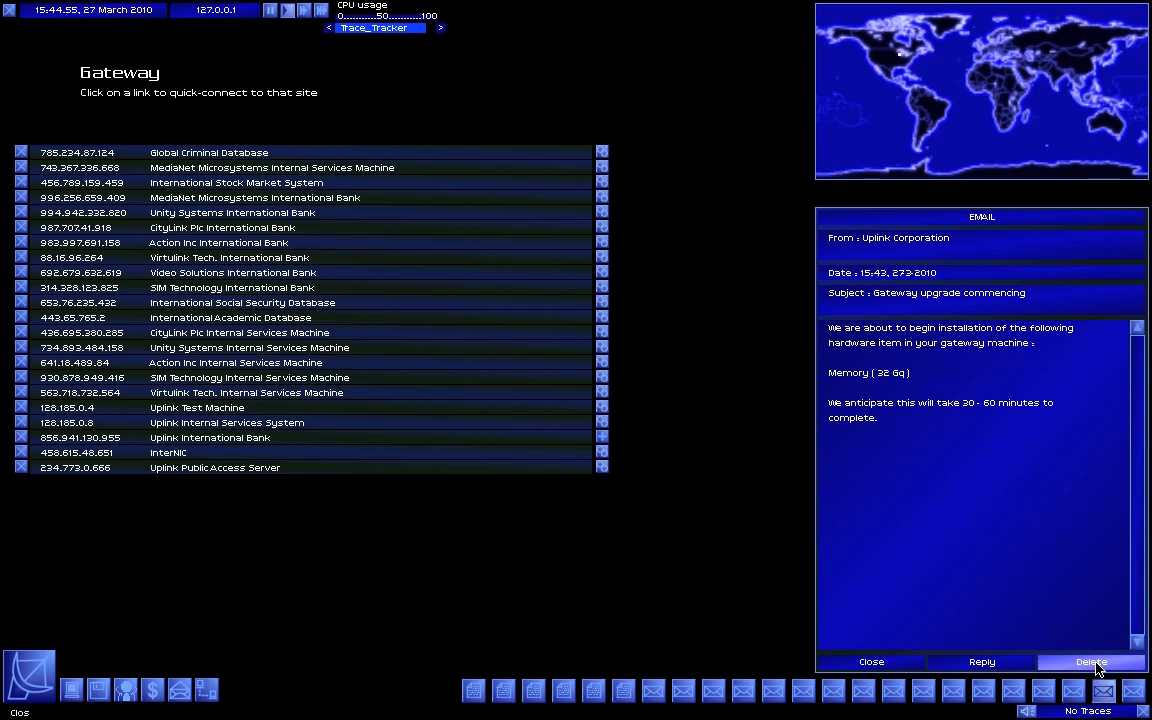
pyautogui.click(1090, 661)
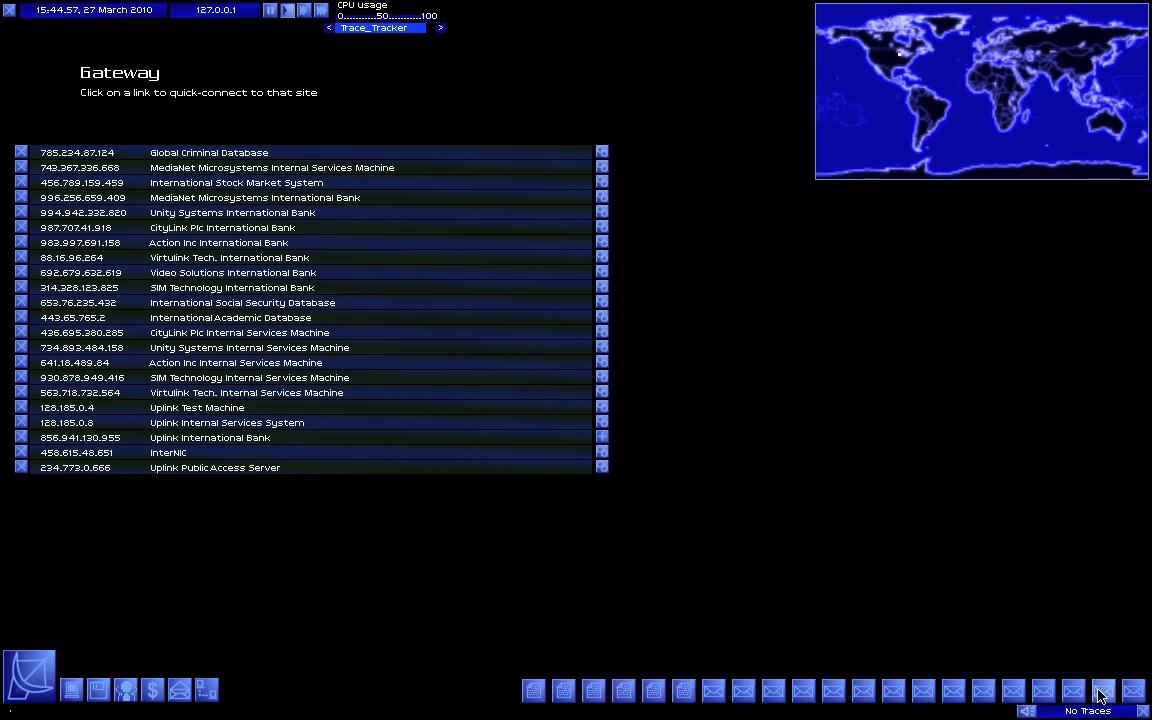
pyautogui.click(1103, 690)
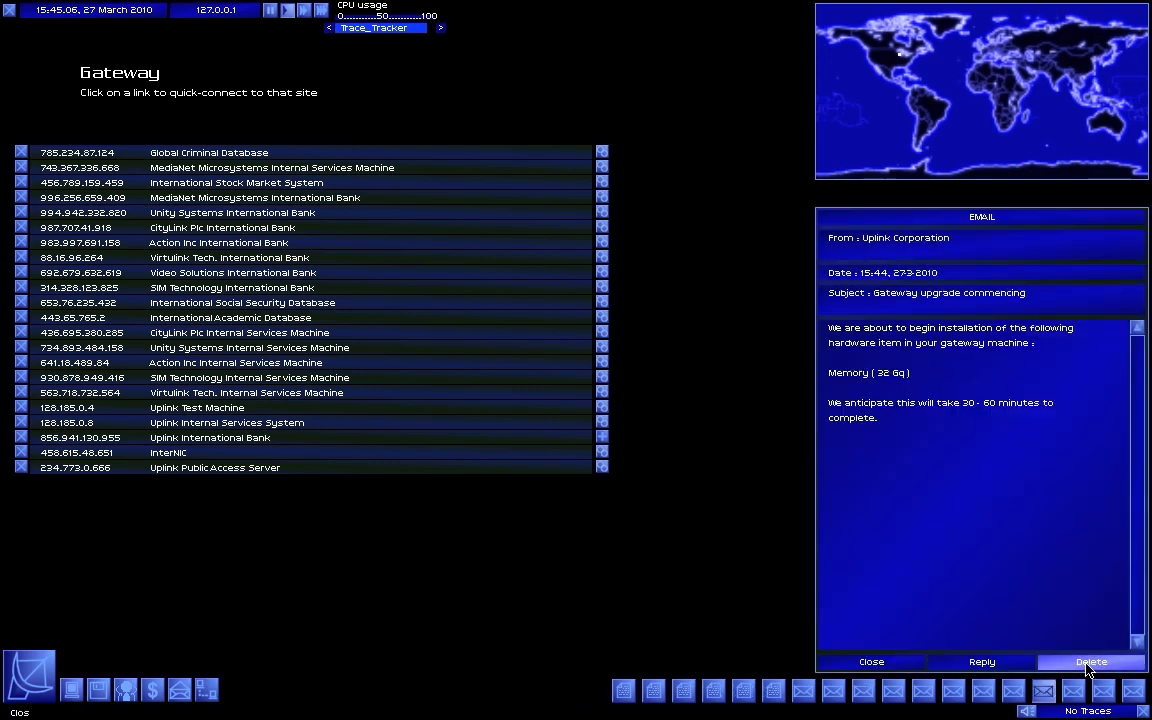
pyautogui.click(1090, 661)
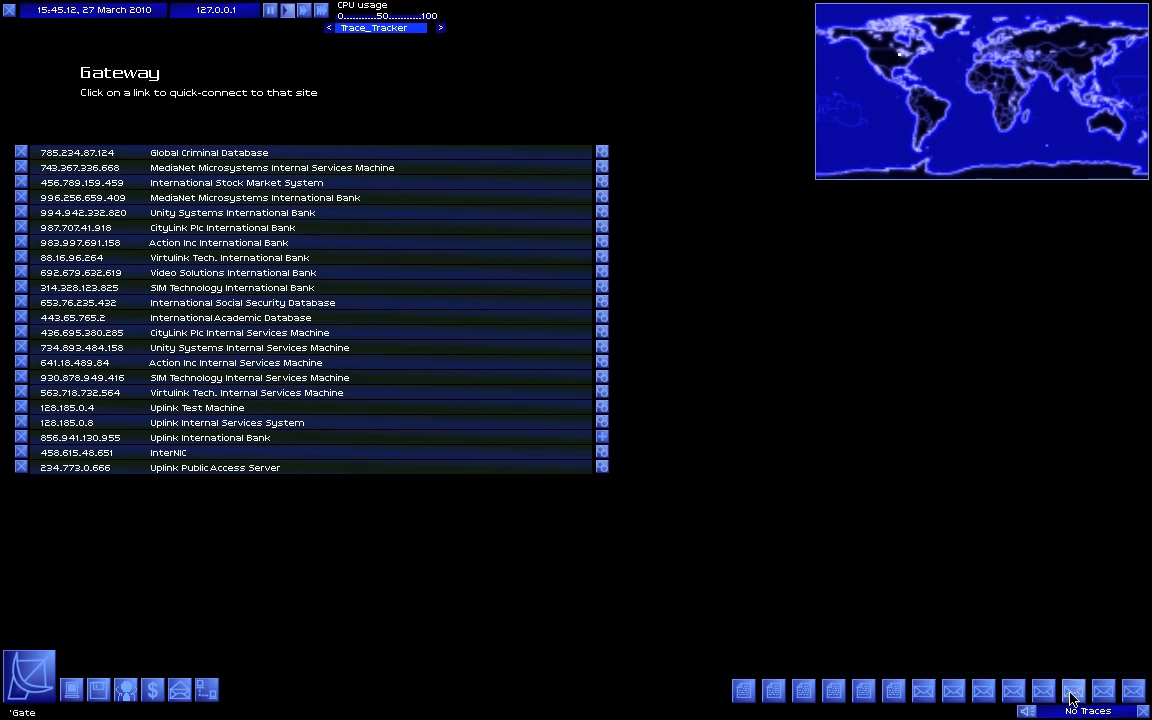
# - Delete the Gateway Motion Sensor upgrade email and fast-forward game time again
pyautogui.click(1073, 690)
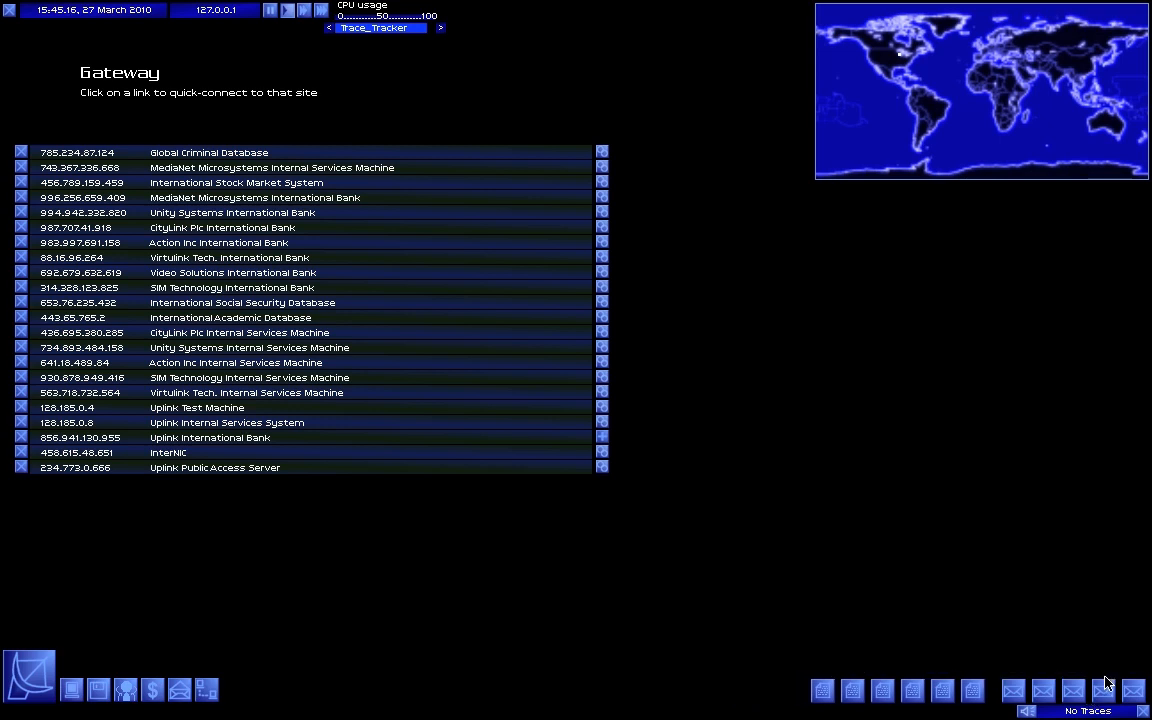
pyautogui.click(1101, 690)
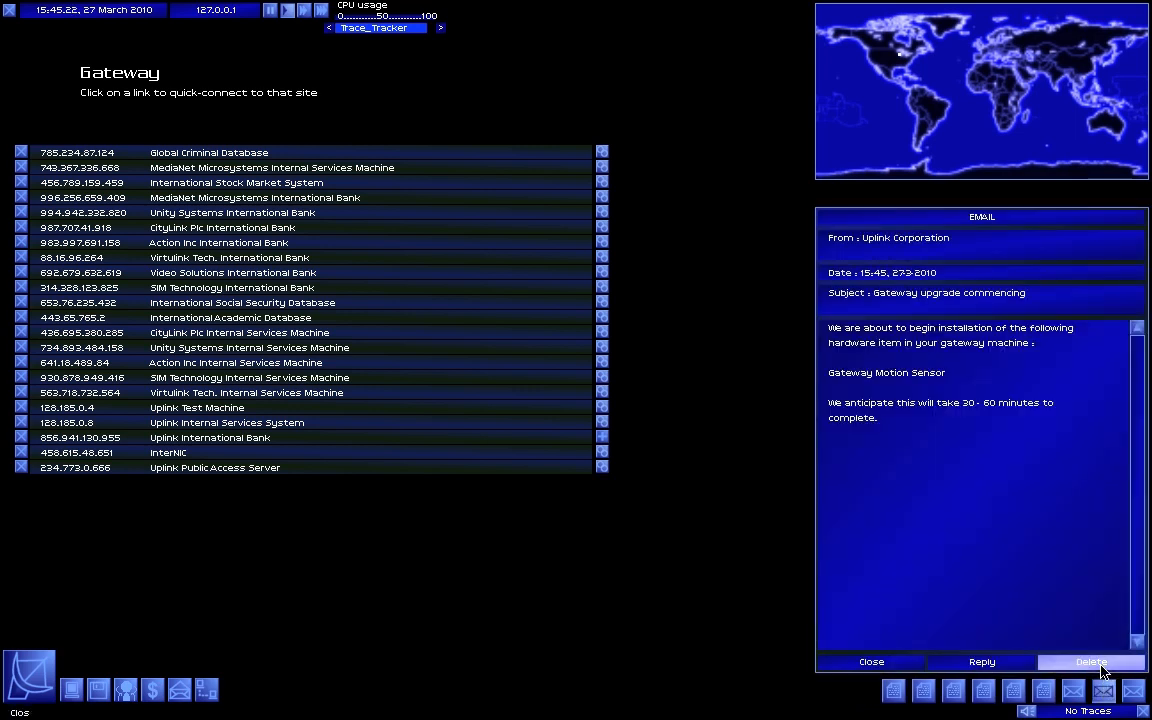
pyautogui.click(1090, 661)
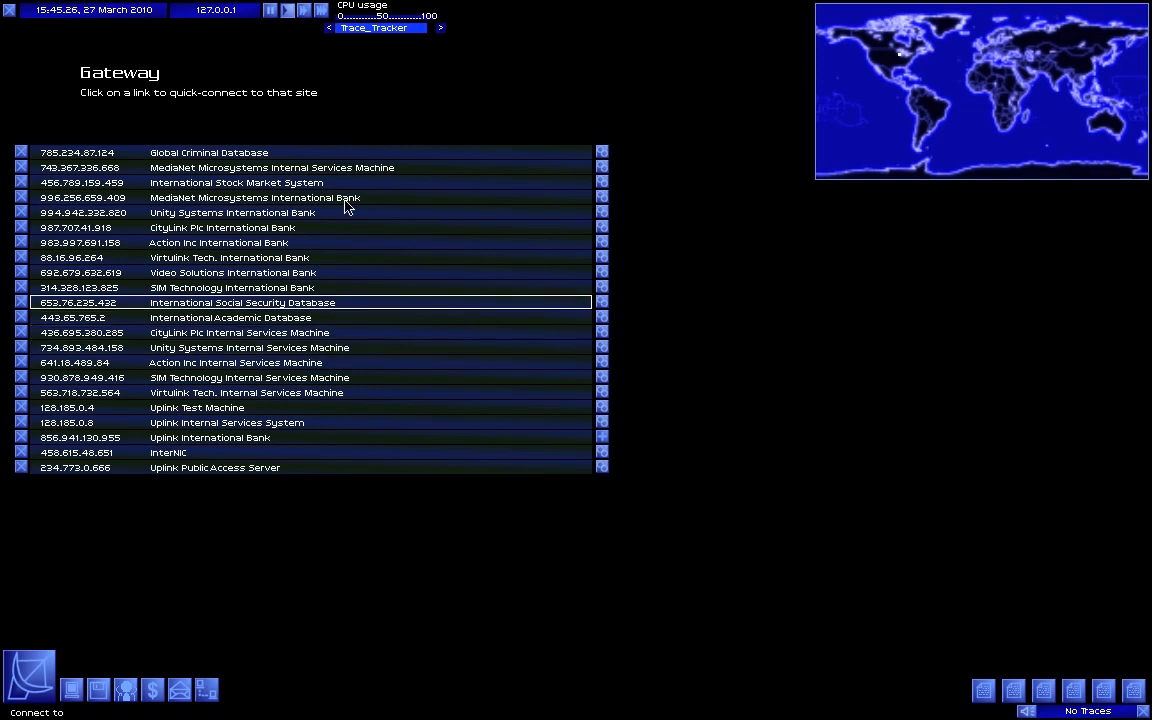
pyautogui.click(286, 10)
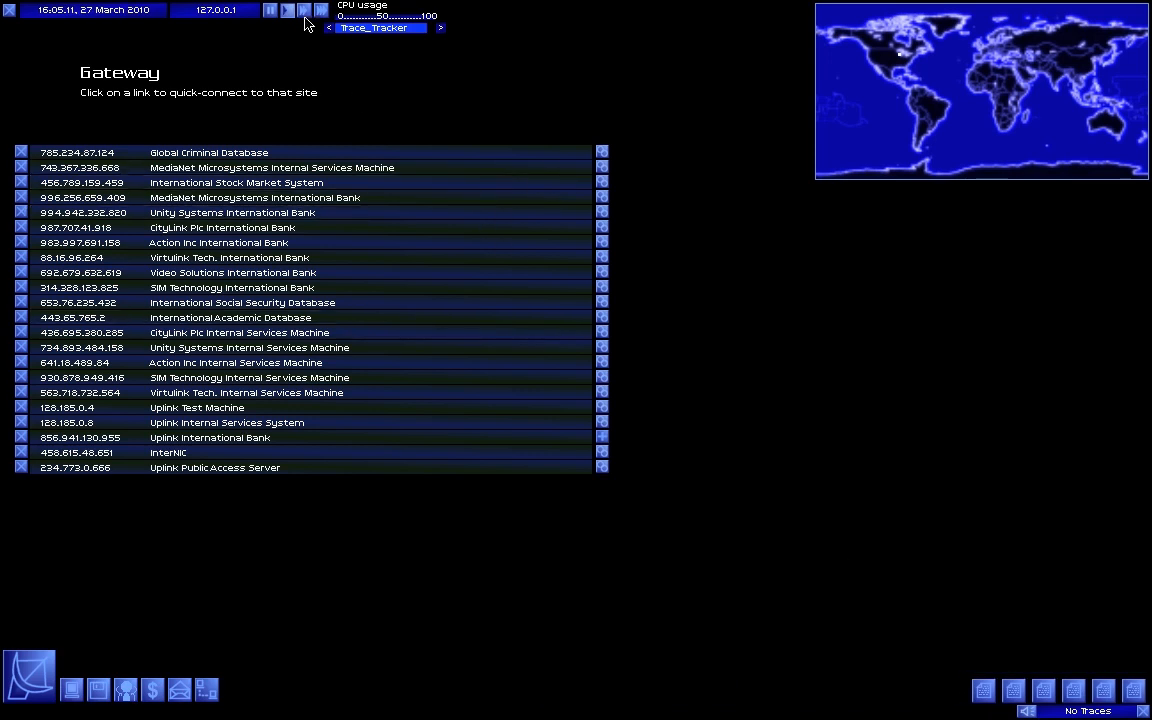
# - Read the memory upgrade failure and 32 Gq memory upgrade complete emails, then delete them
pyautogui.click(287, 10)
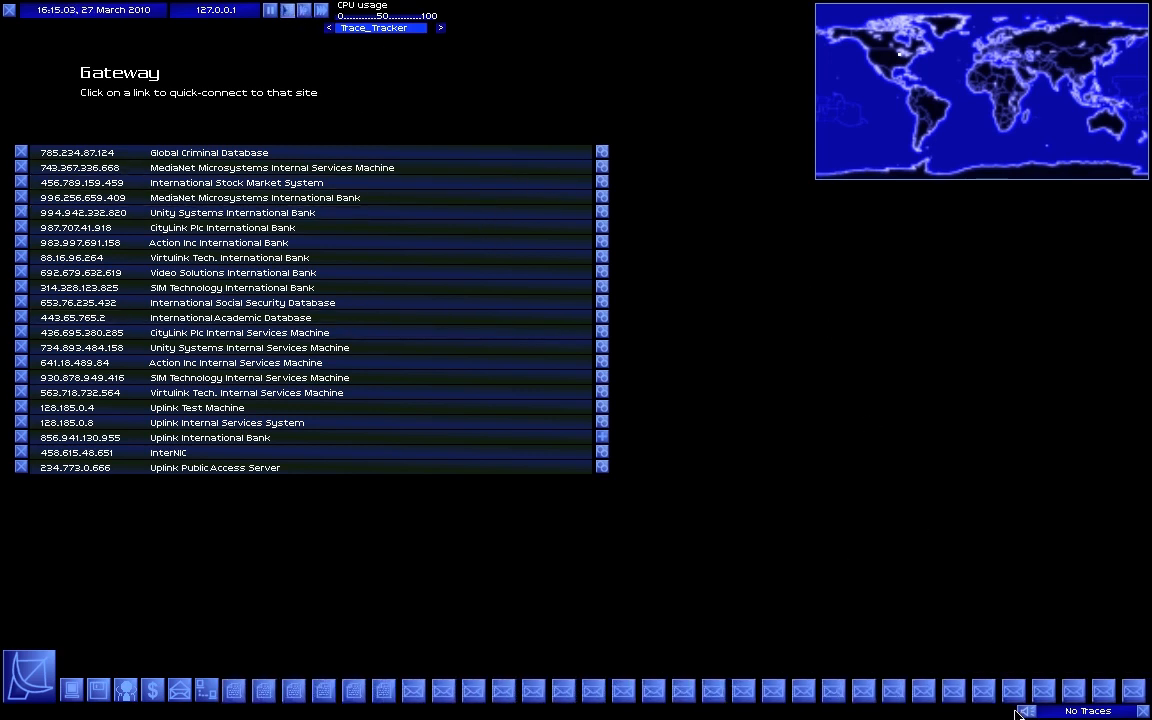
pyautogui.click(1013, 690)
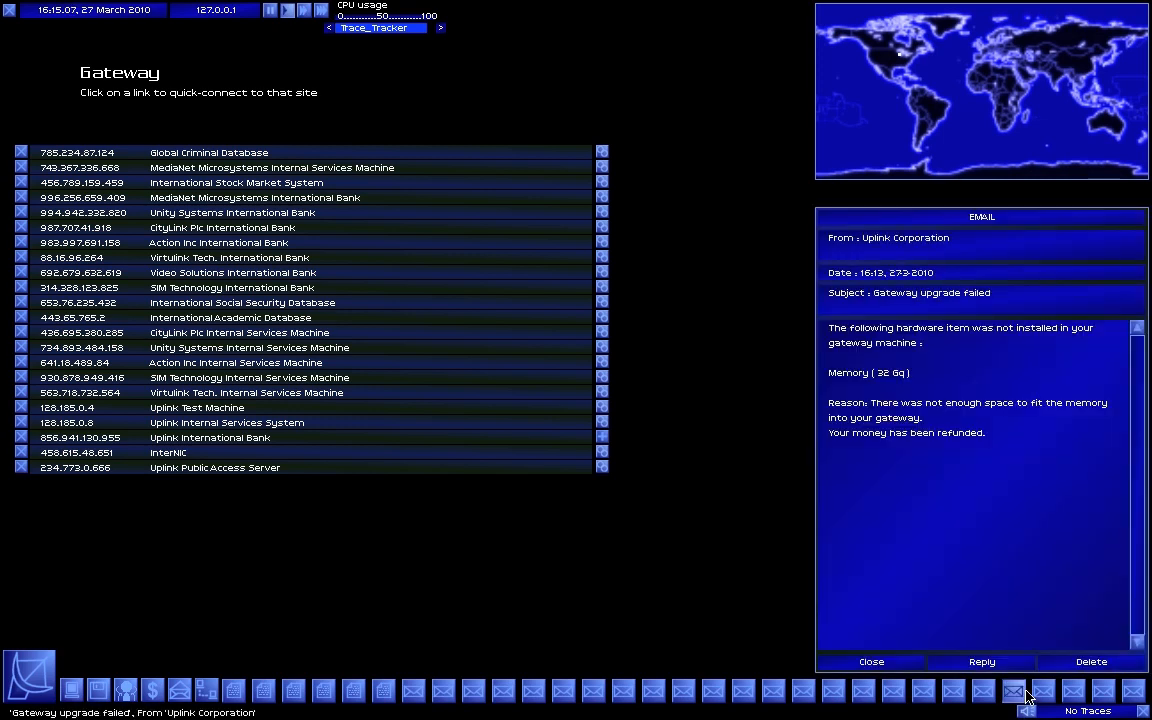
pyautogui.moveTo(970, 487)
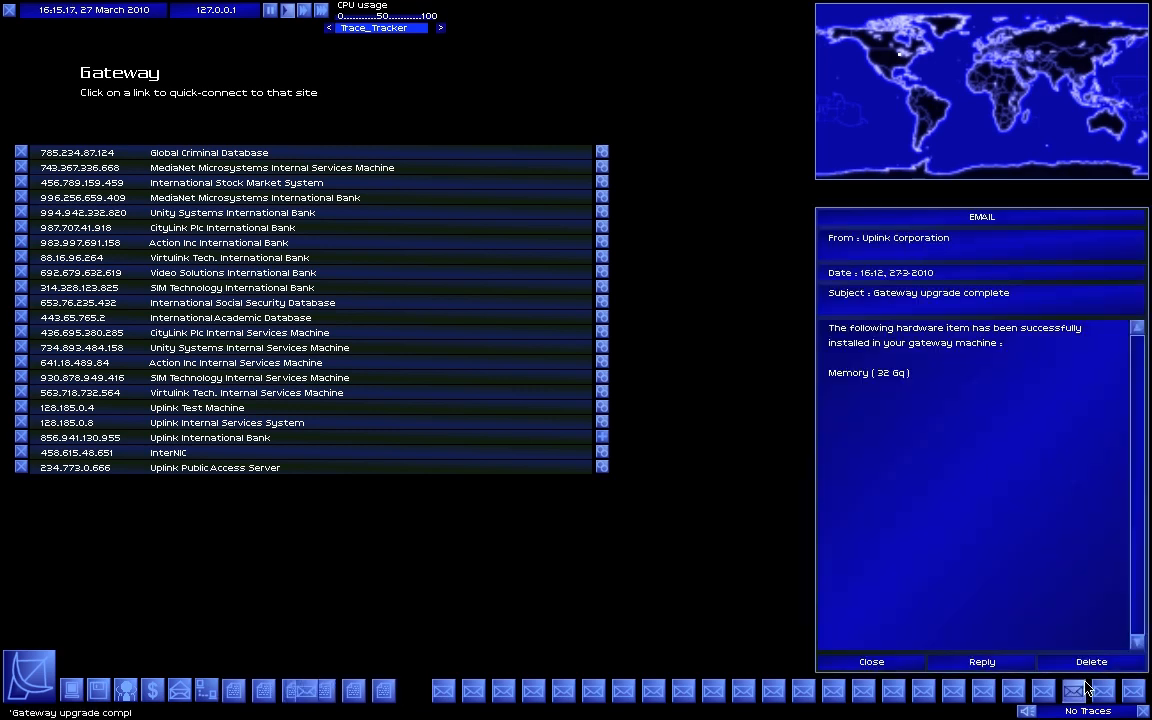
pyautogui.click(1090, 661)
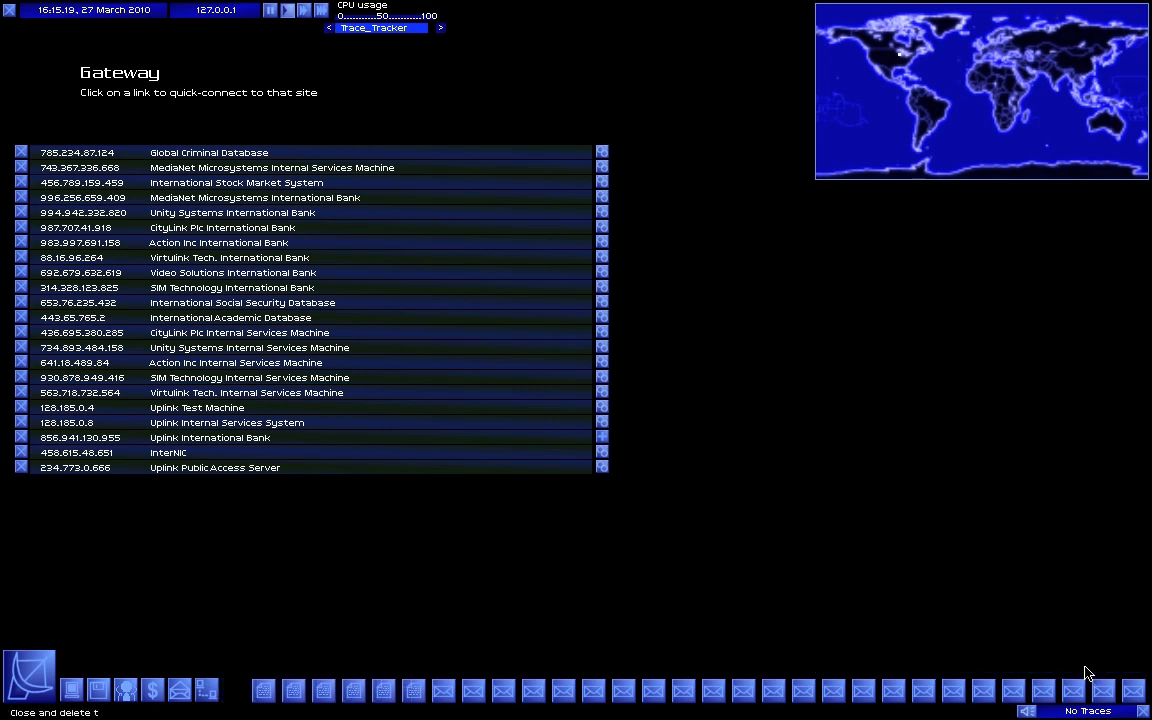